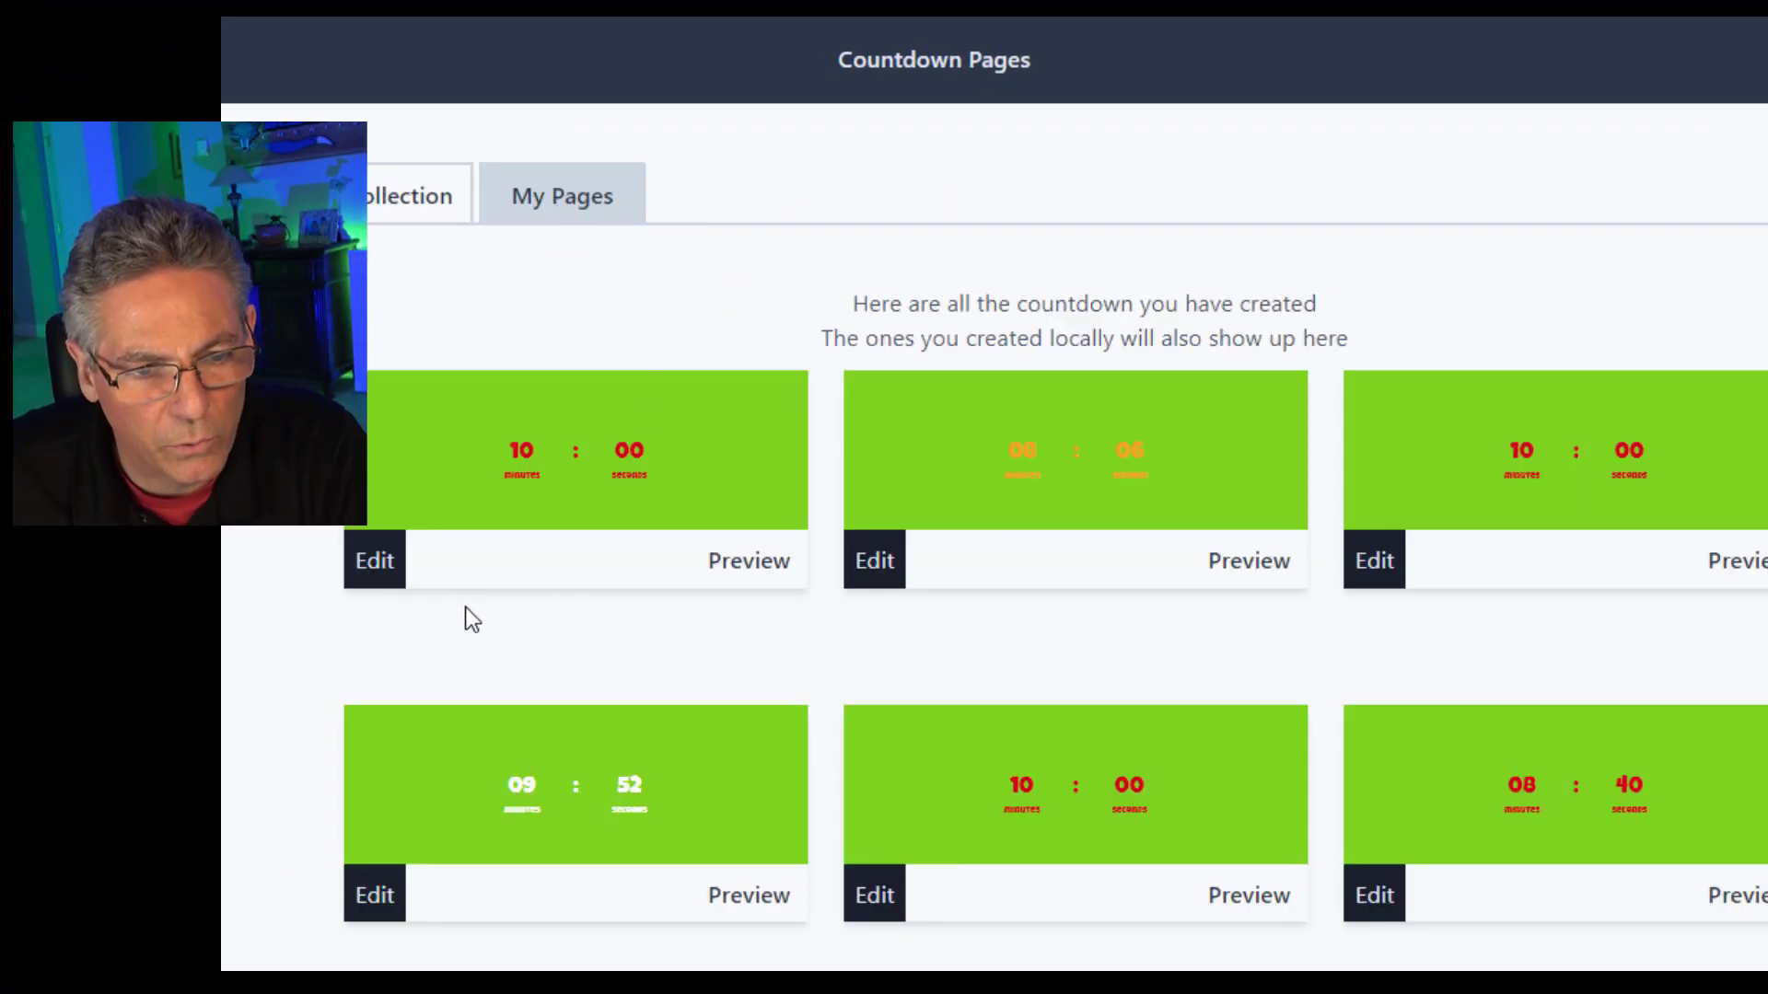
# Edit the green countdown page's By Time minutes, publish it, and grab its page URL
pyautogui.click(373, 561)
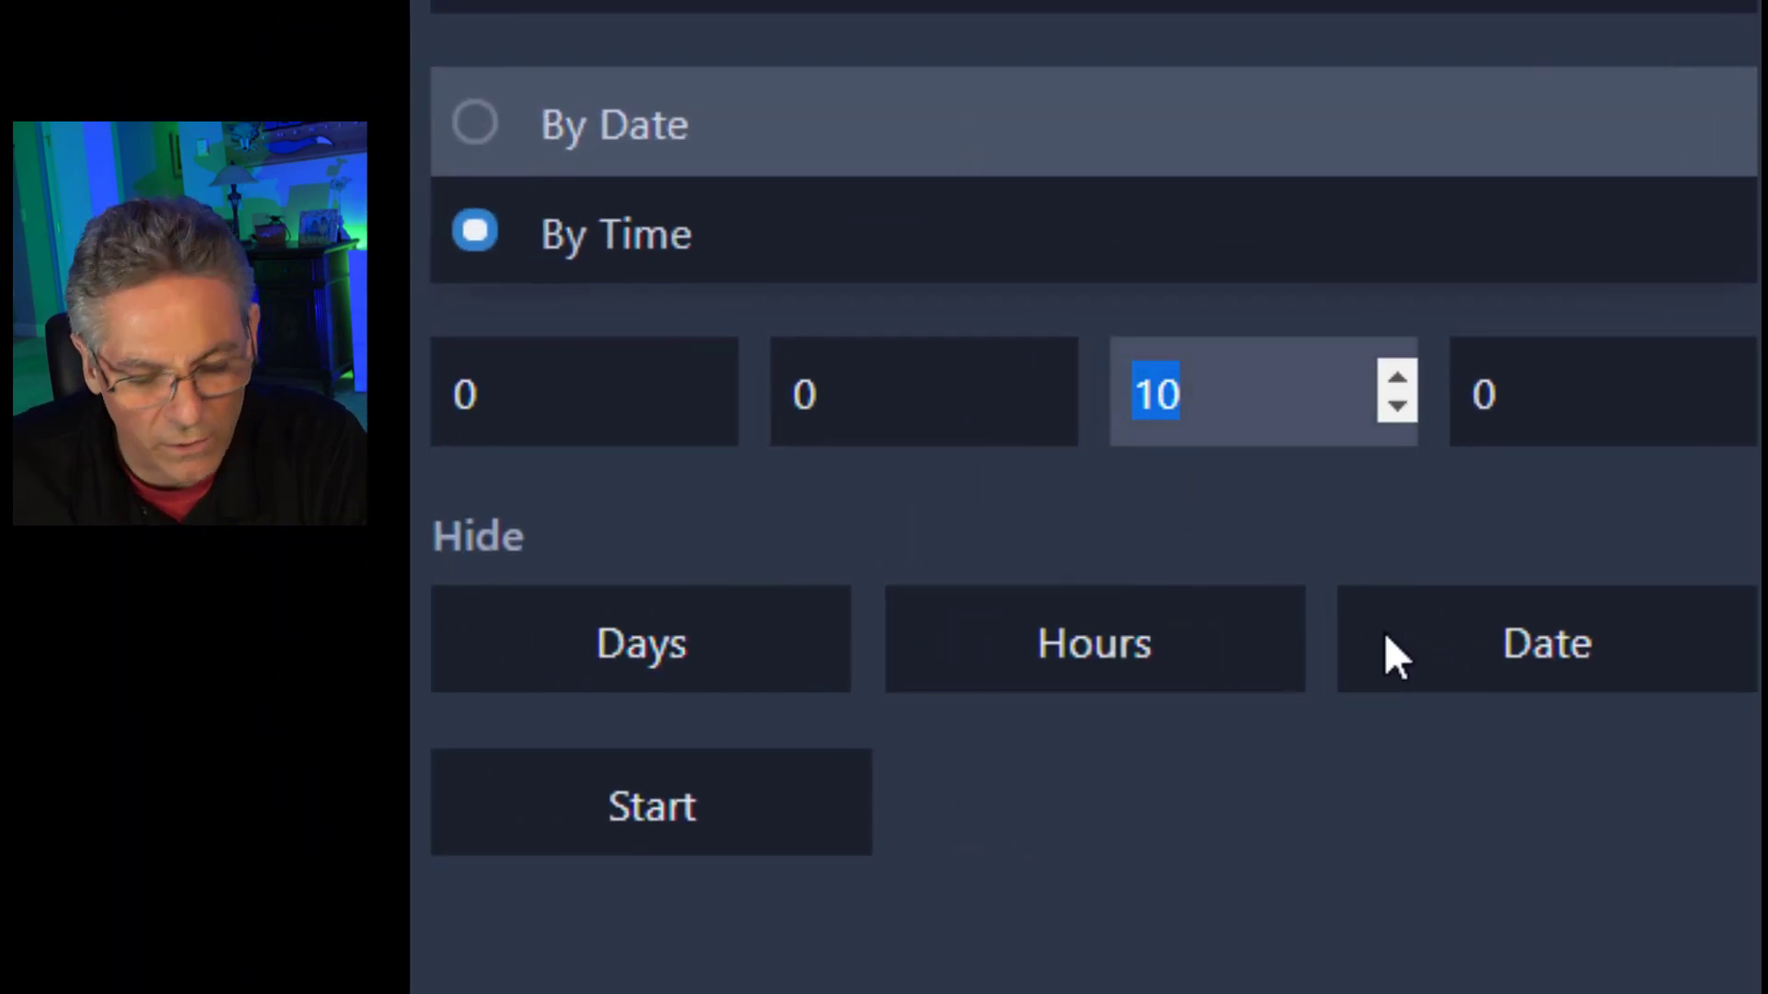
pyautogui.click(1578, 392)
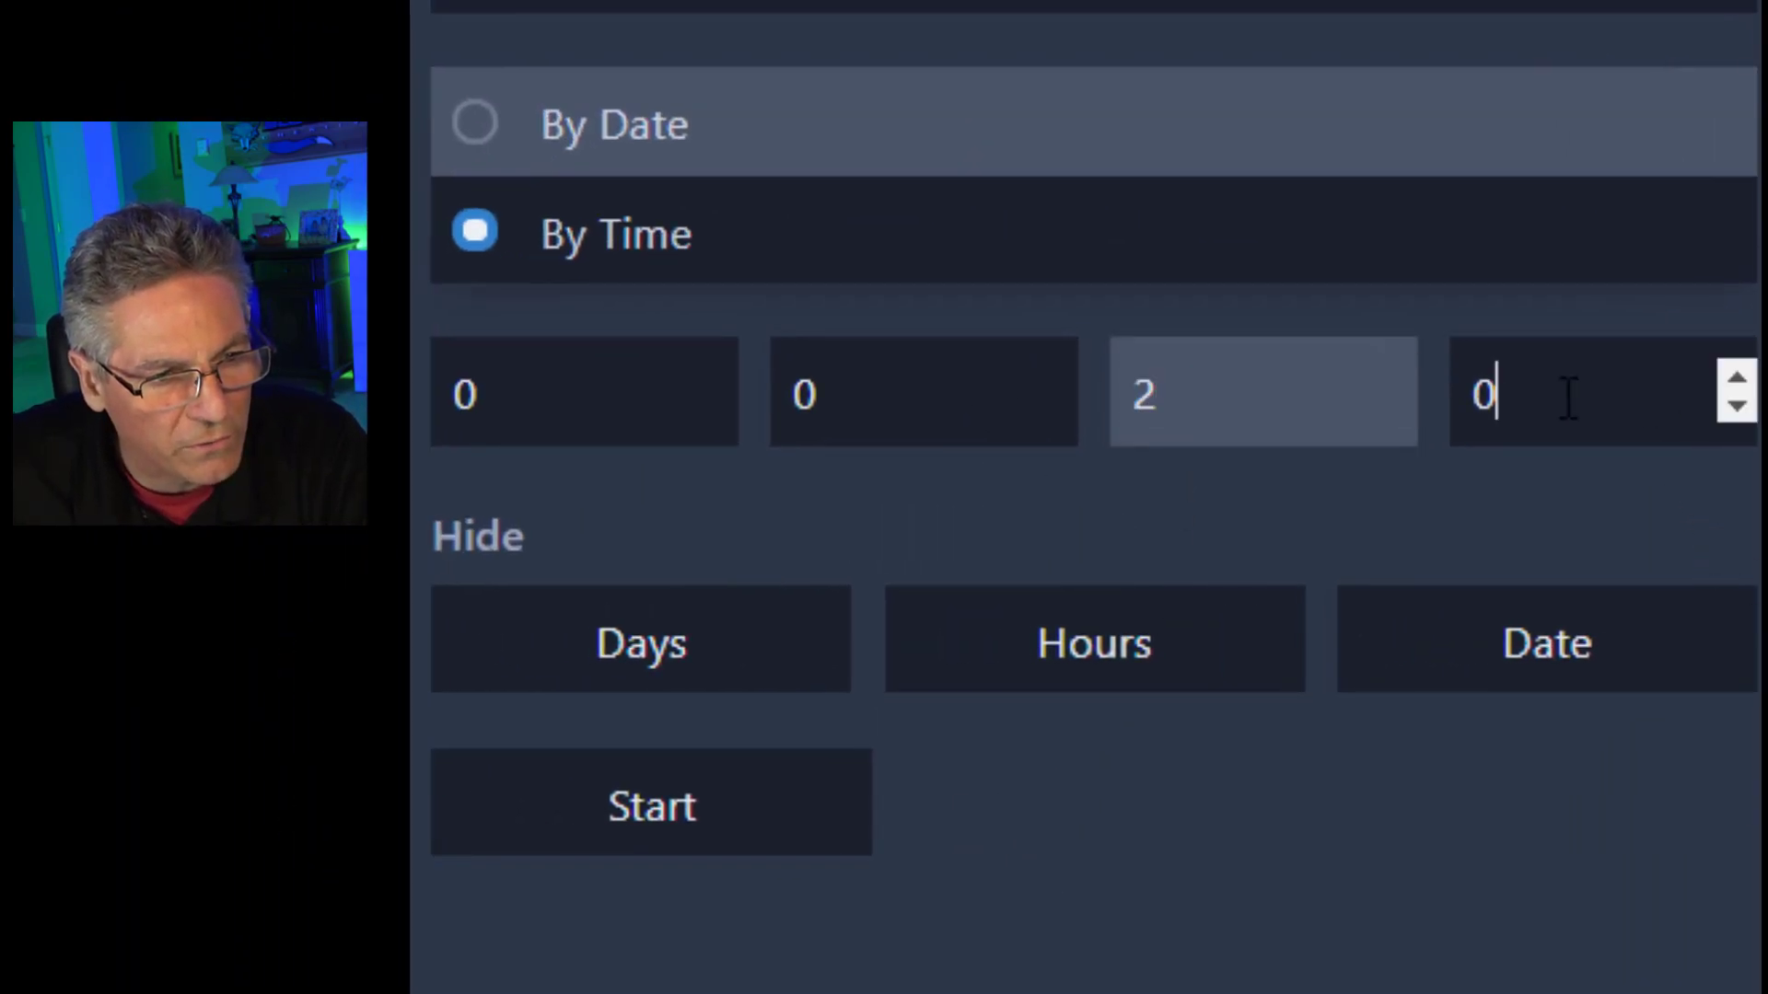
pyautogui.write('5')
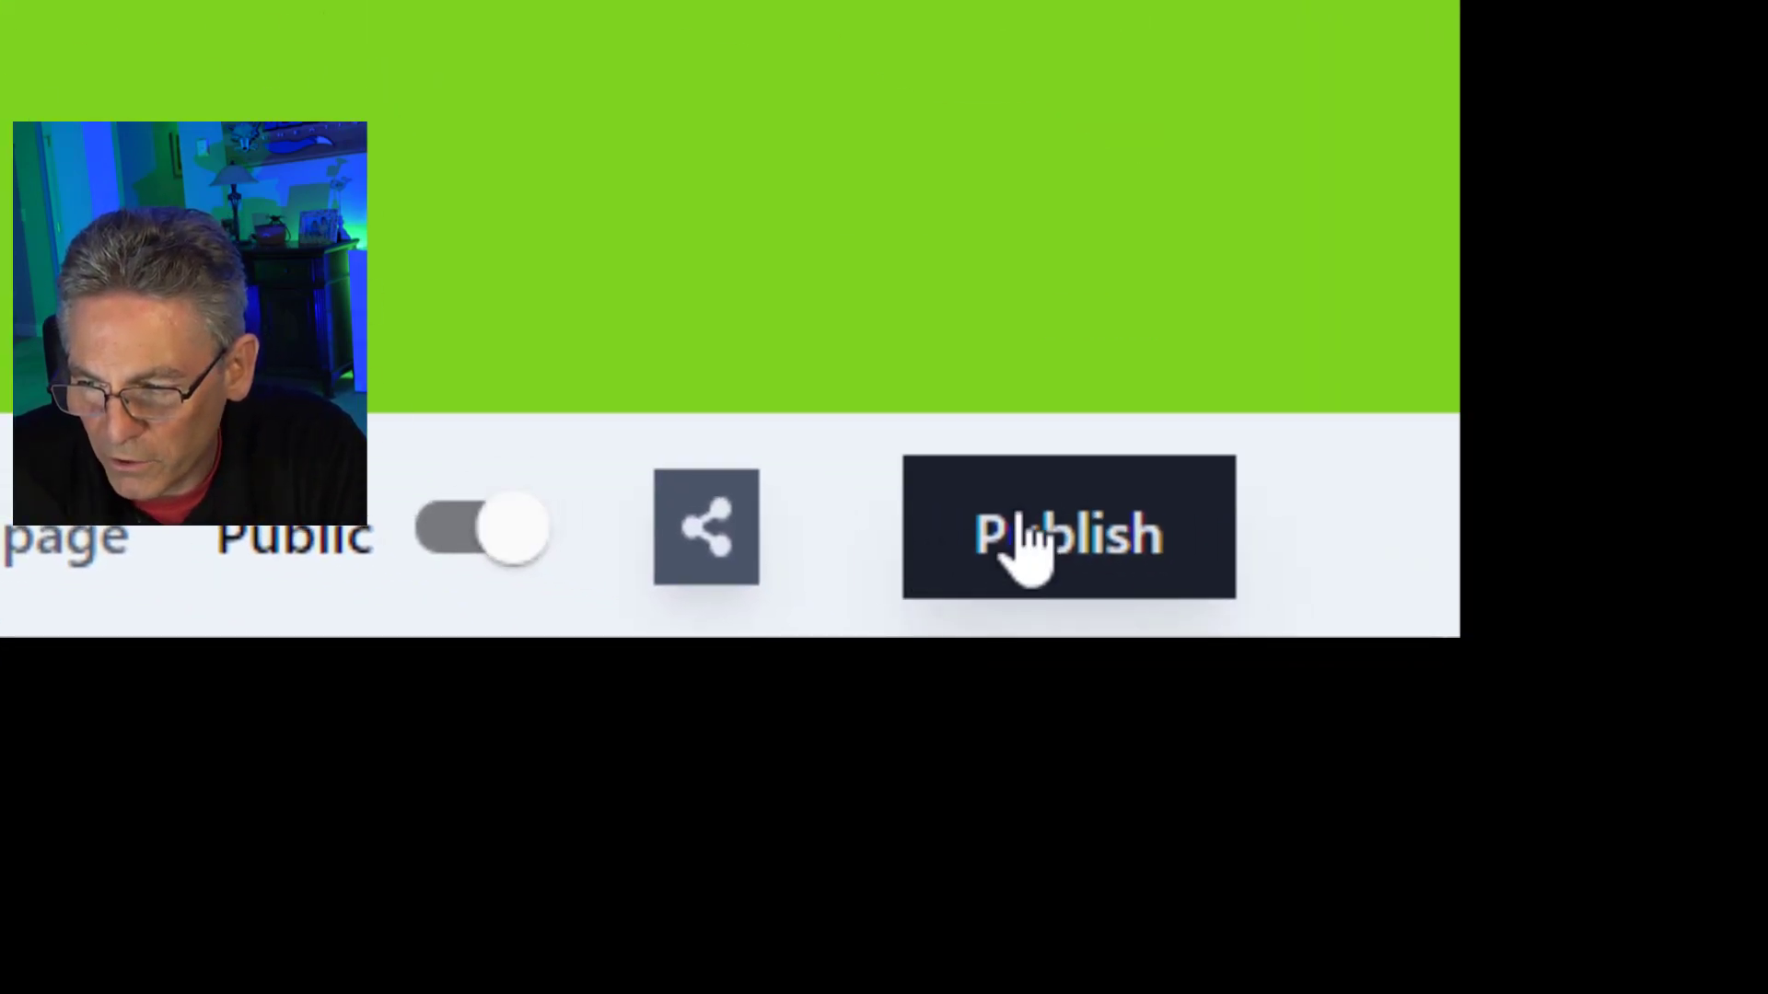
pyautogui.click(1068, 528)
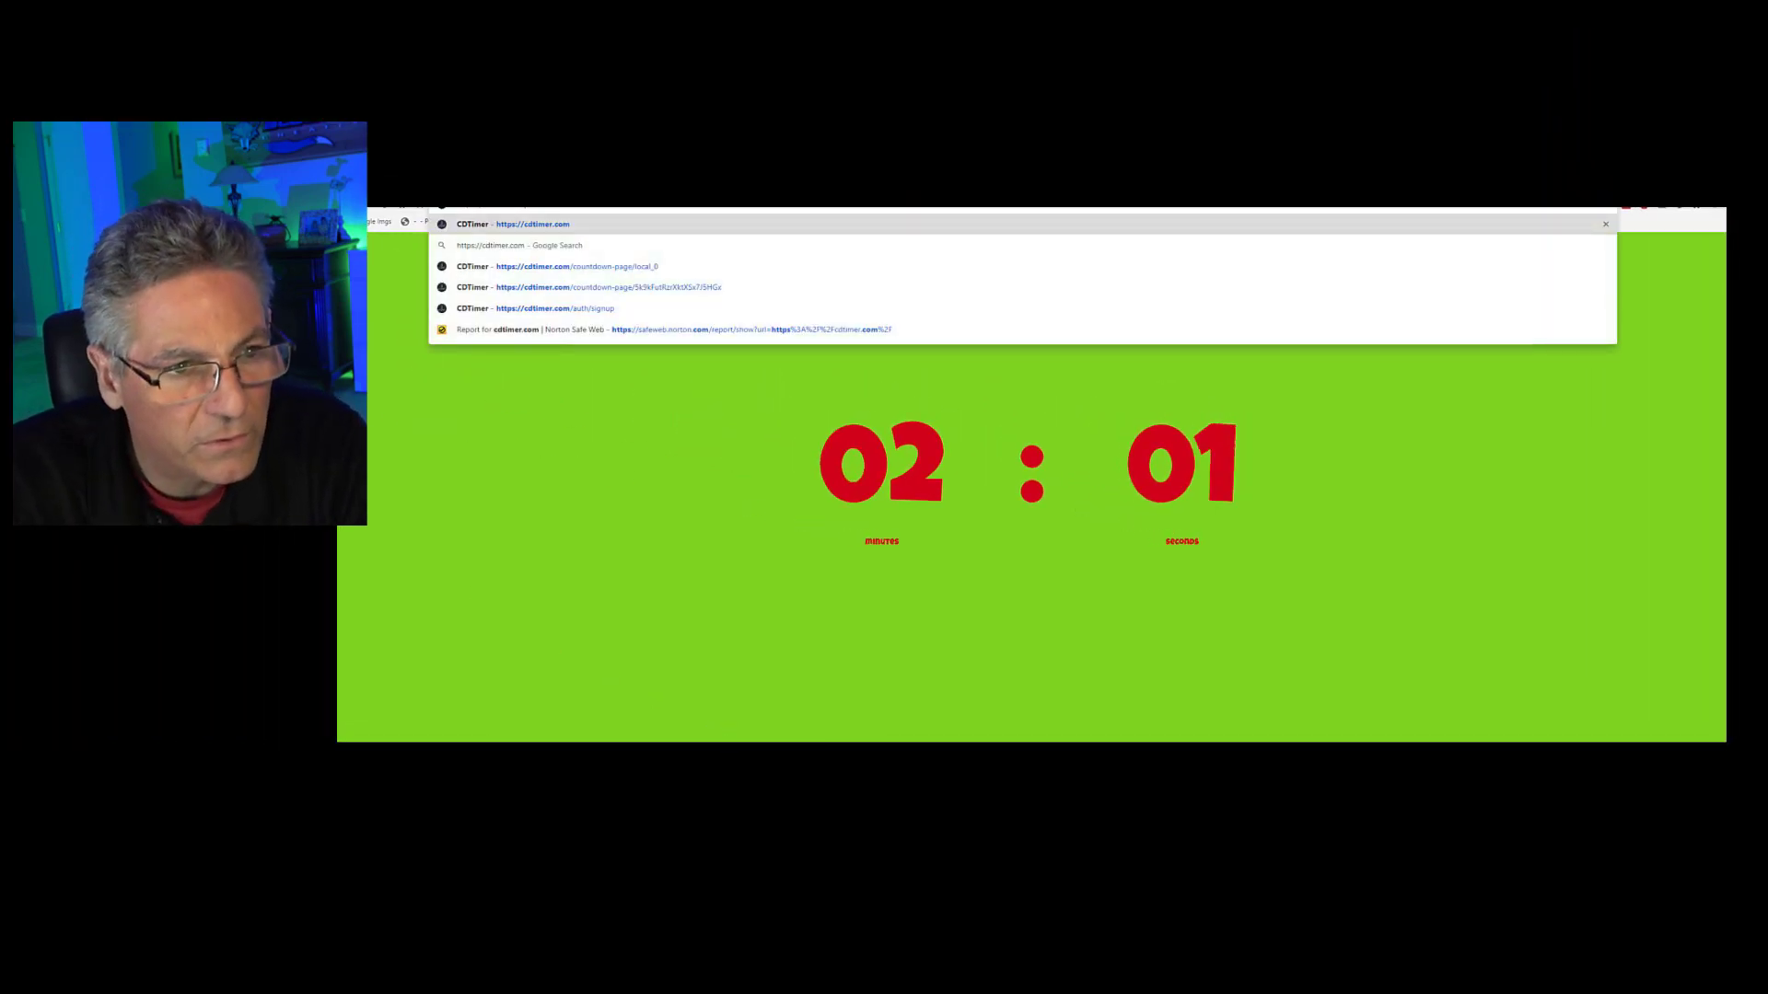
pyautogui.click(532, 223)
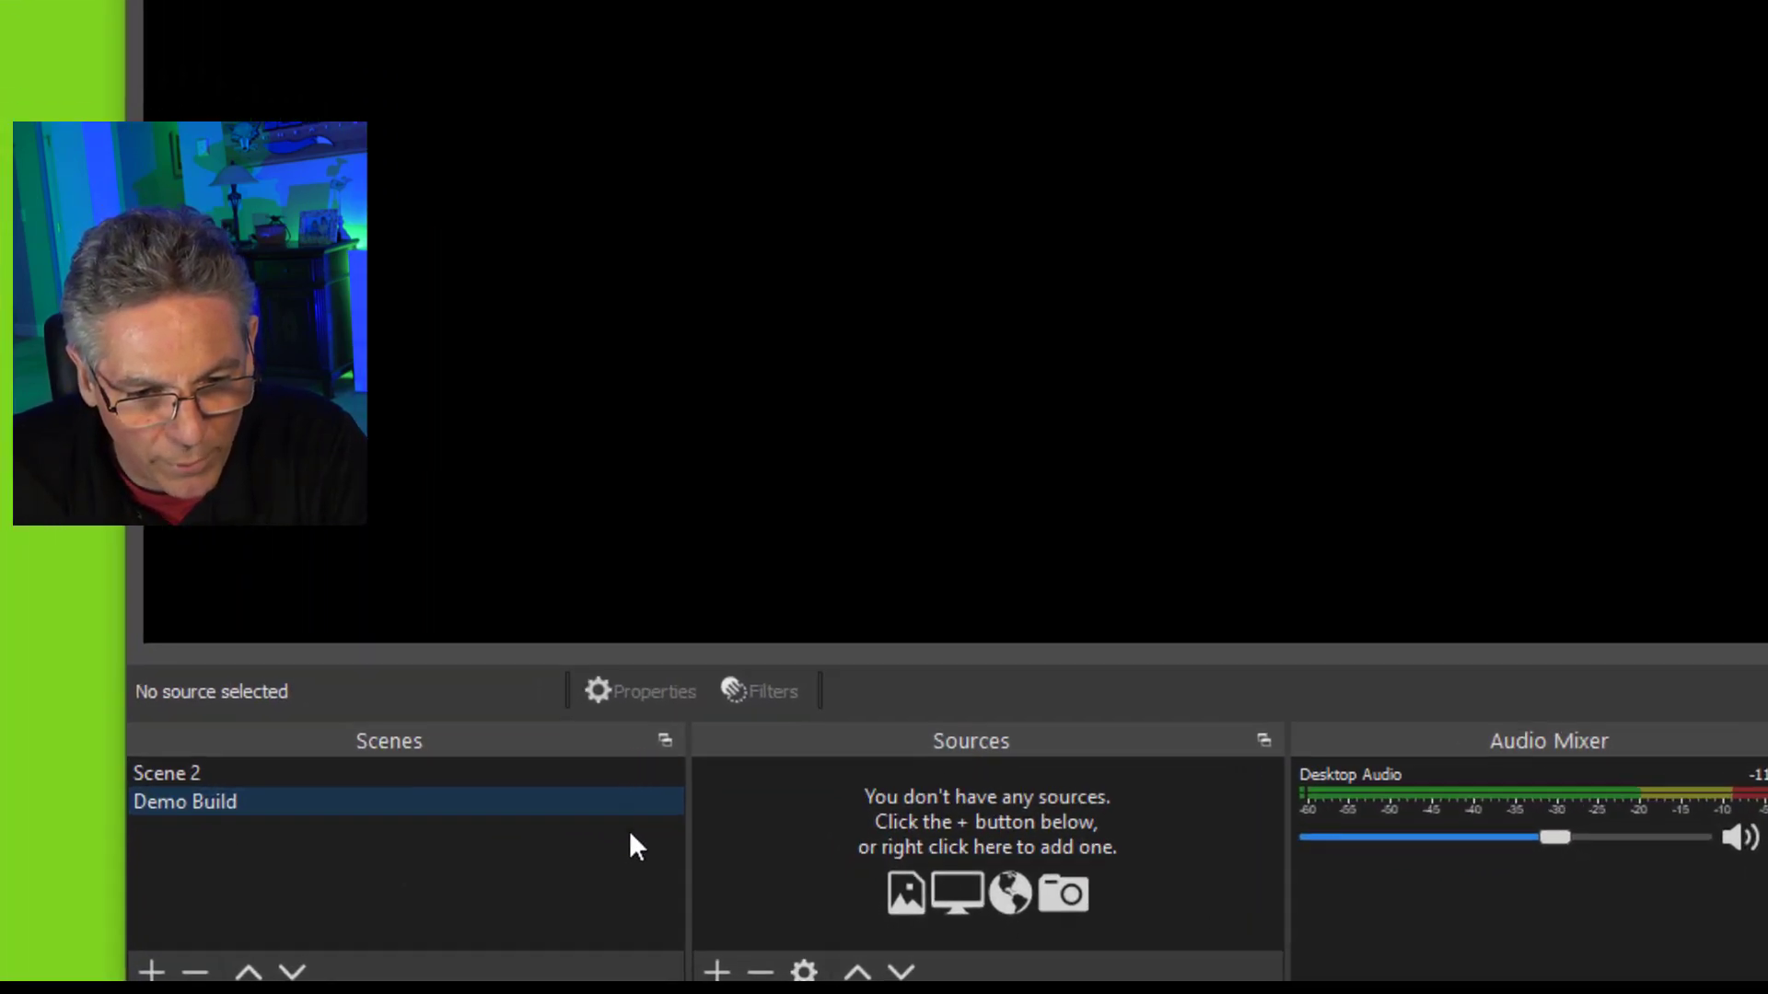
# Add a new Browser source to the scene
pyautogui.click(717, 970)
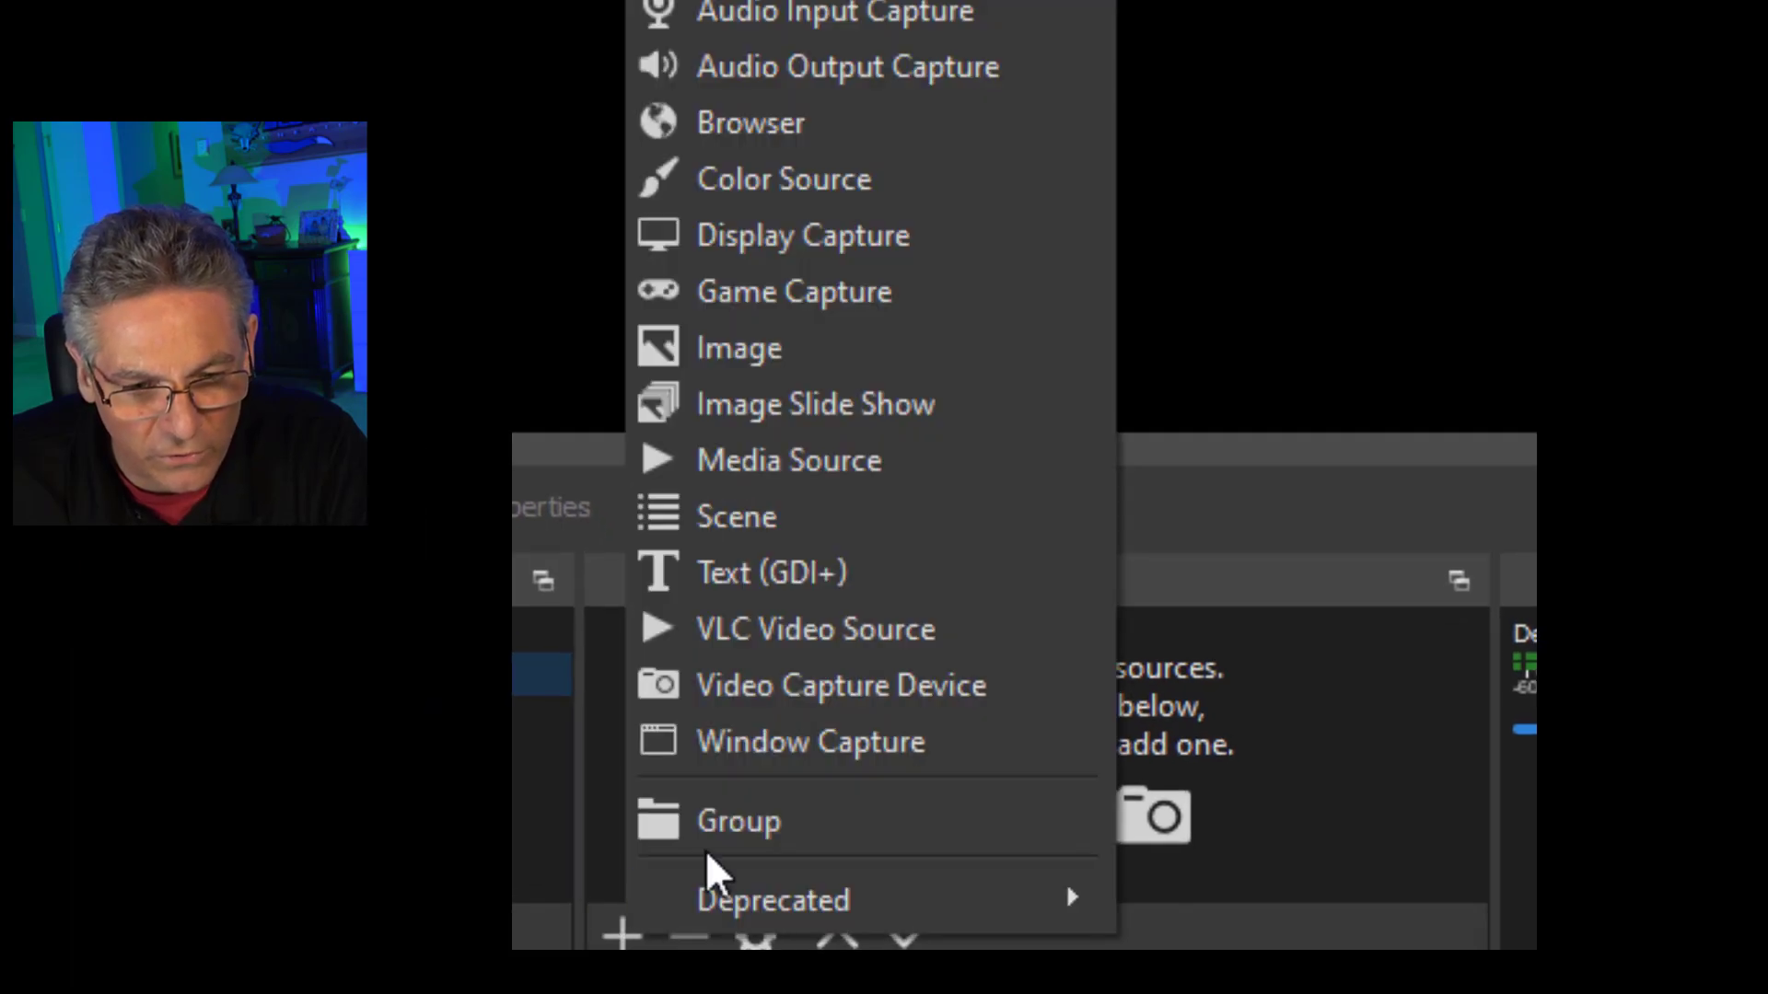
pyautogui.click(750, 122)
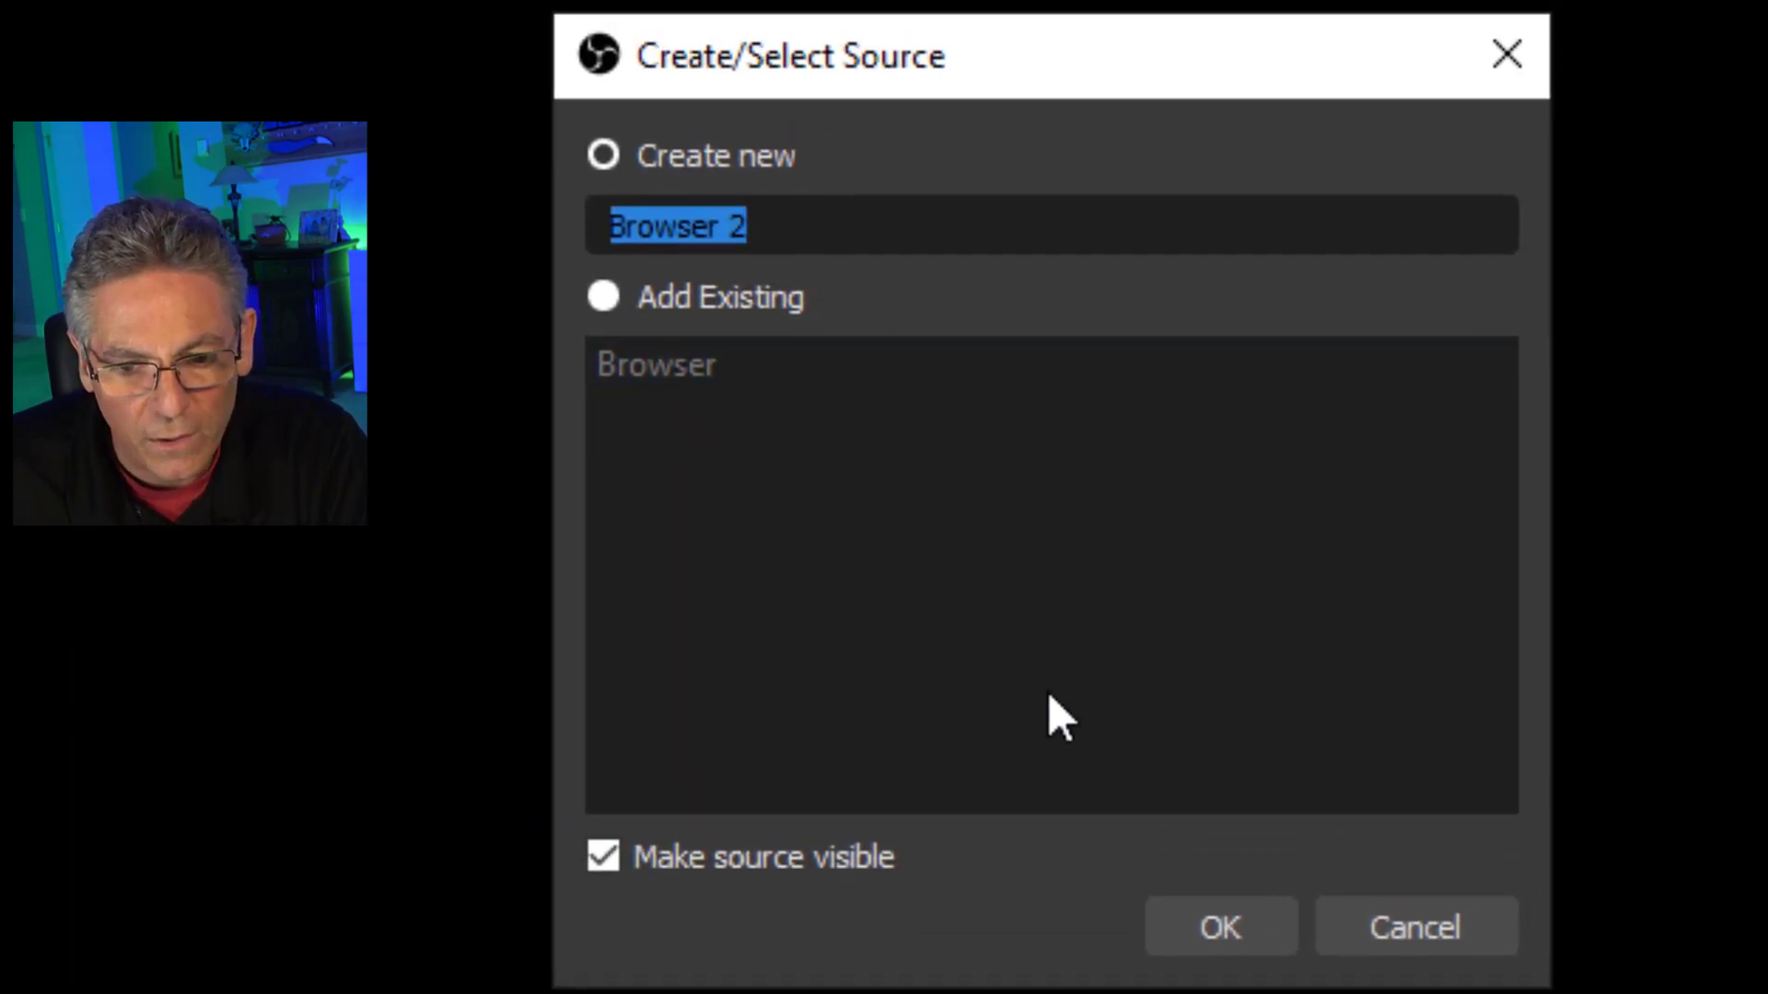
pyautogui.click(1219, 927)
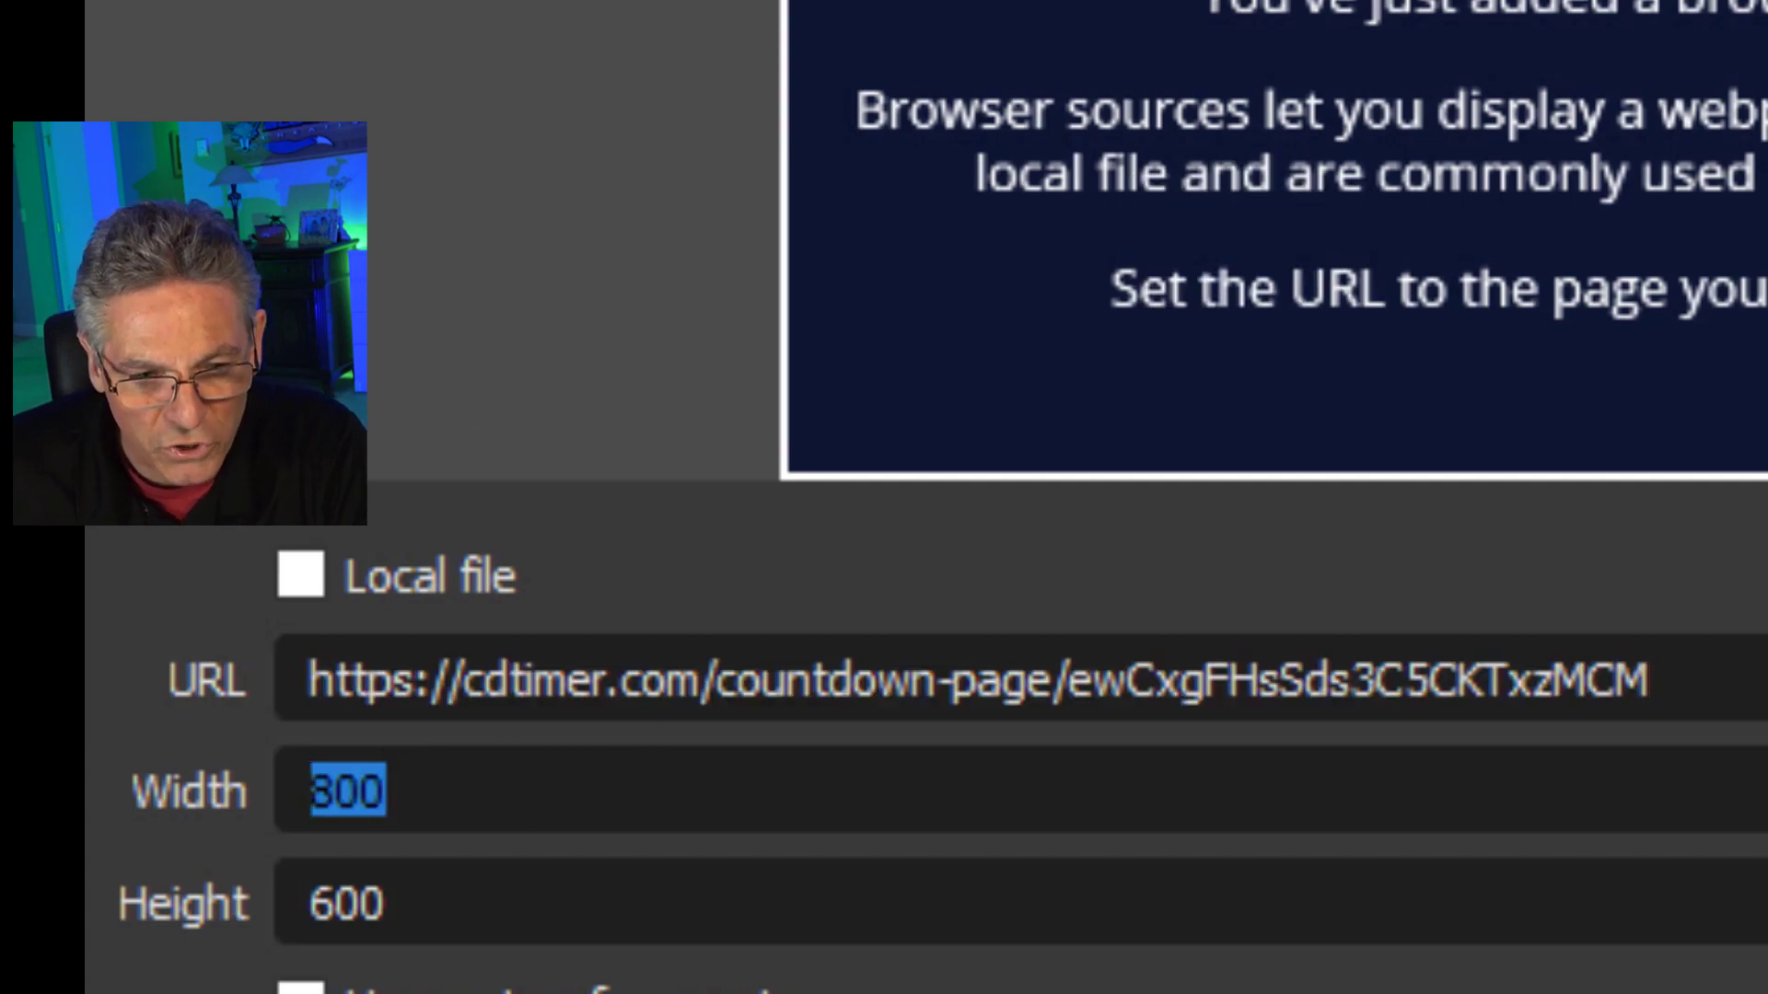
# Size the browser source 1920×1080, shutting down when hidden and refreshing on scene activation
pyautogui.scroll(-3)
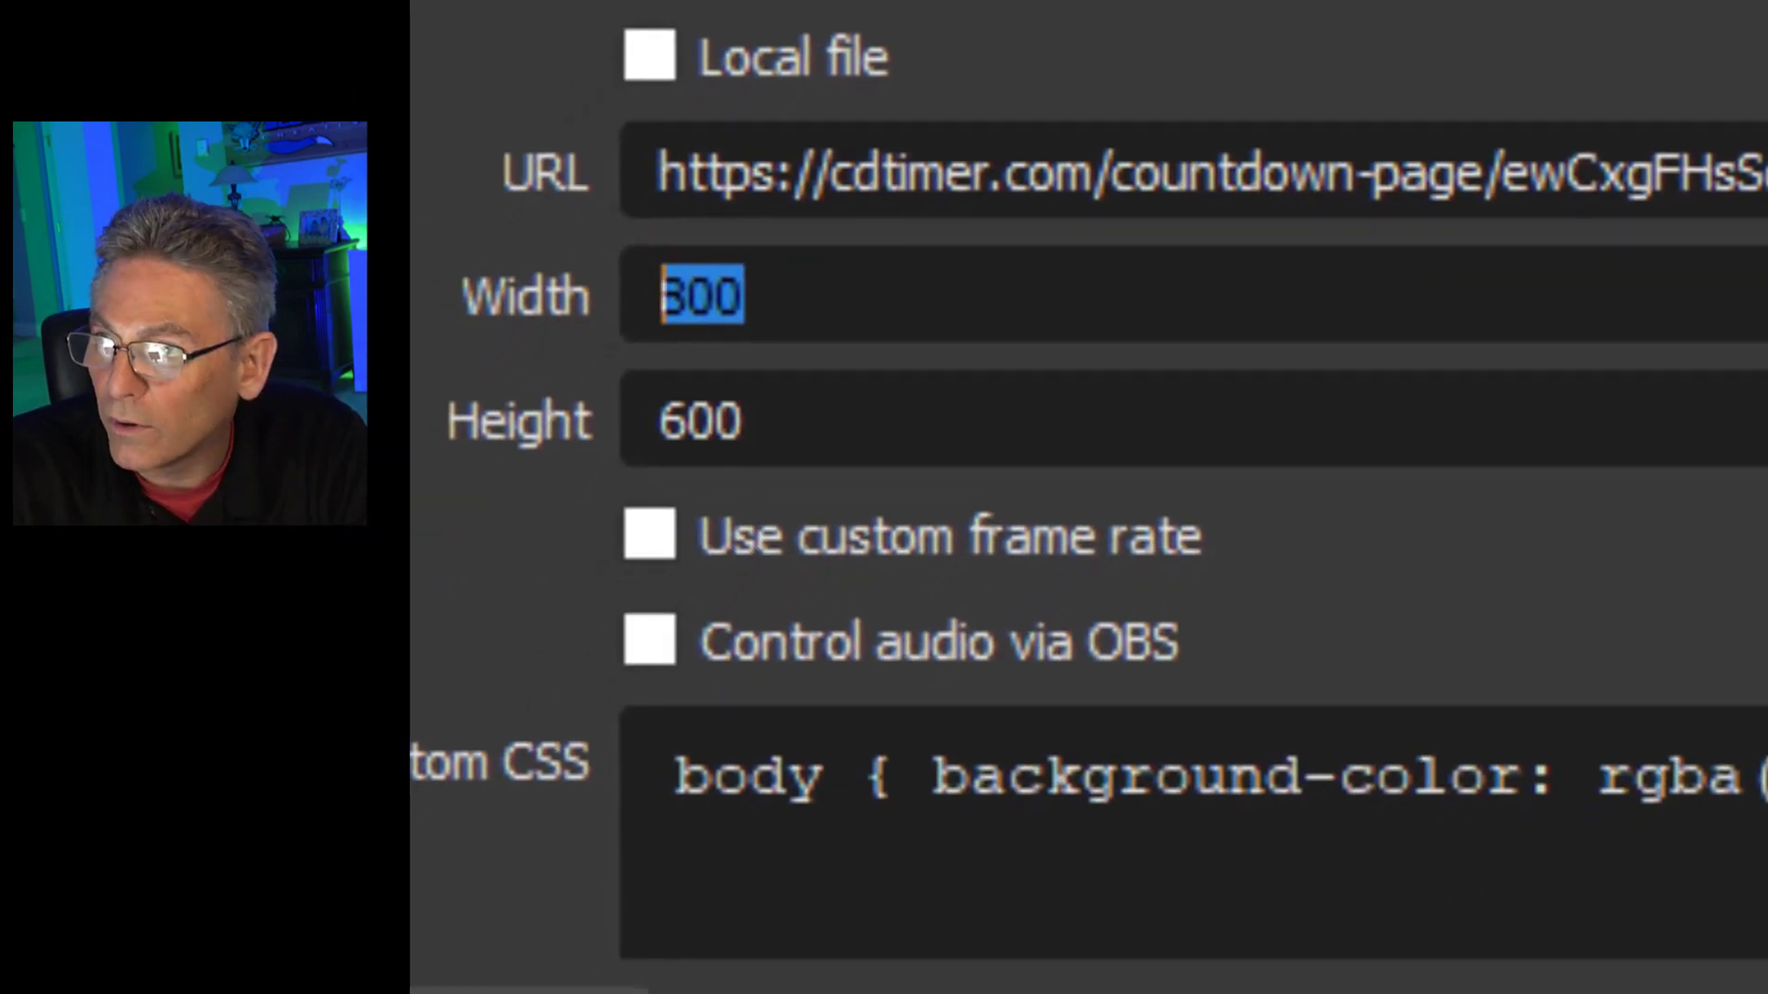
pyautogui.write('1920')
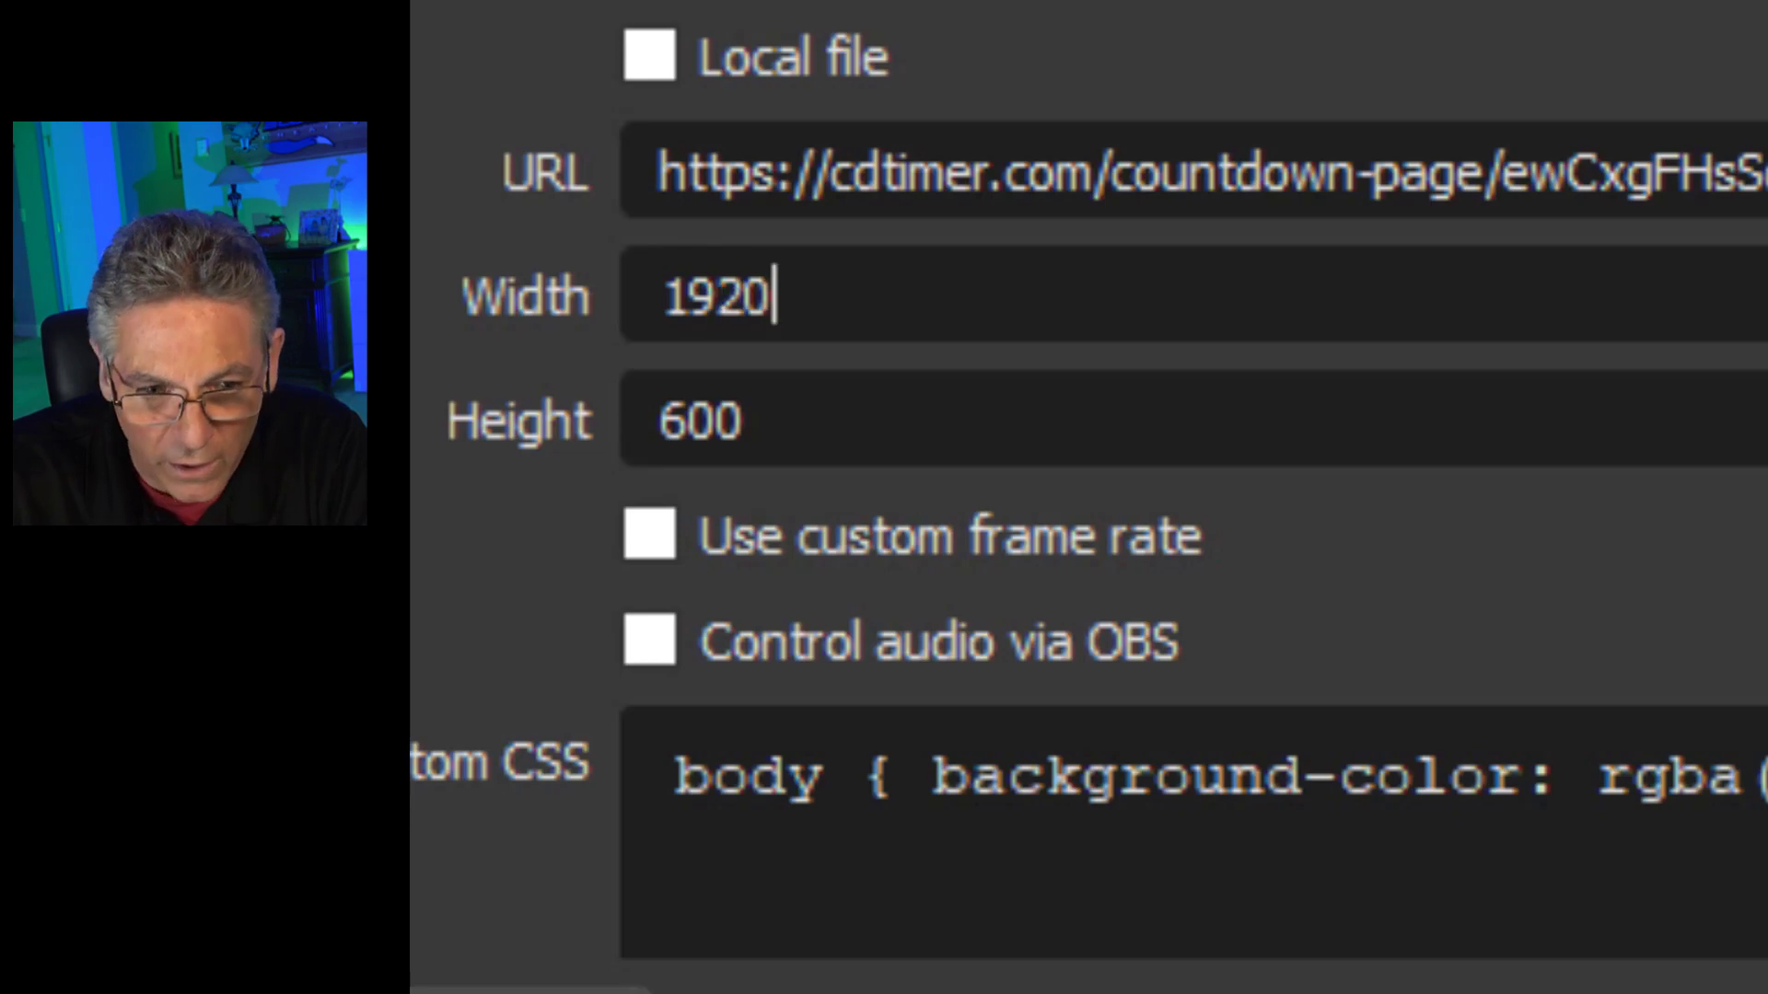
pyautogui.tripleClick(699, 420)
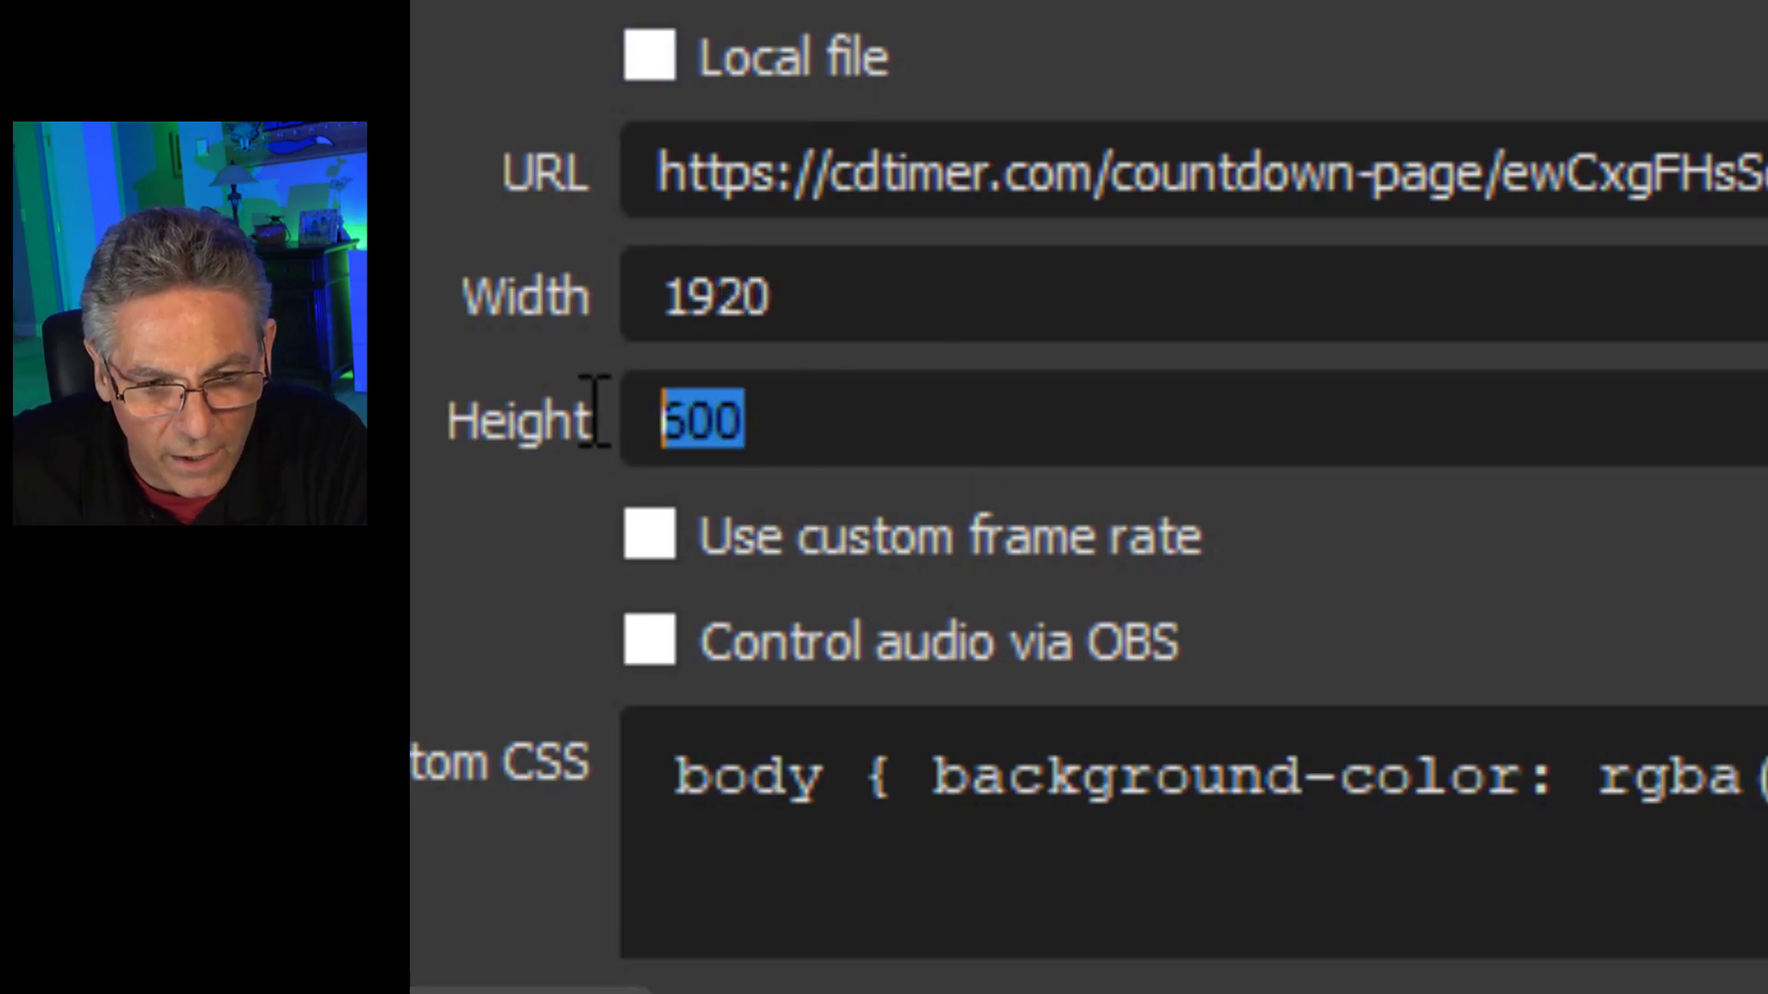
pyautogui.write('1080')
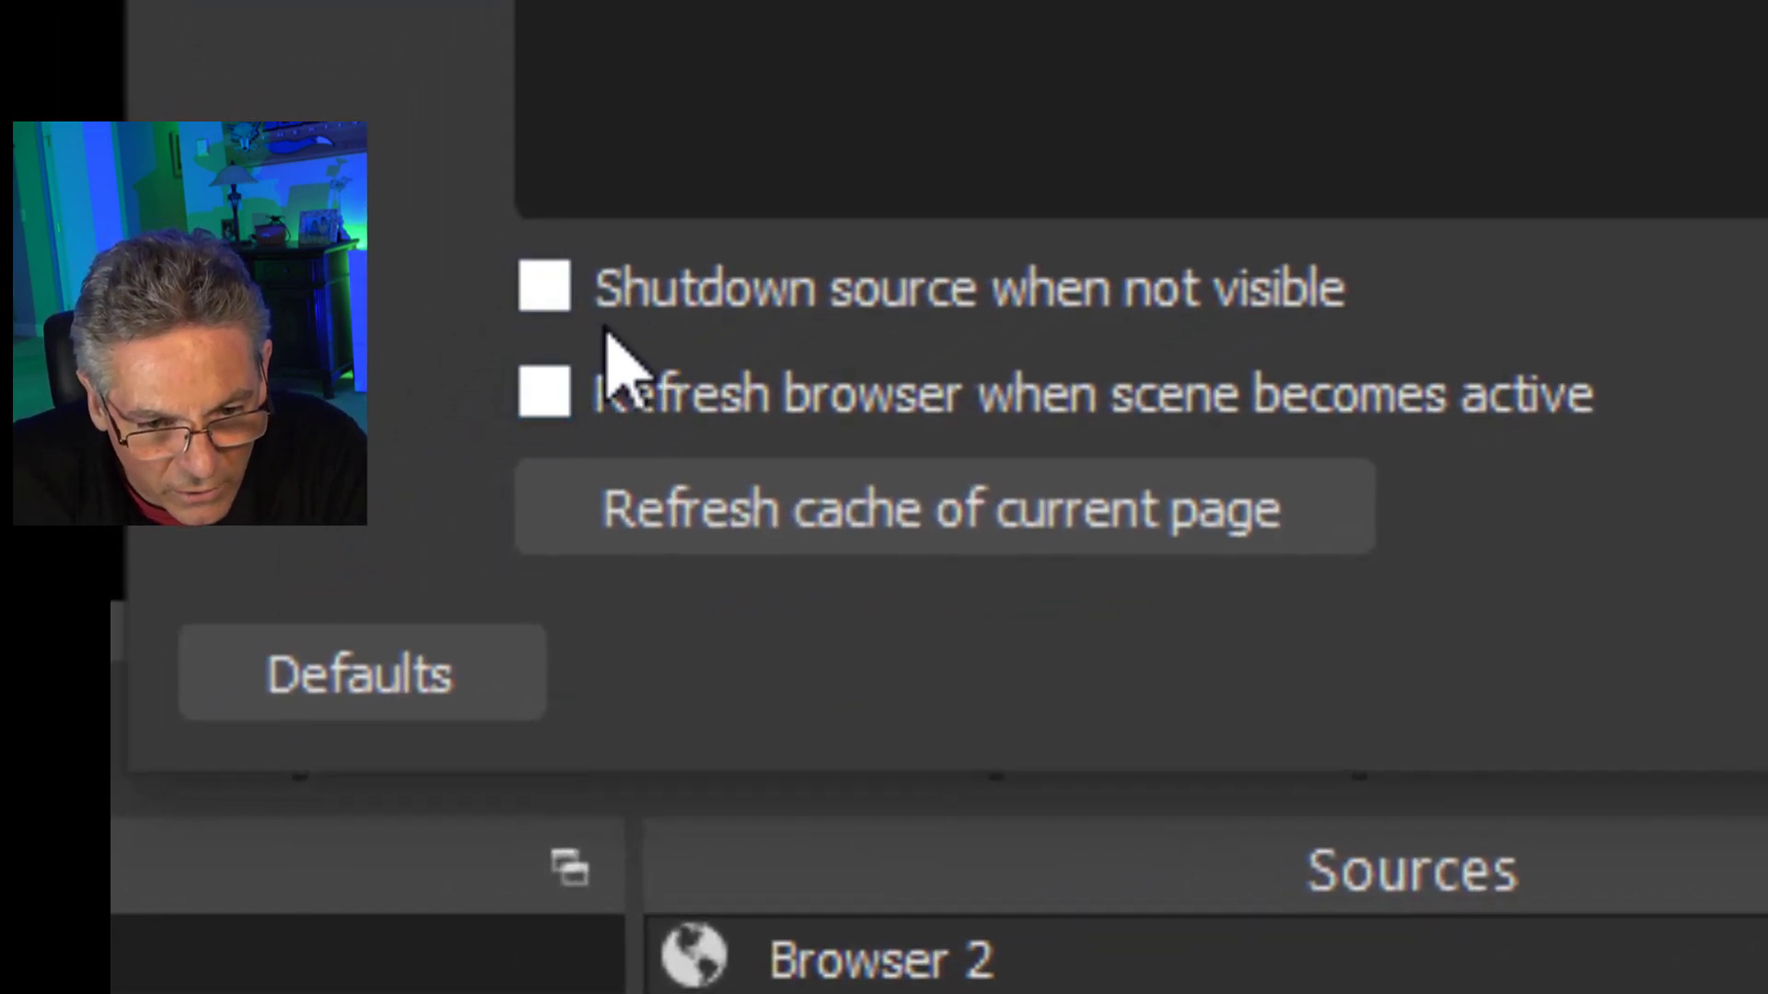
pyautogui.click(546, 286)
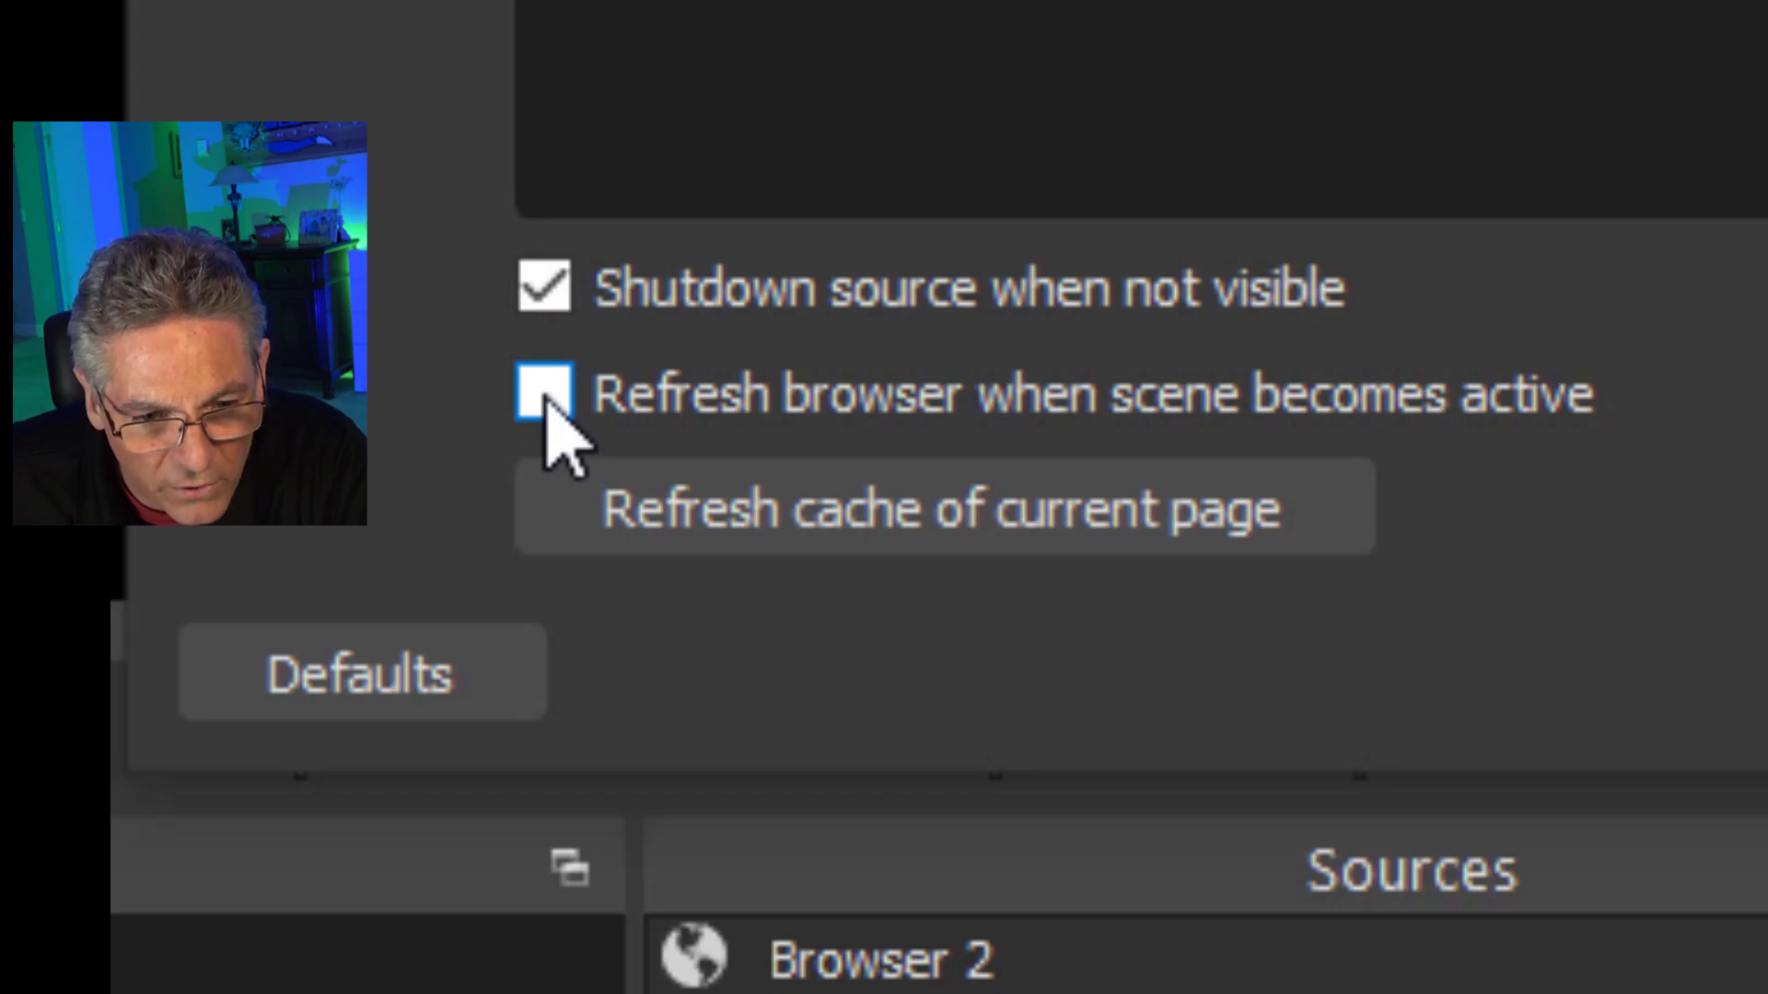
pyautogui.click(546, 392)
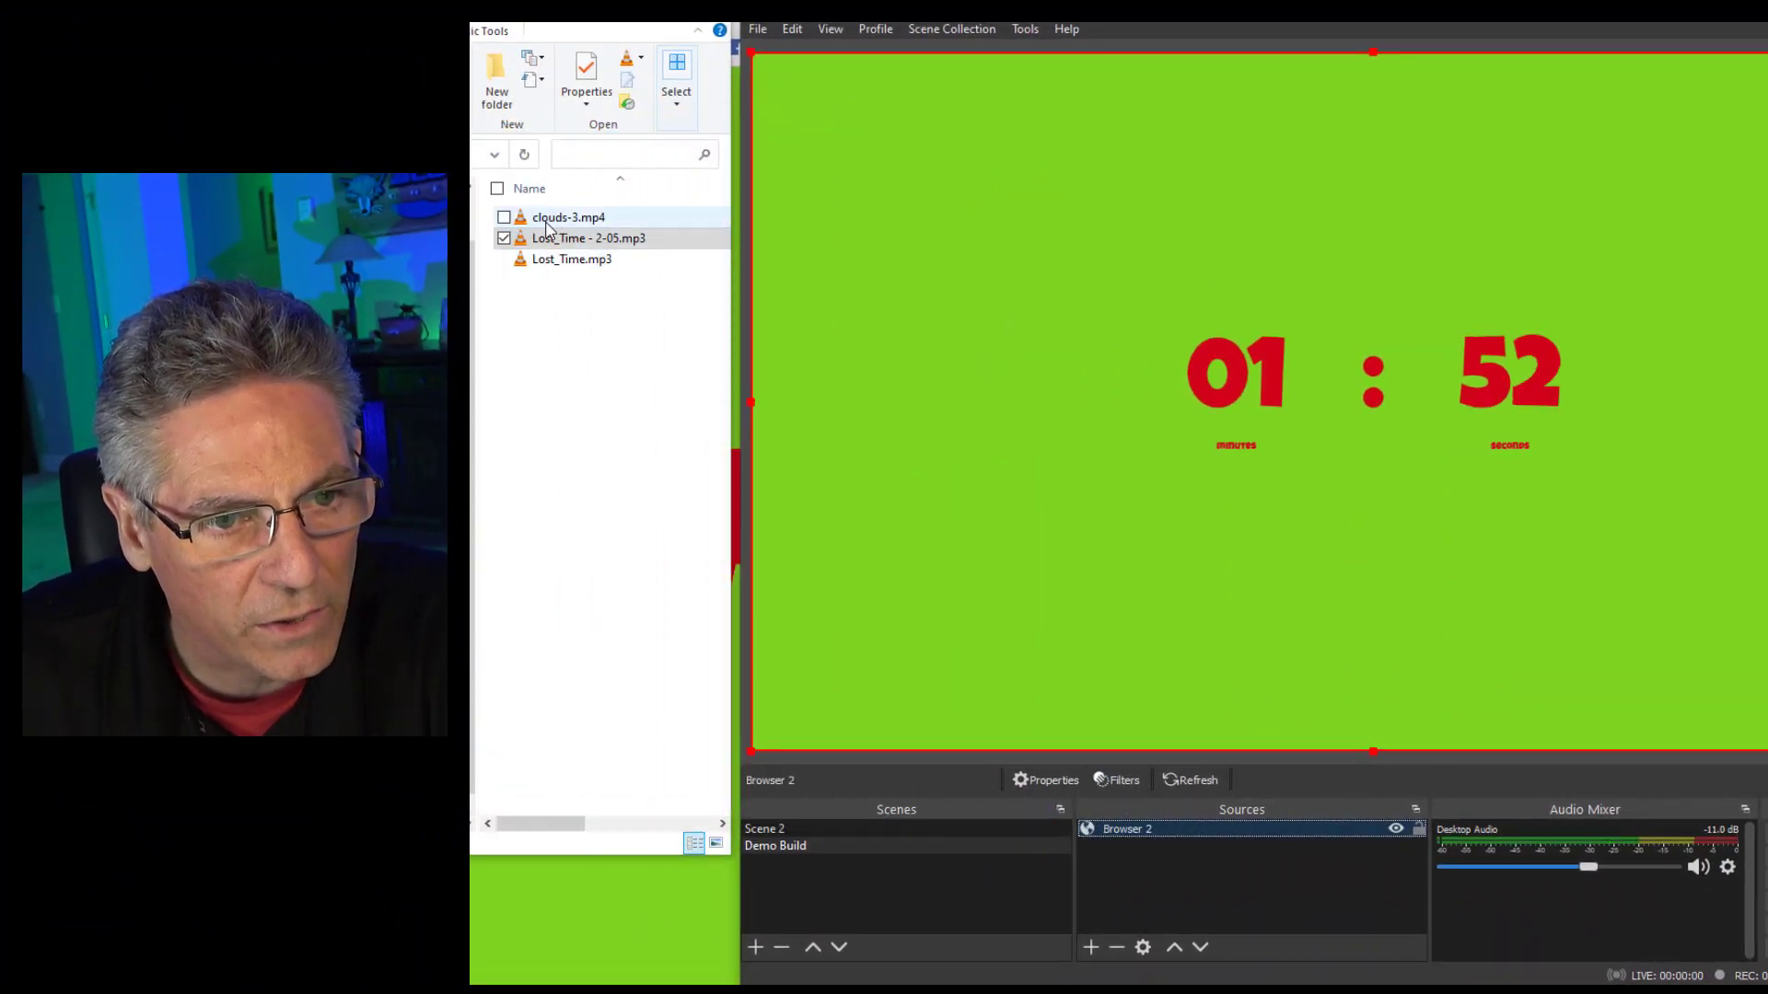
# Add clouds-3.mp4 to the Sources list and bring up the clouds source's properties
pyautogui.click(503, 217)
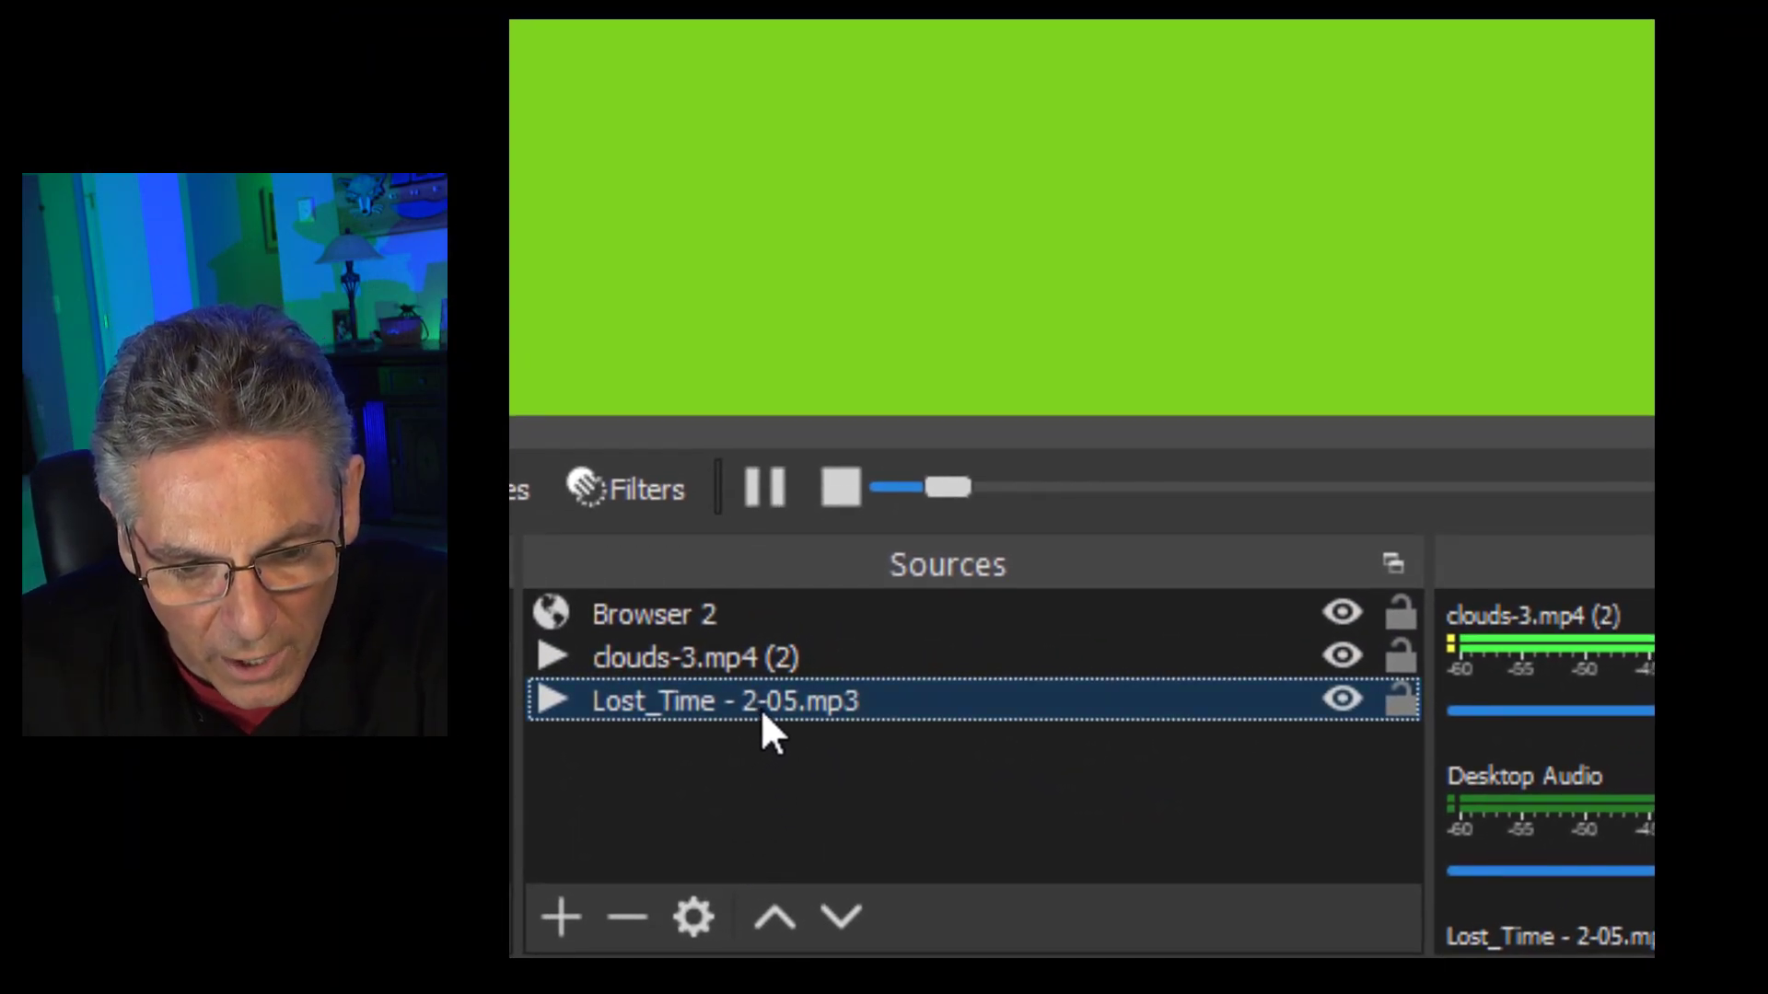
pyautogui.rightClick(677, 656)
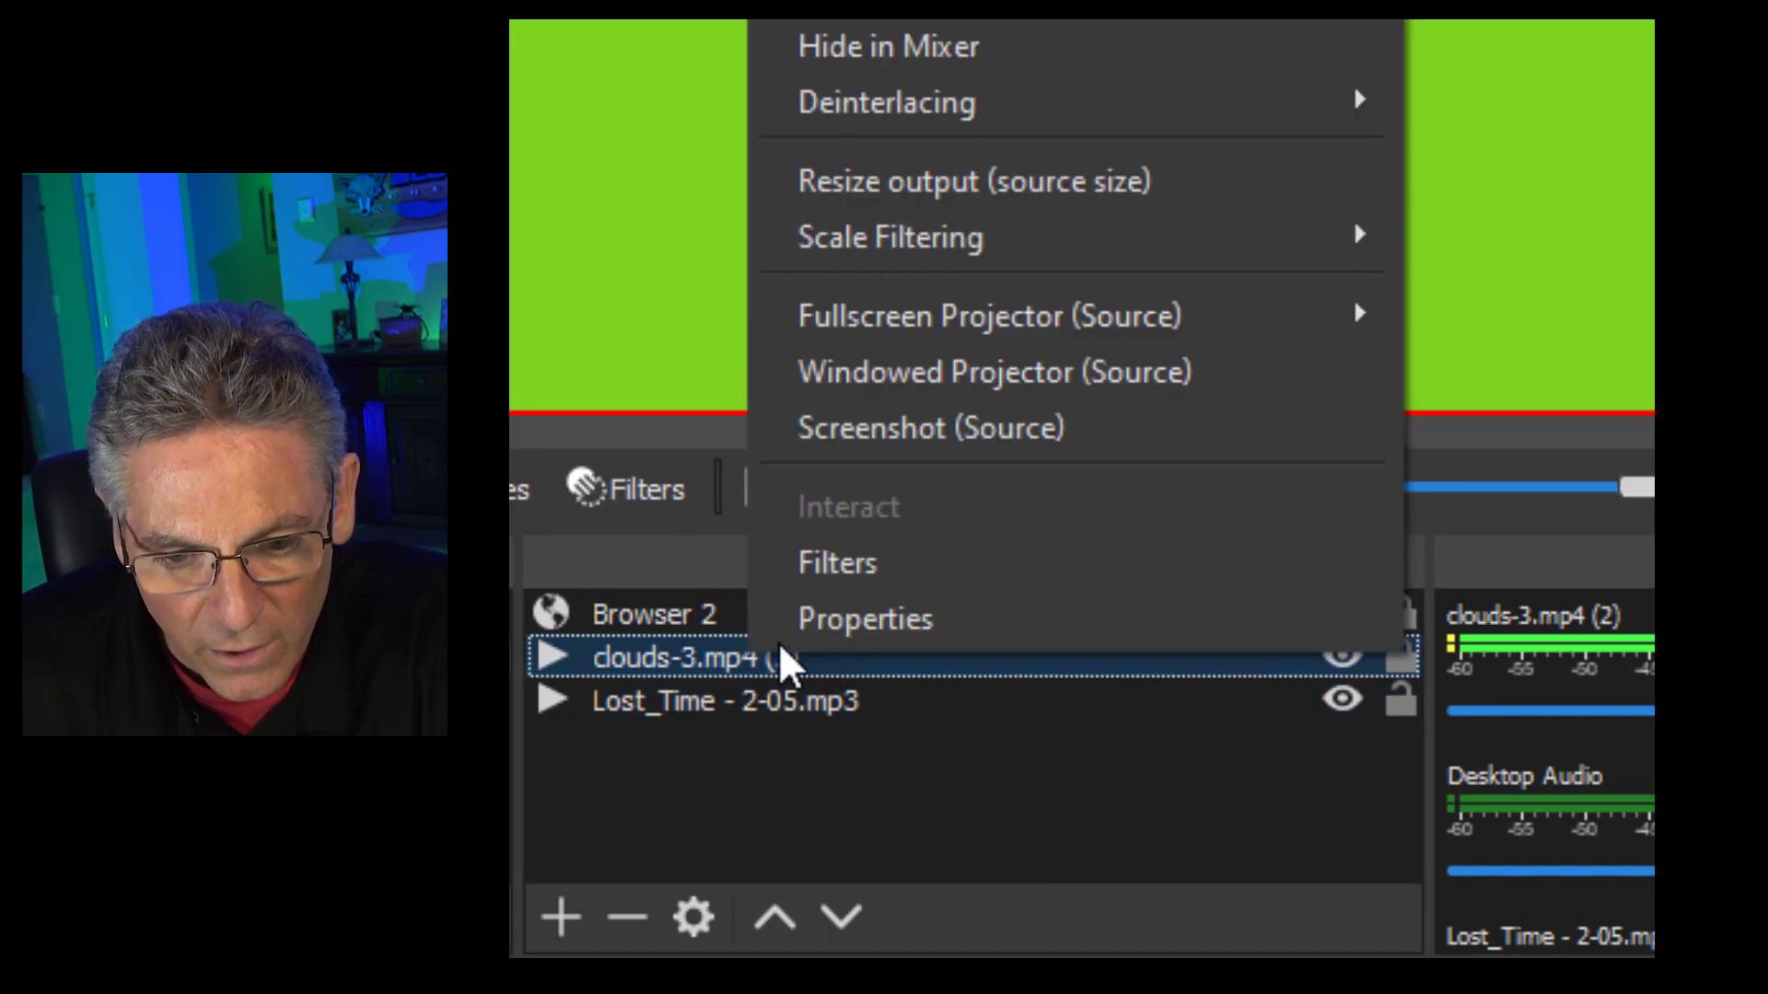
pyautogui.click(864, 617)
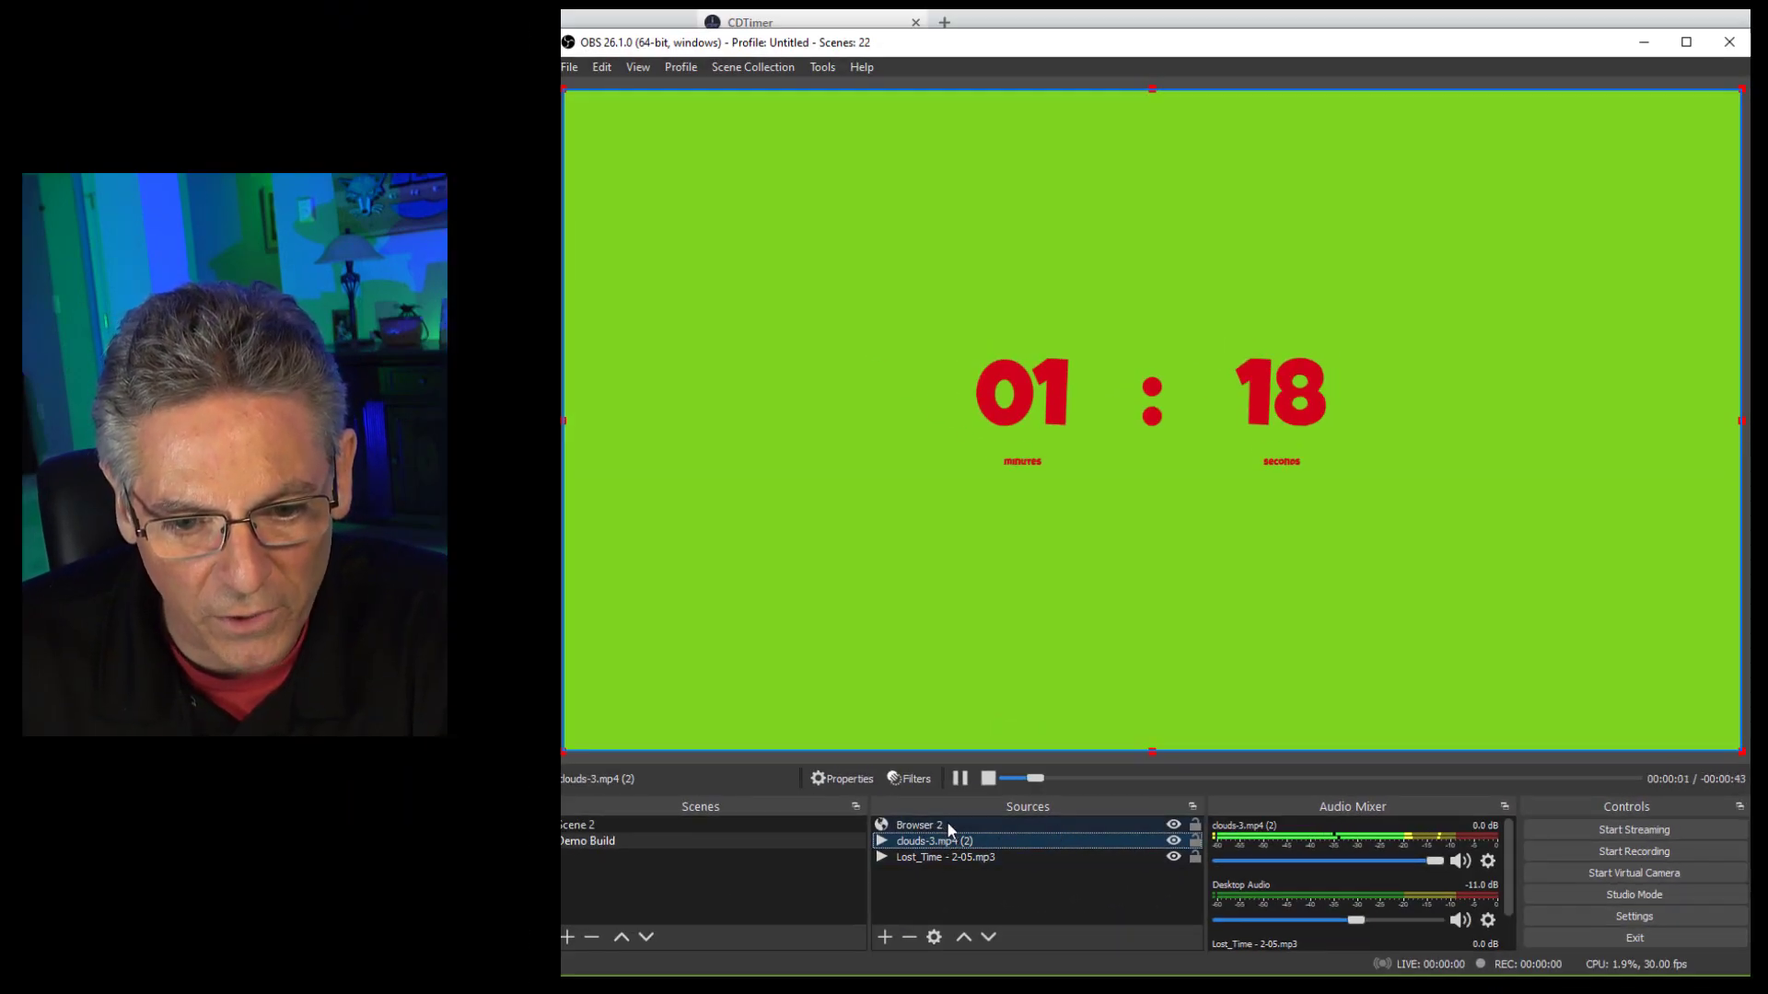
# Add a Chroma Key effect filter to the Browser 2 countdown source to remove its green background
pyautogui.rightClick(915, 825)
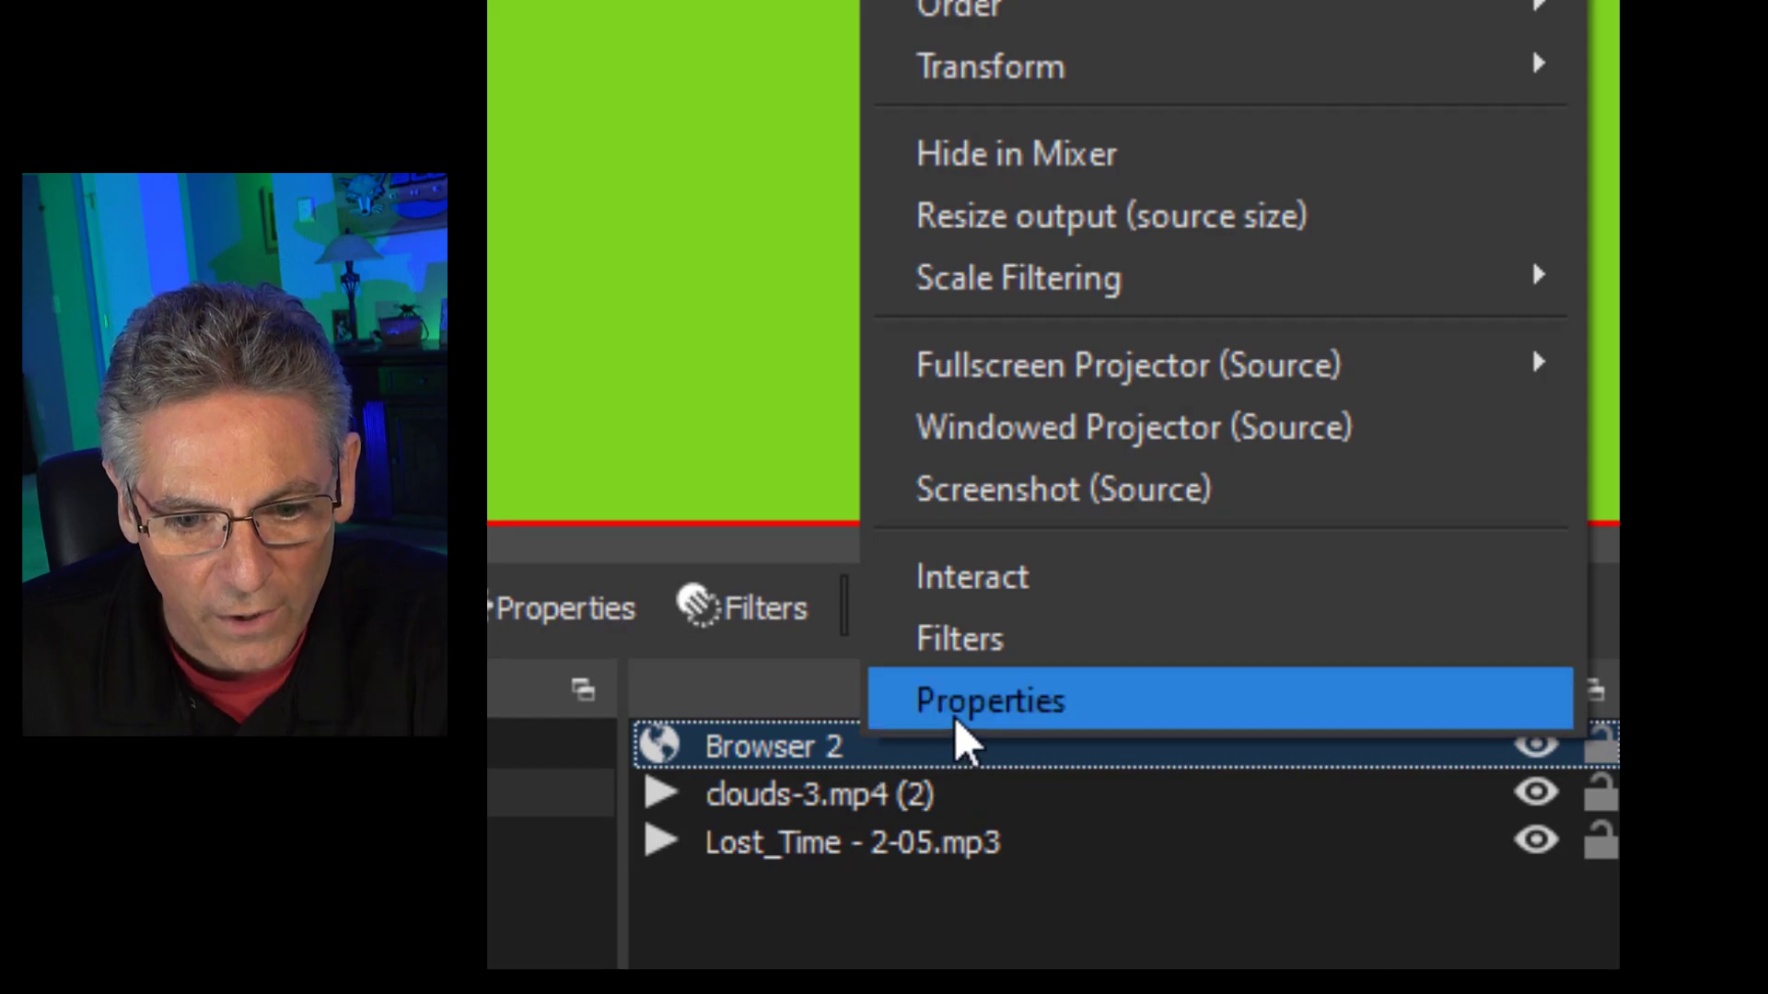
pyautogui.click(959, 638)
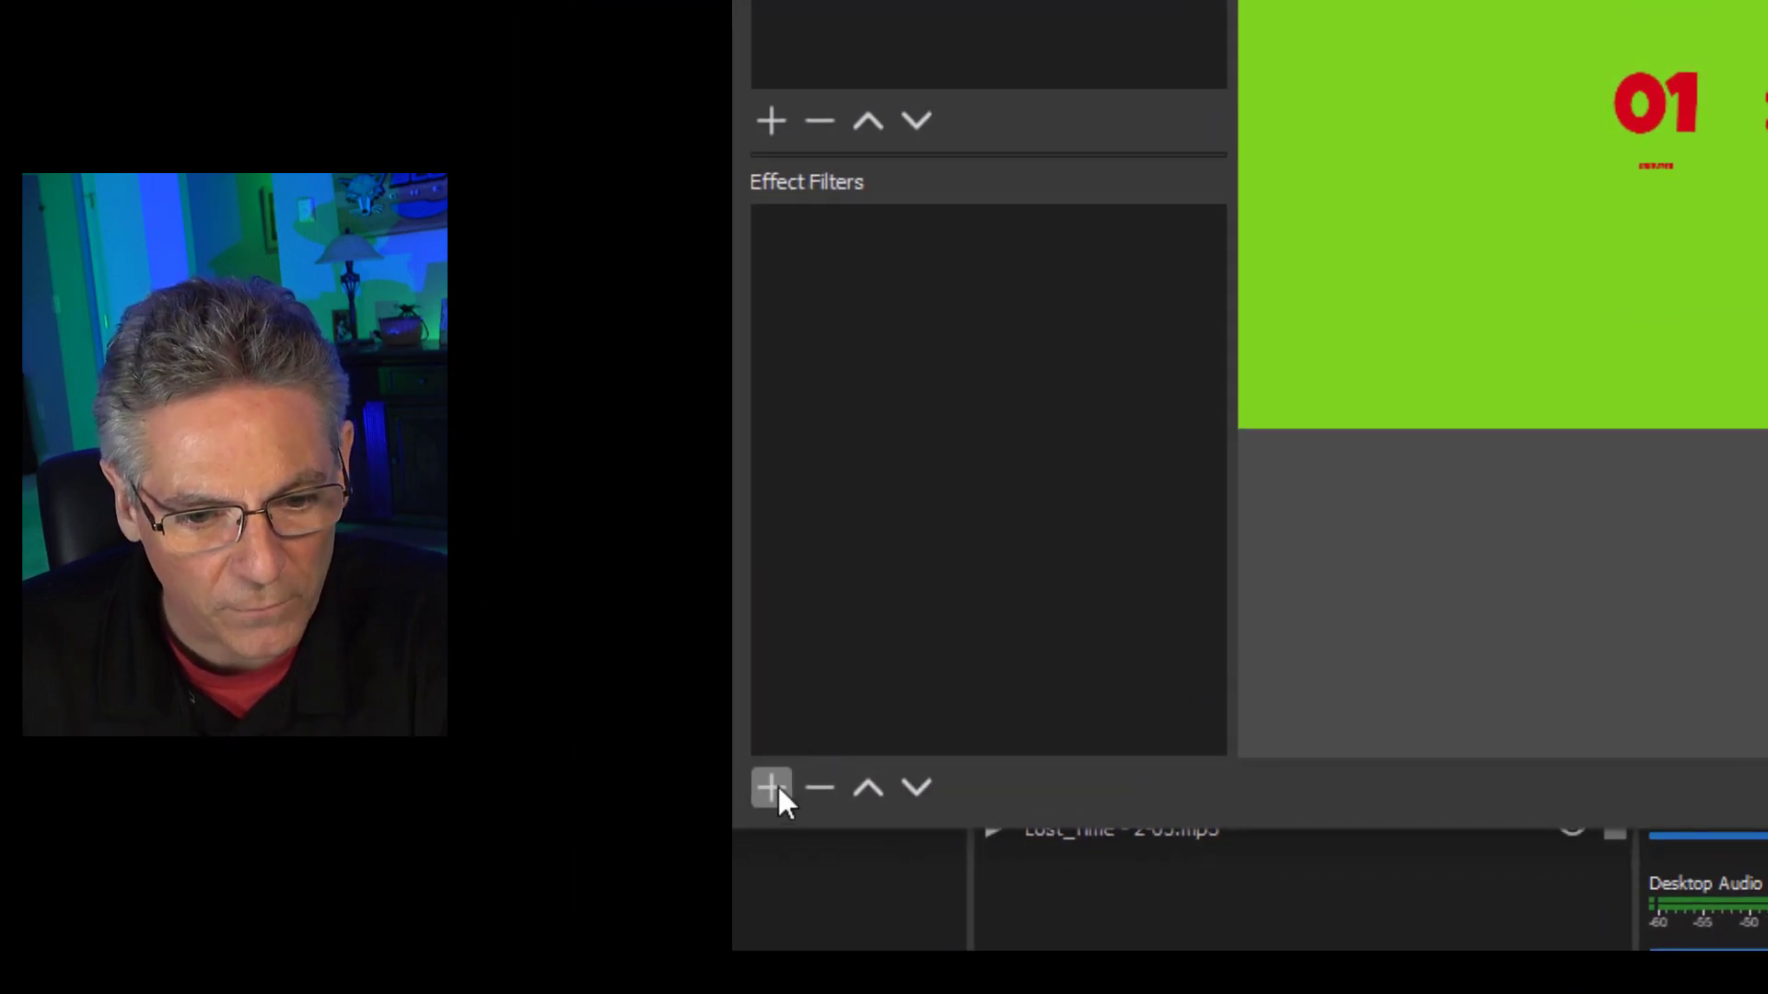
pyautogui.click(771, 785)
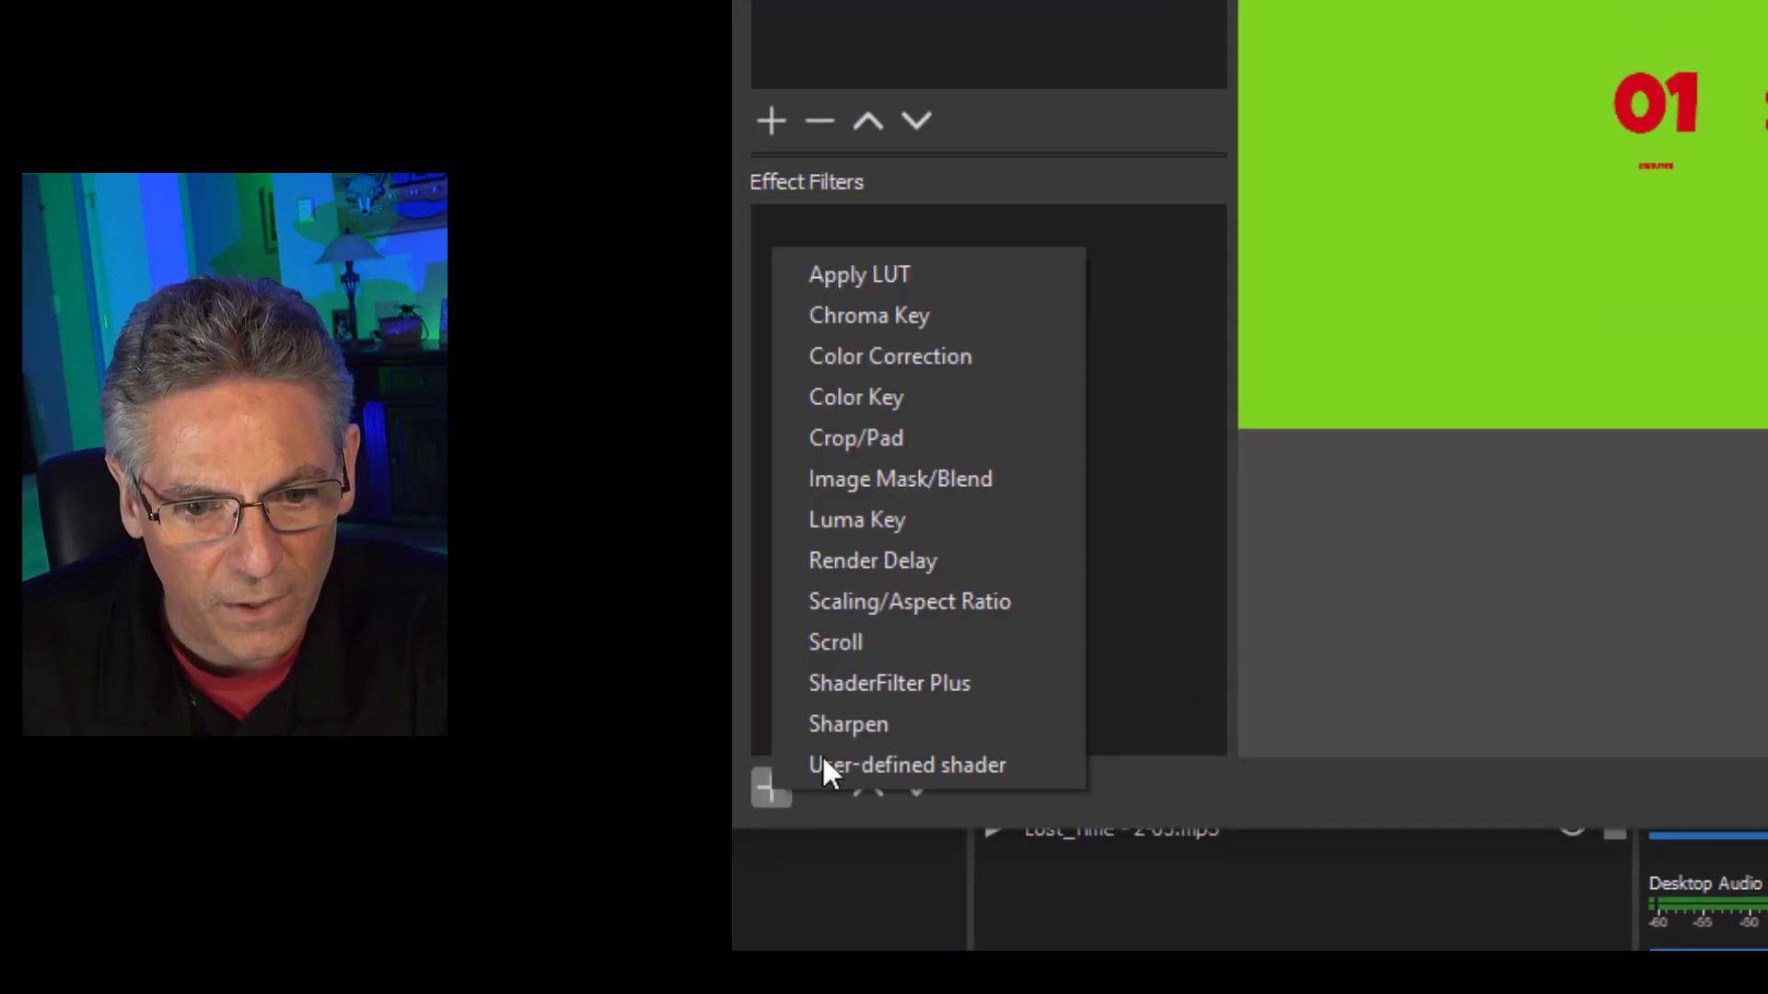
pyautogui.click(869, 315)
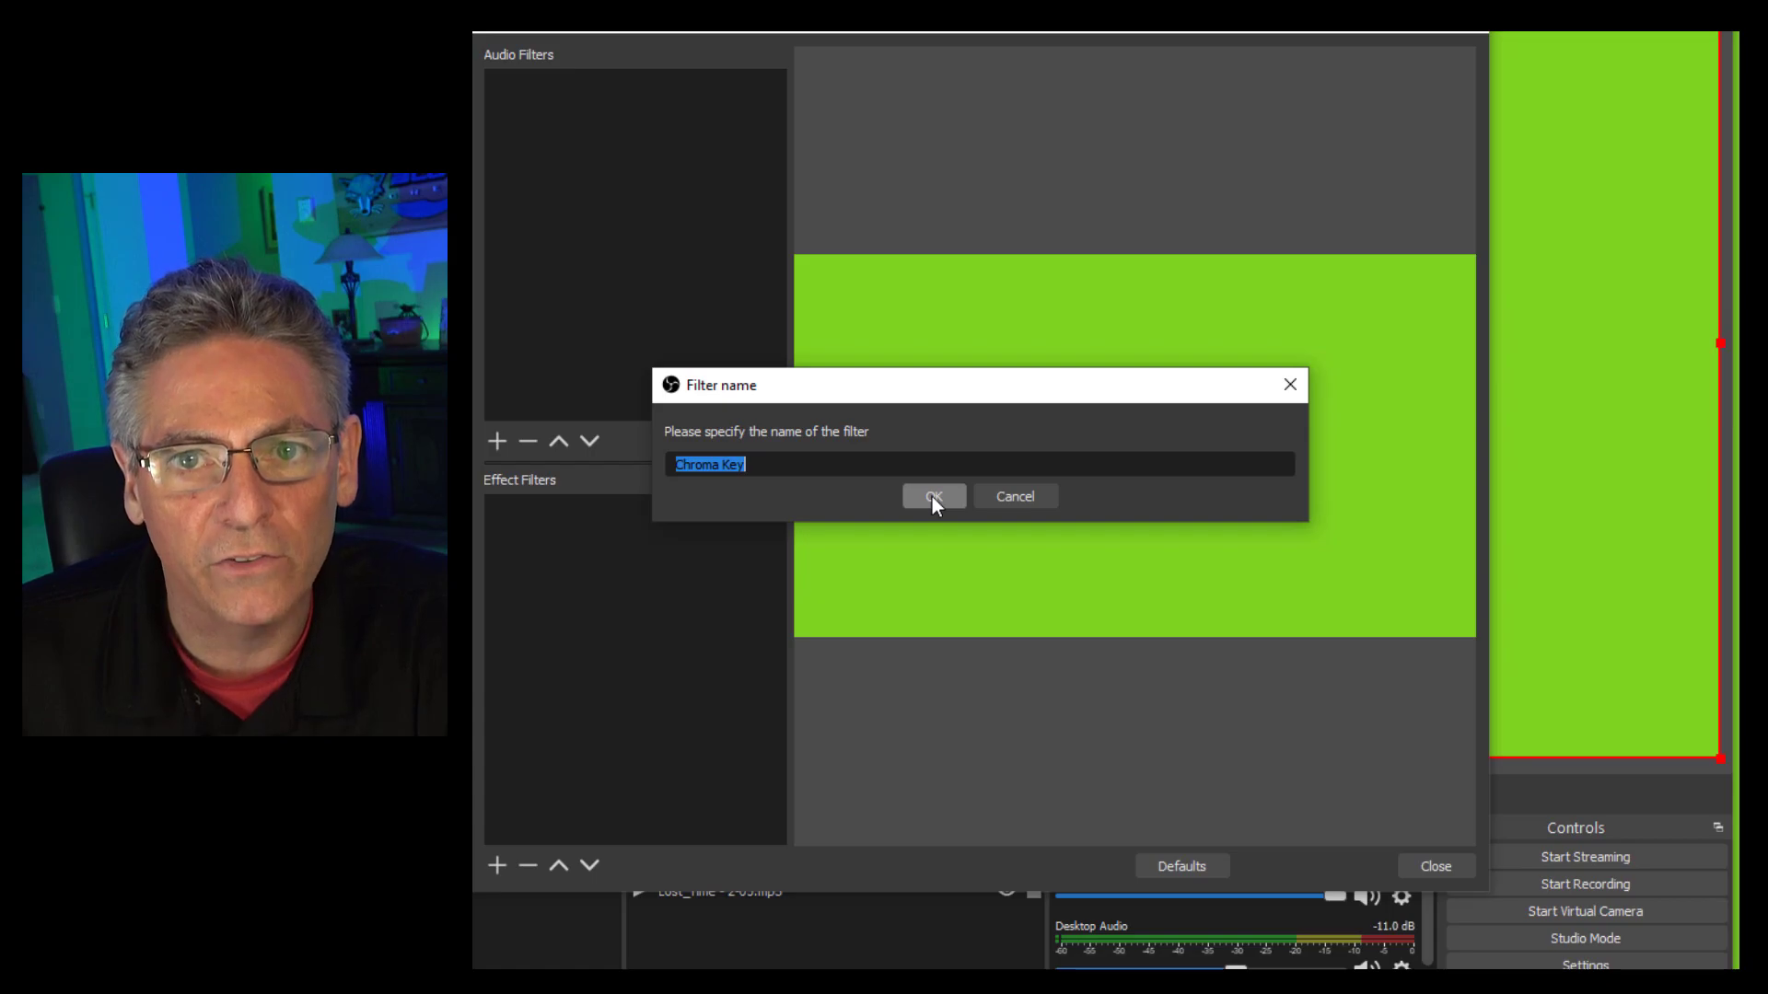
pyautogui.click(933, 496)
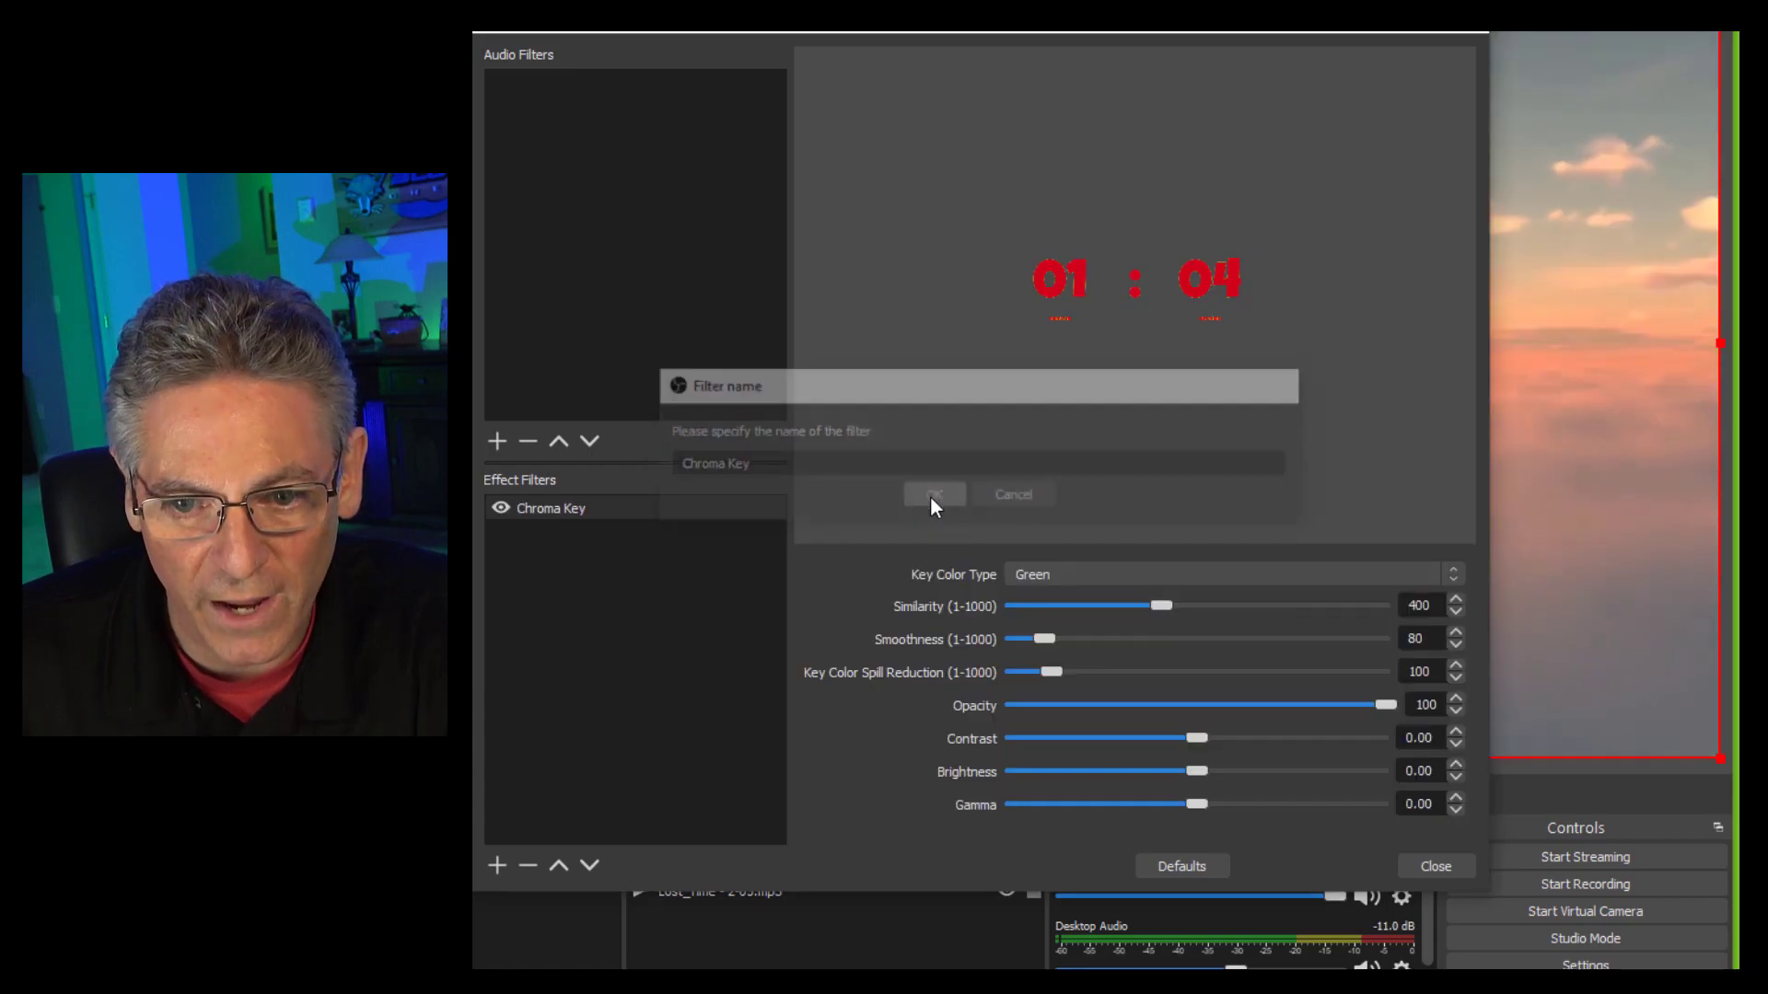
pyautogui.click(933, 494)
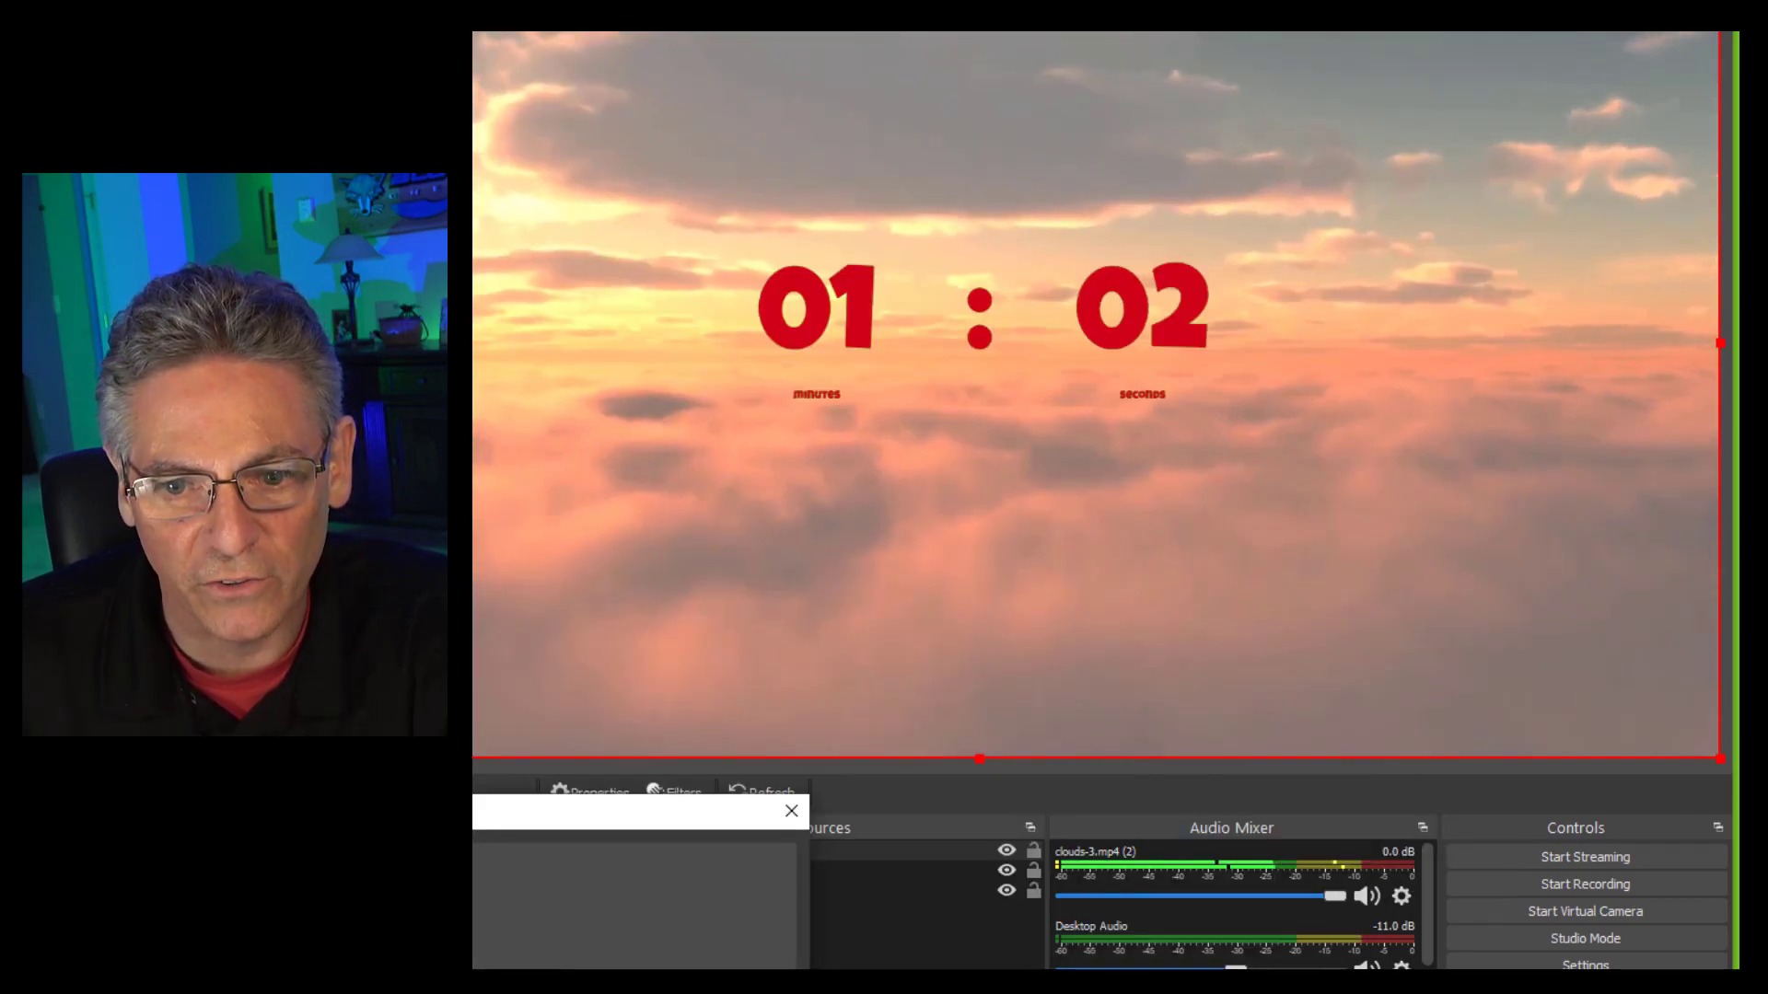
pyautogui.click(677, 793)
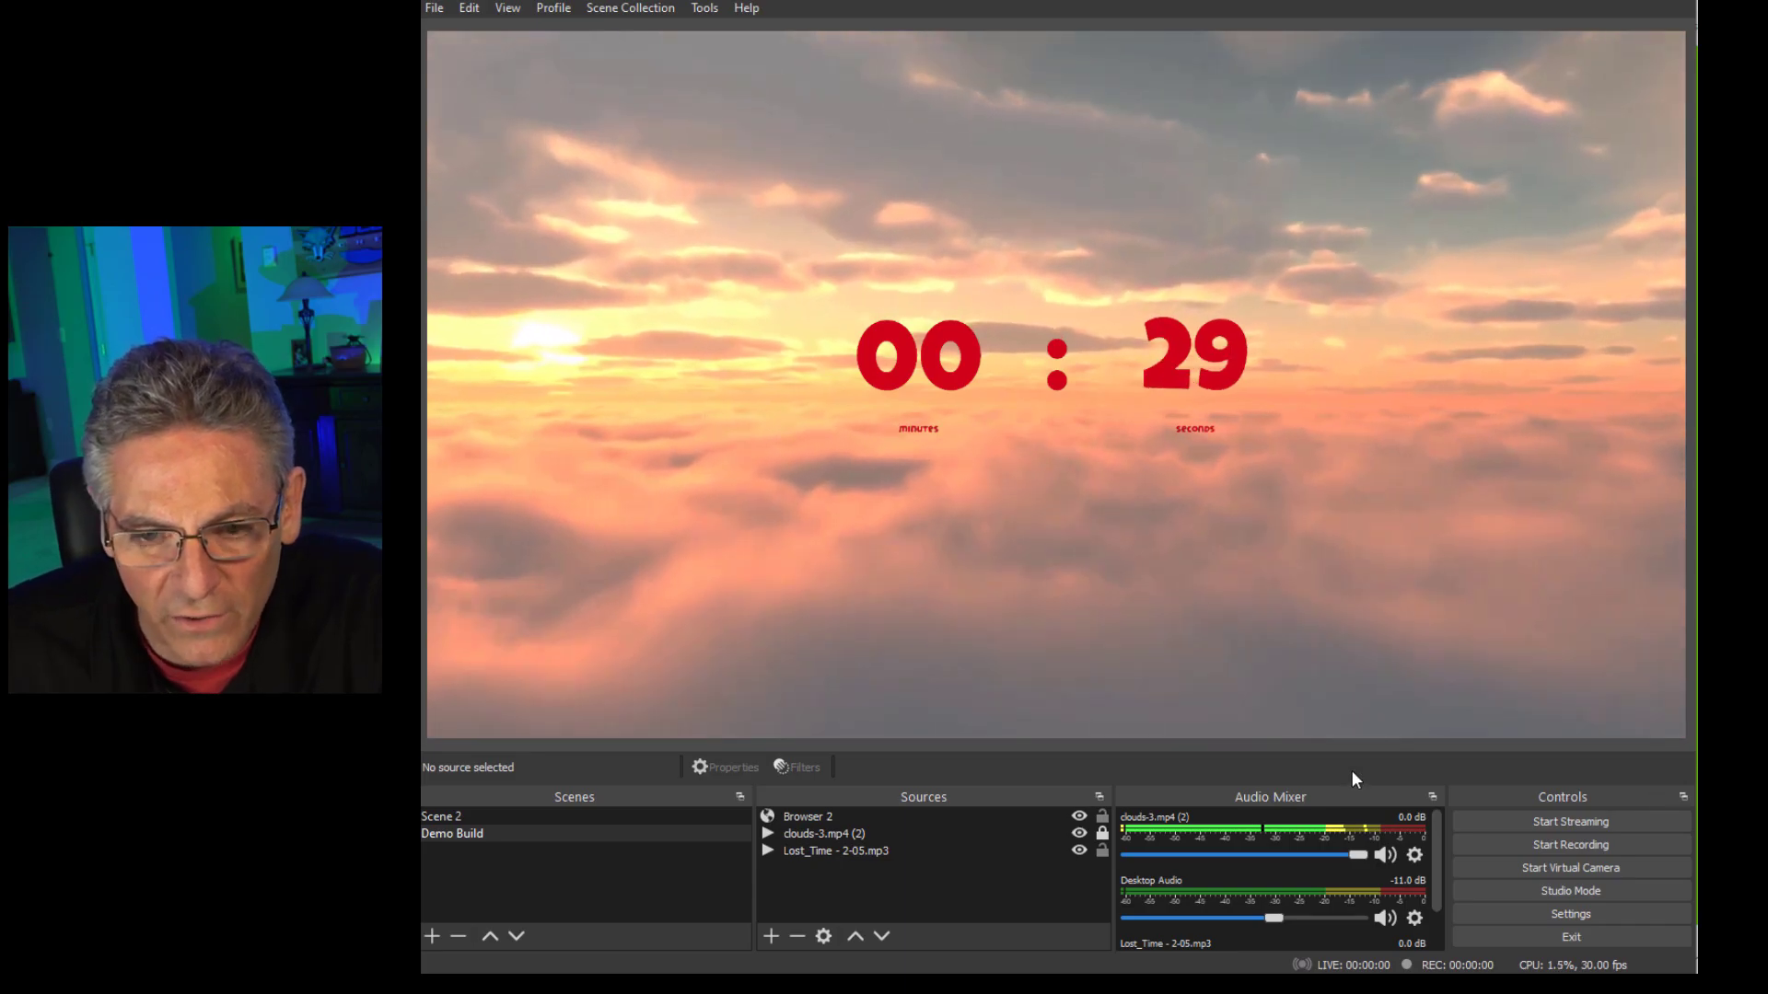
# Select the countdown in the preview and Alt-crop its edges down to the timer digits
pyautogui.click(807, 814)
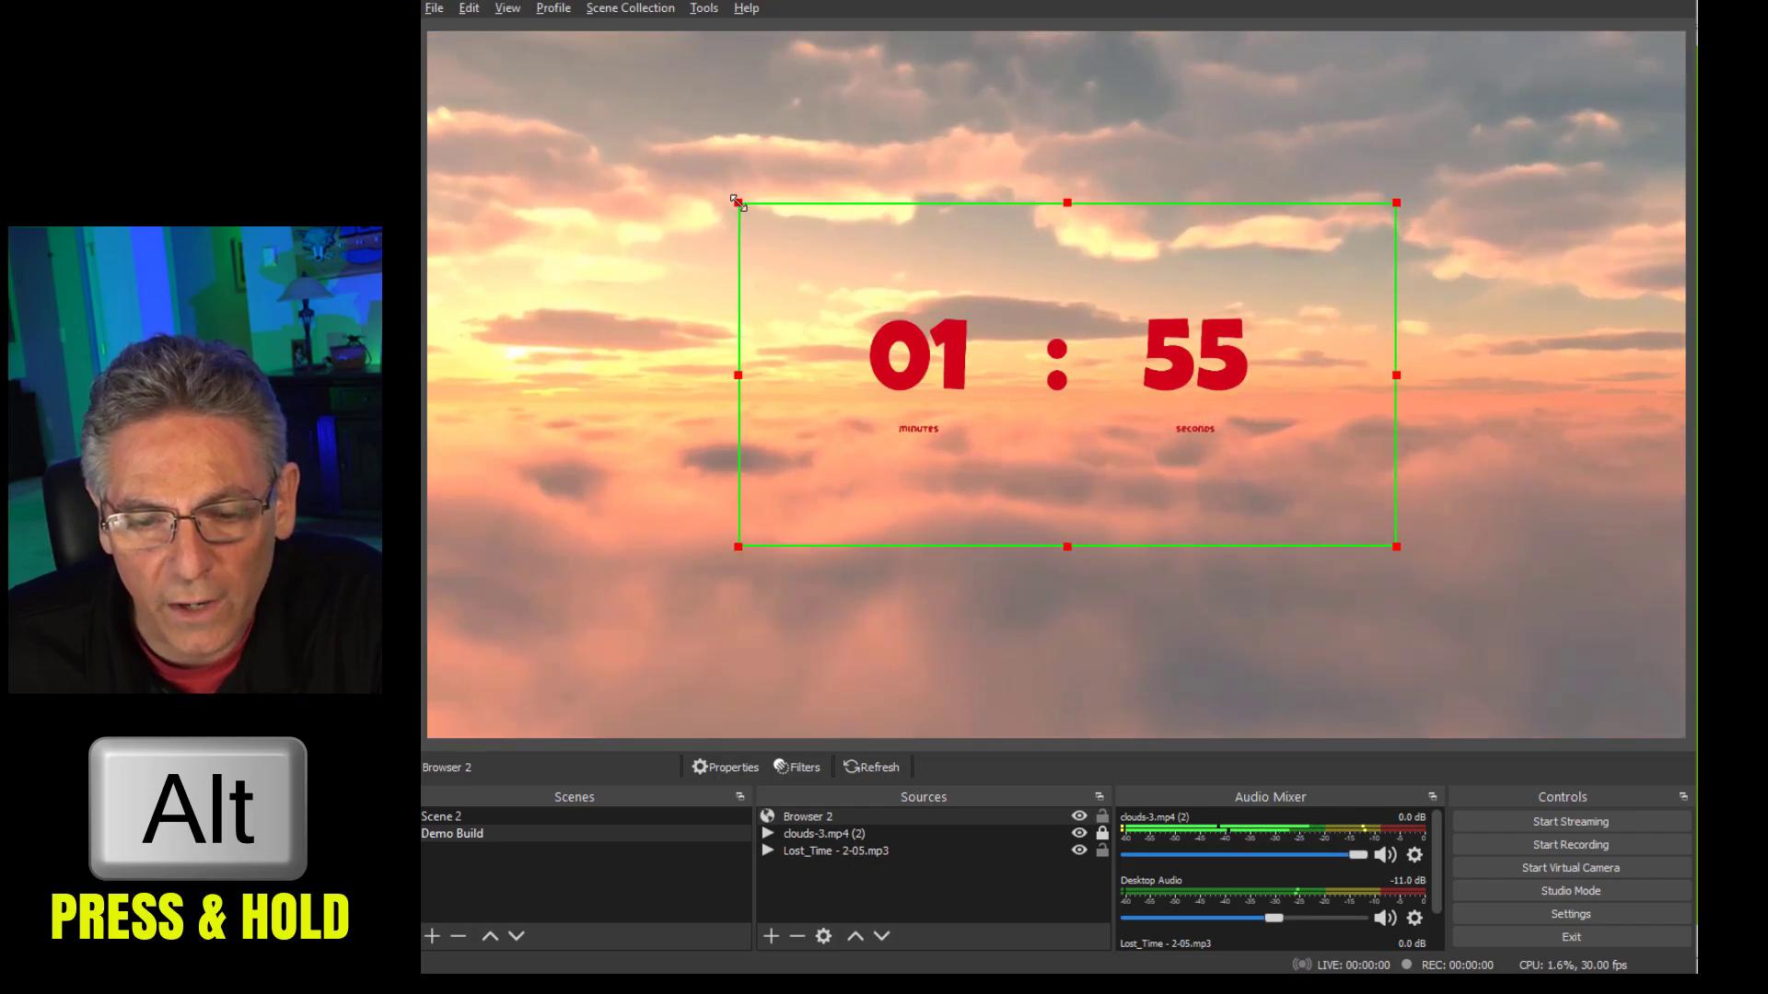
pyautogui.press('alt')
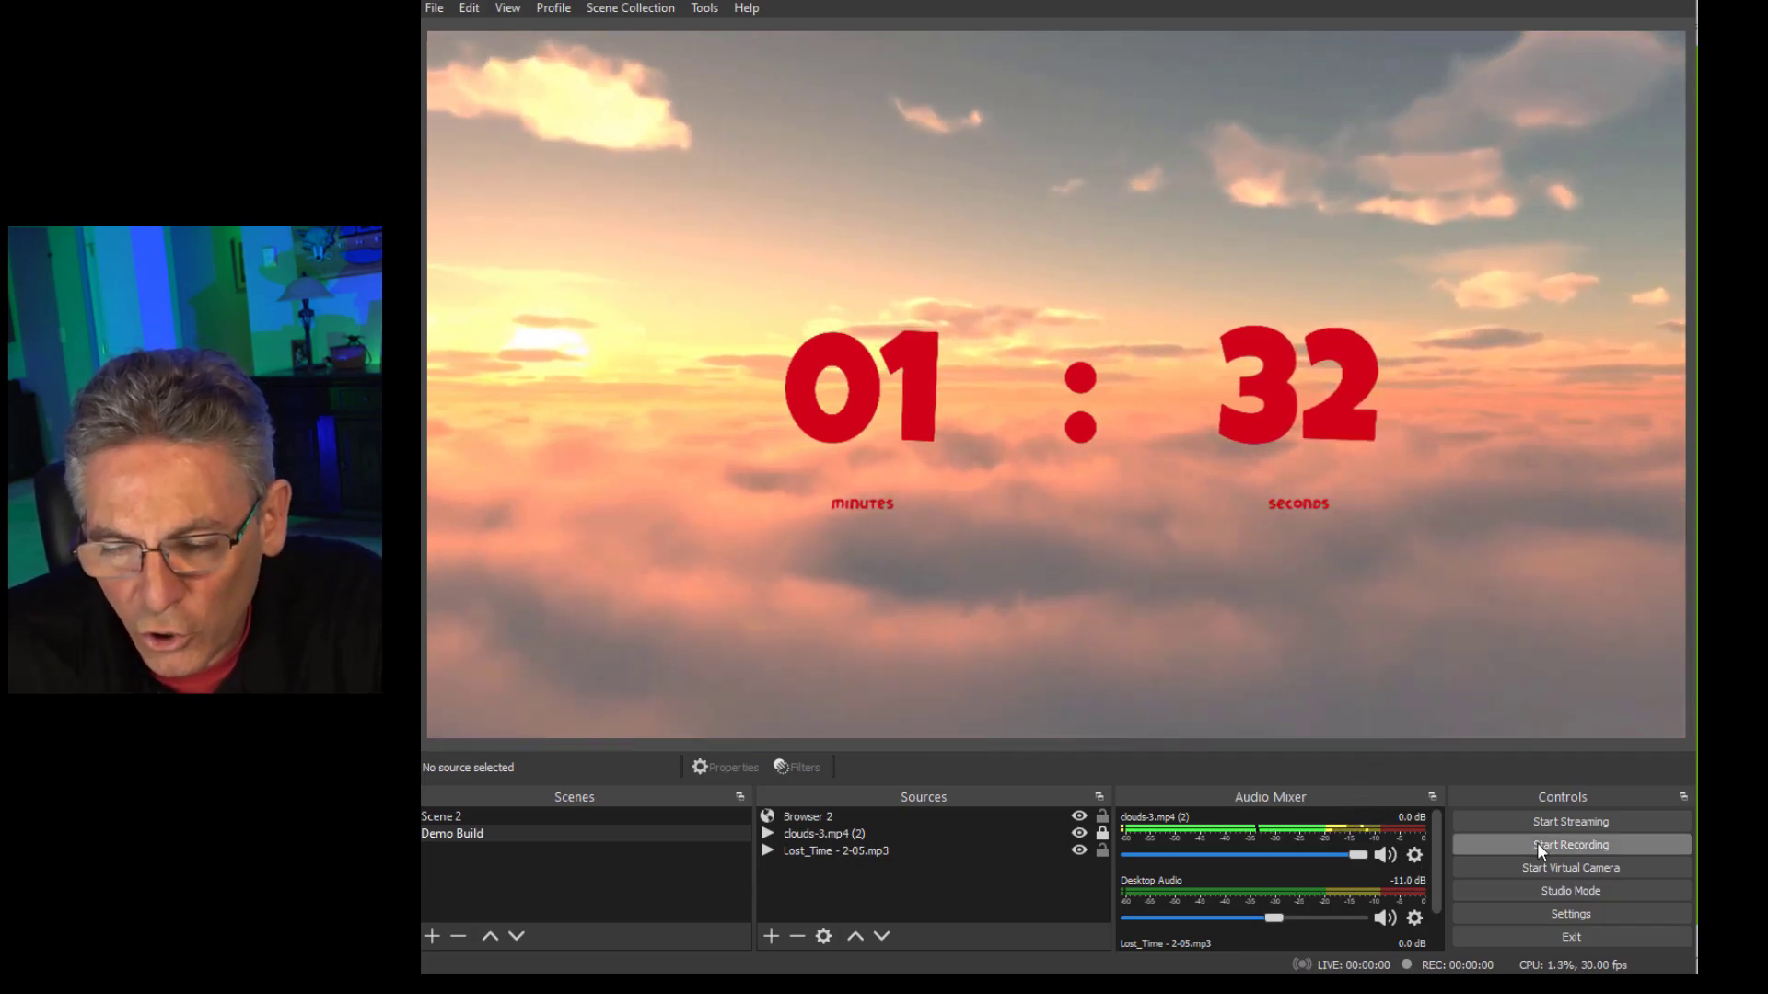
pyautogui.moveTo(1632, 740)
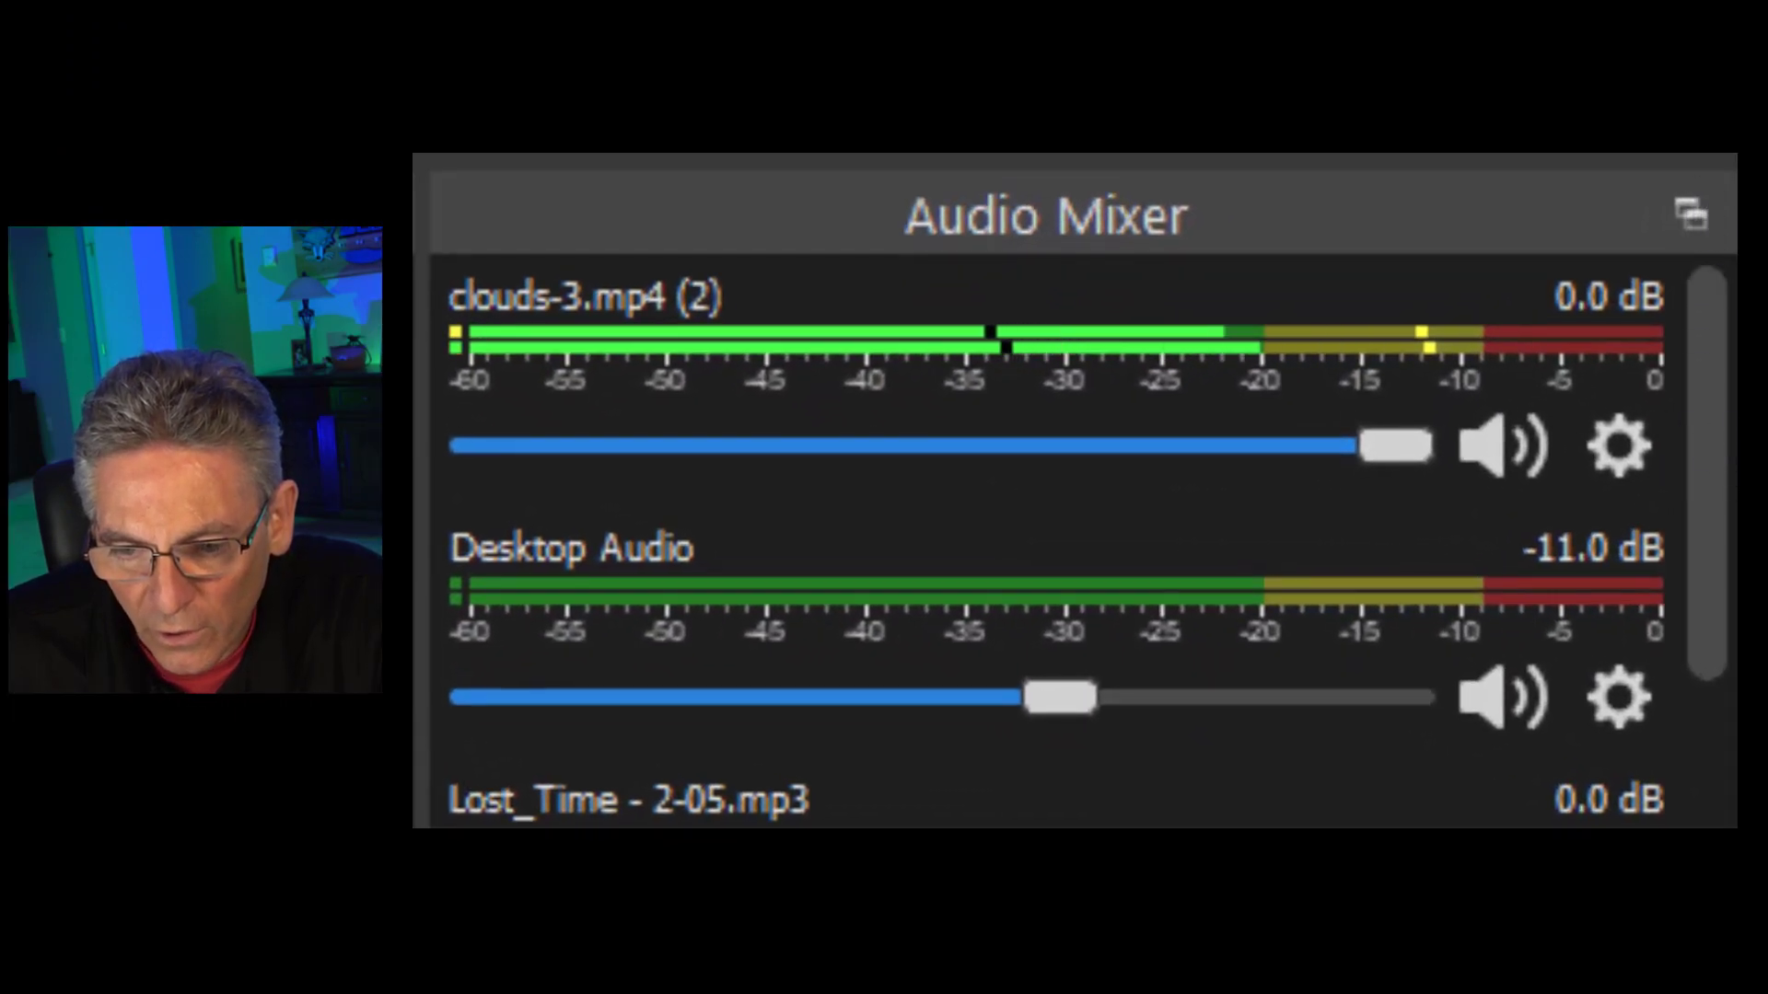
pyautogui.moveTo(659, 338)
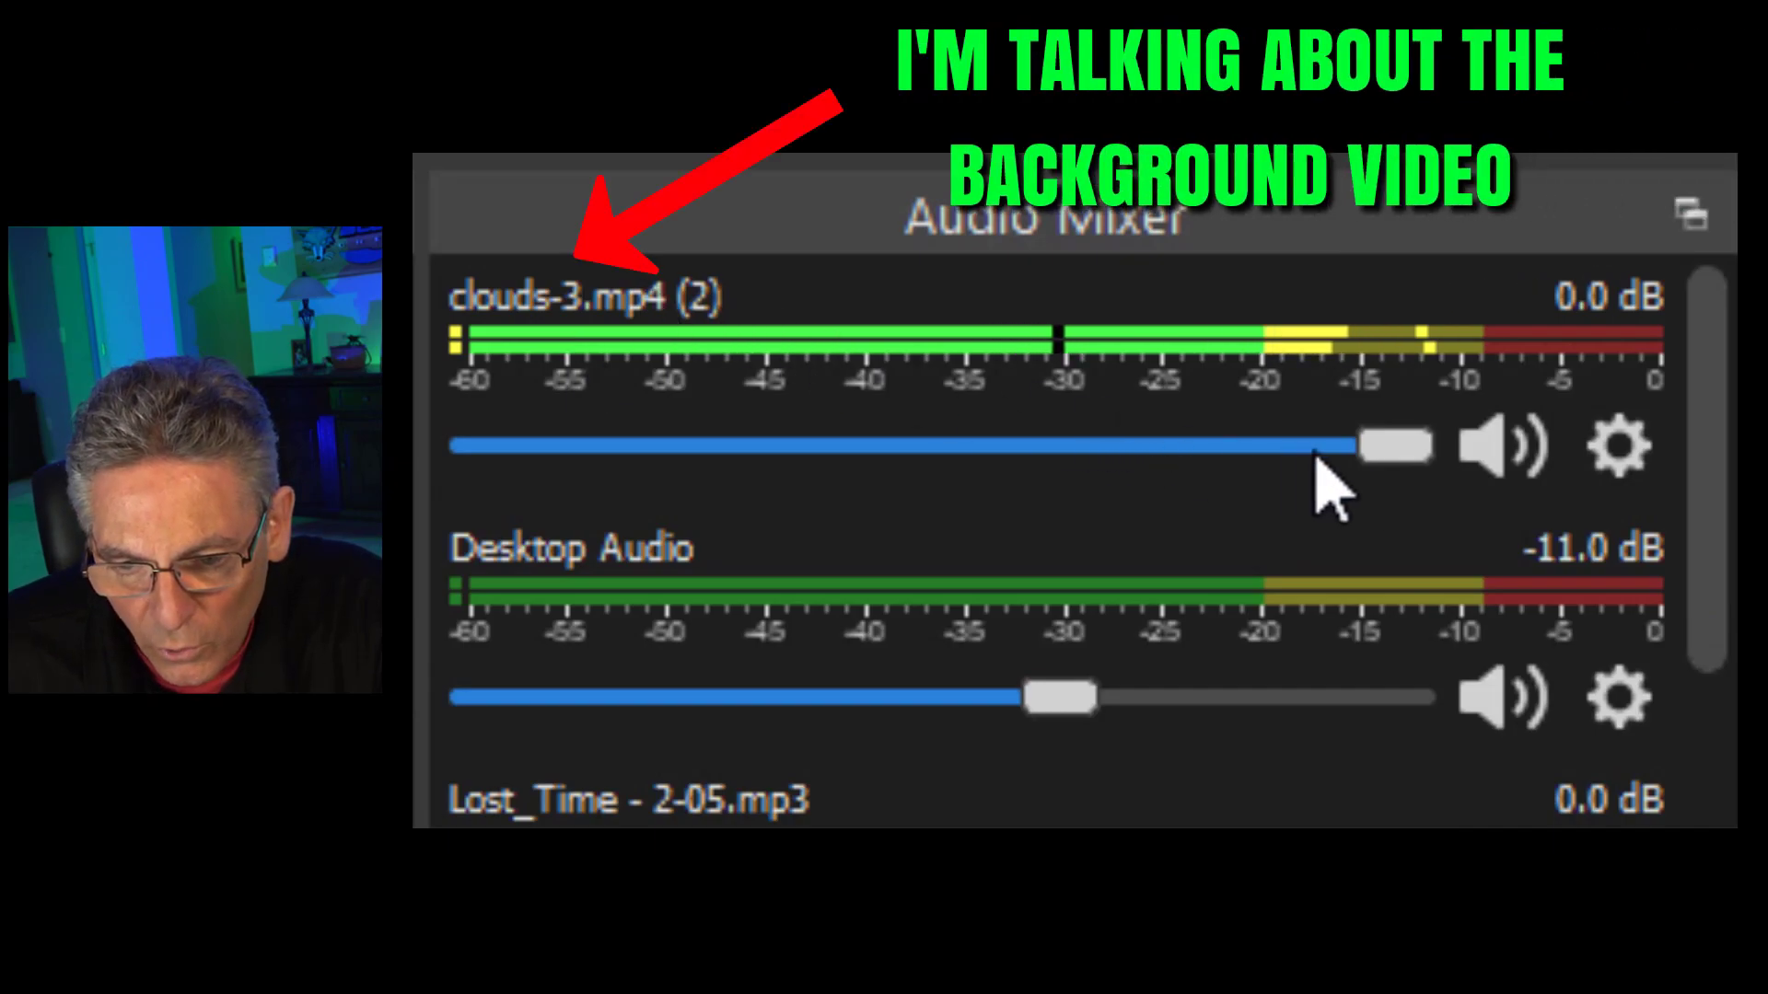
# Mute clouds-3.mp4 in the Audio Mixer and go to Lost_Time - 2-05.mp3's audio options
pyautogui.scroll(-3)
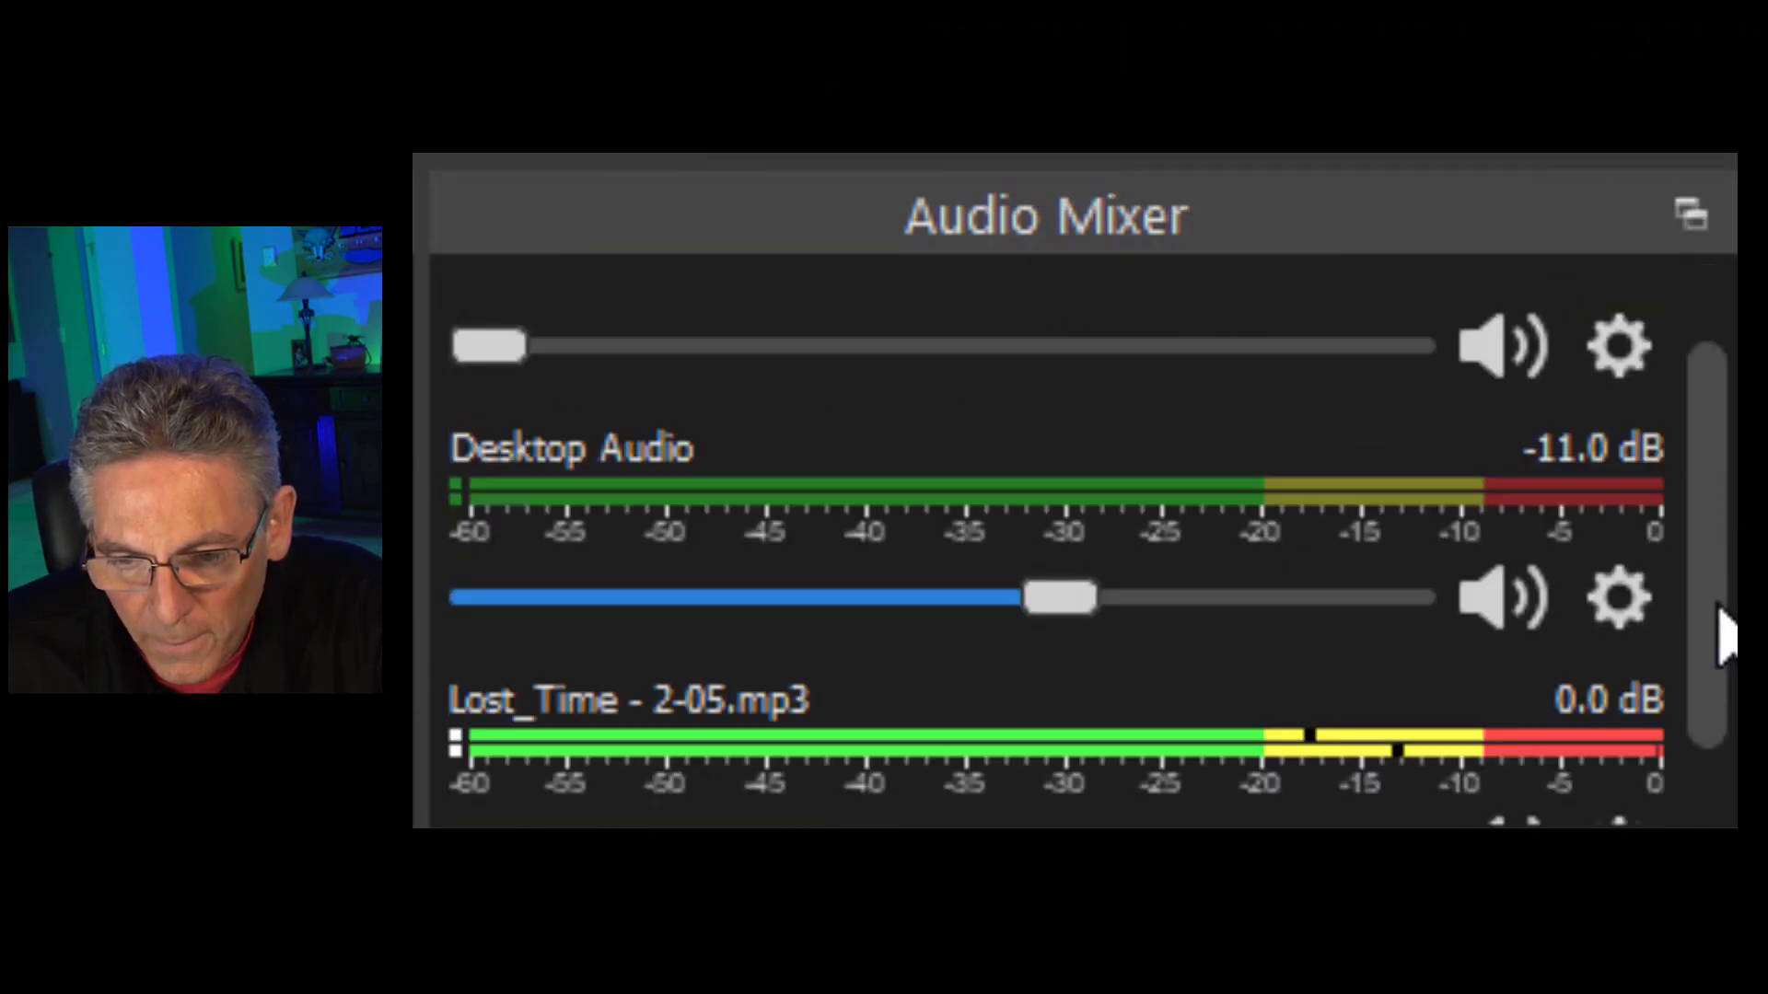
pyautogui.scroll(-3)
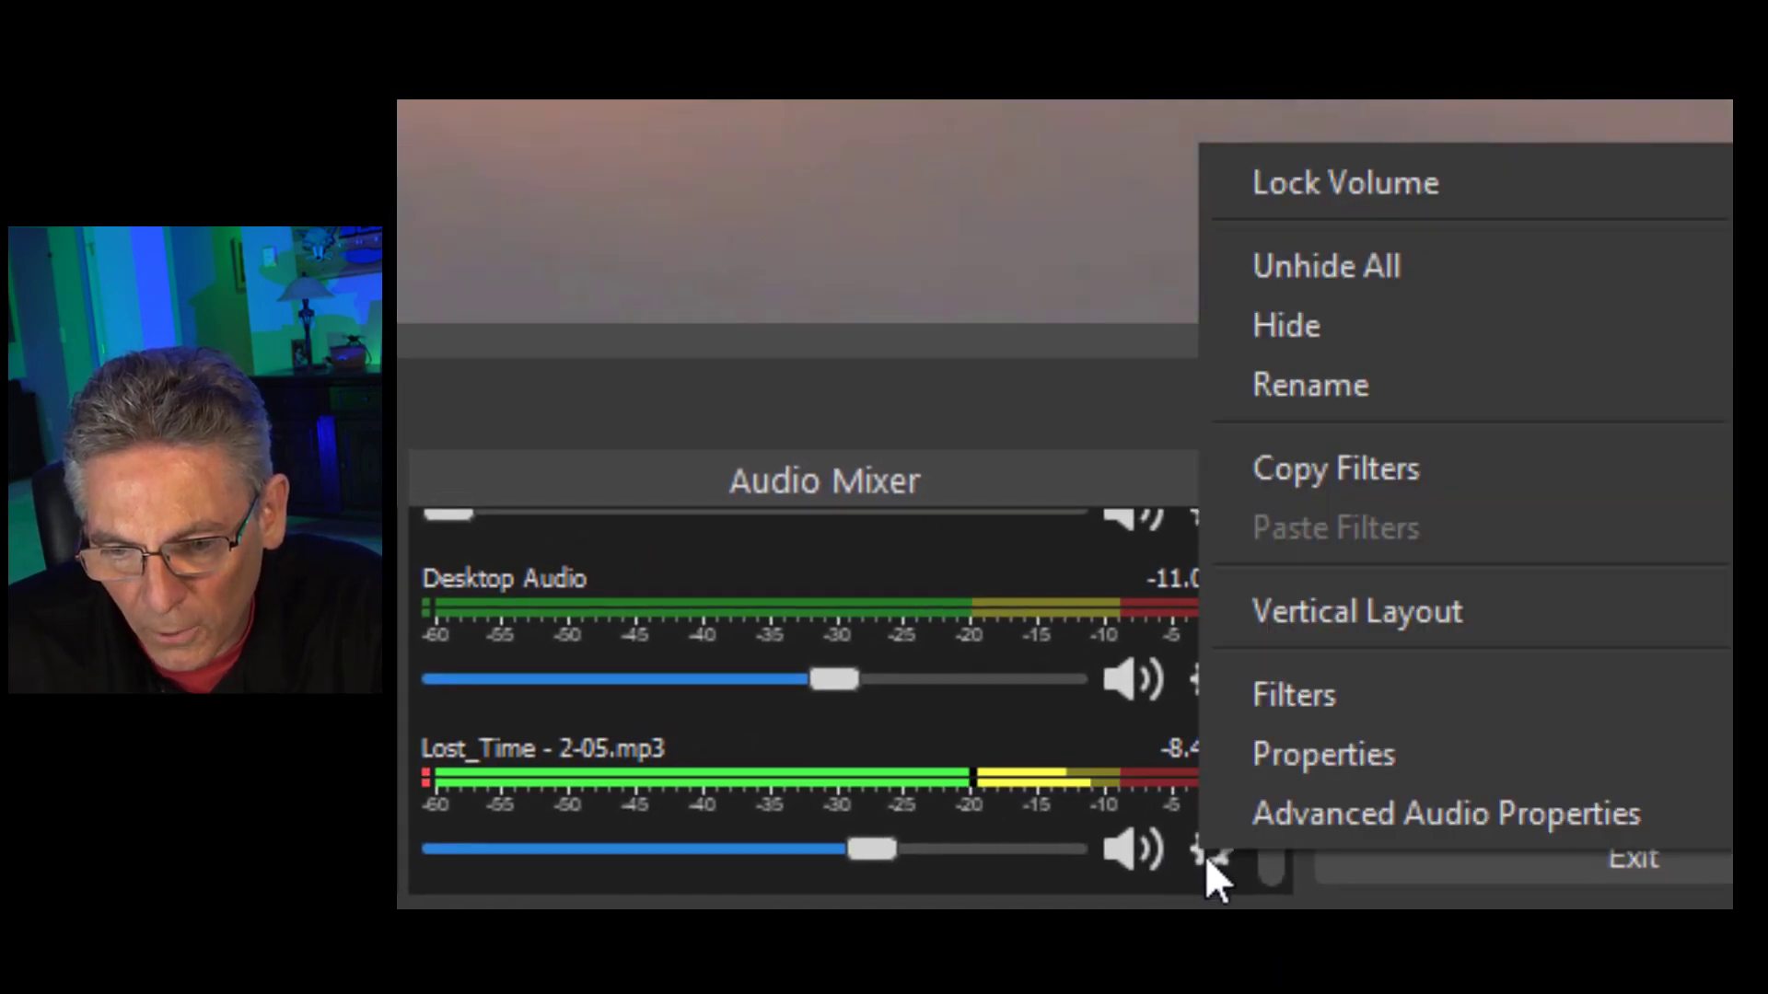
pyautogui.click(1445, 813)
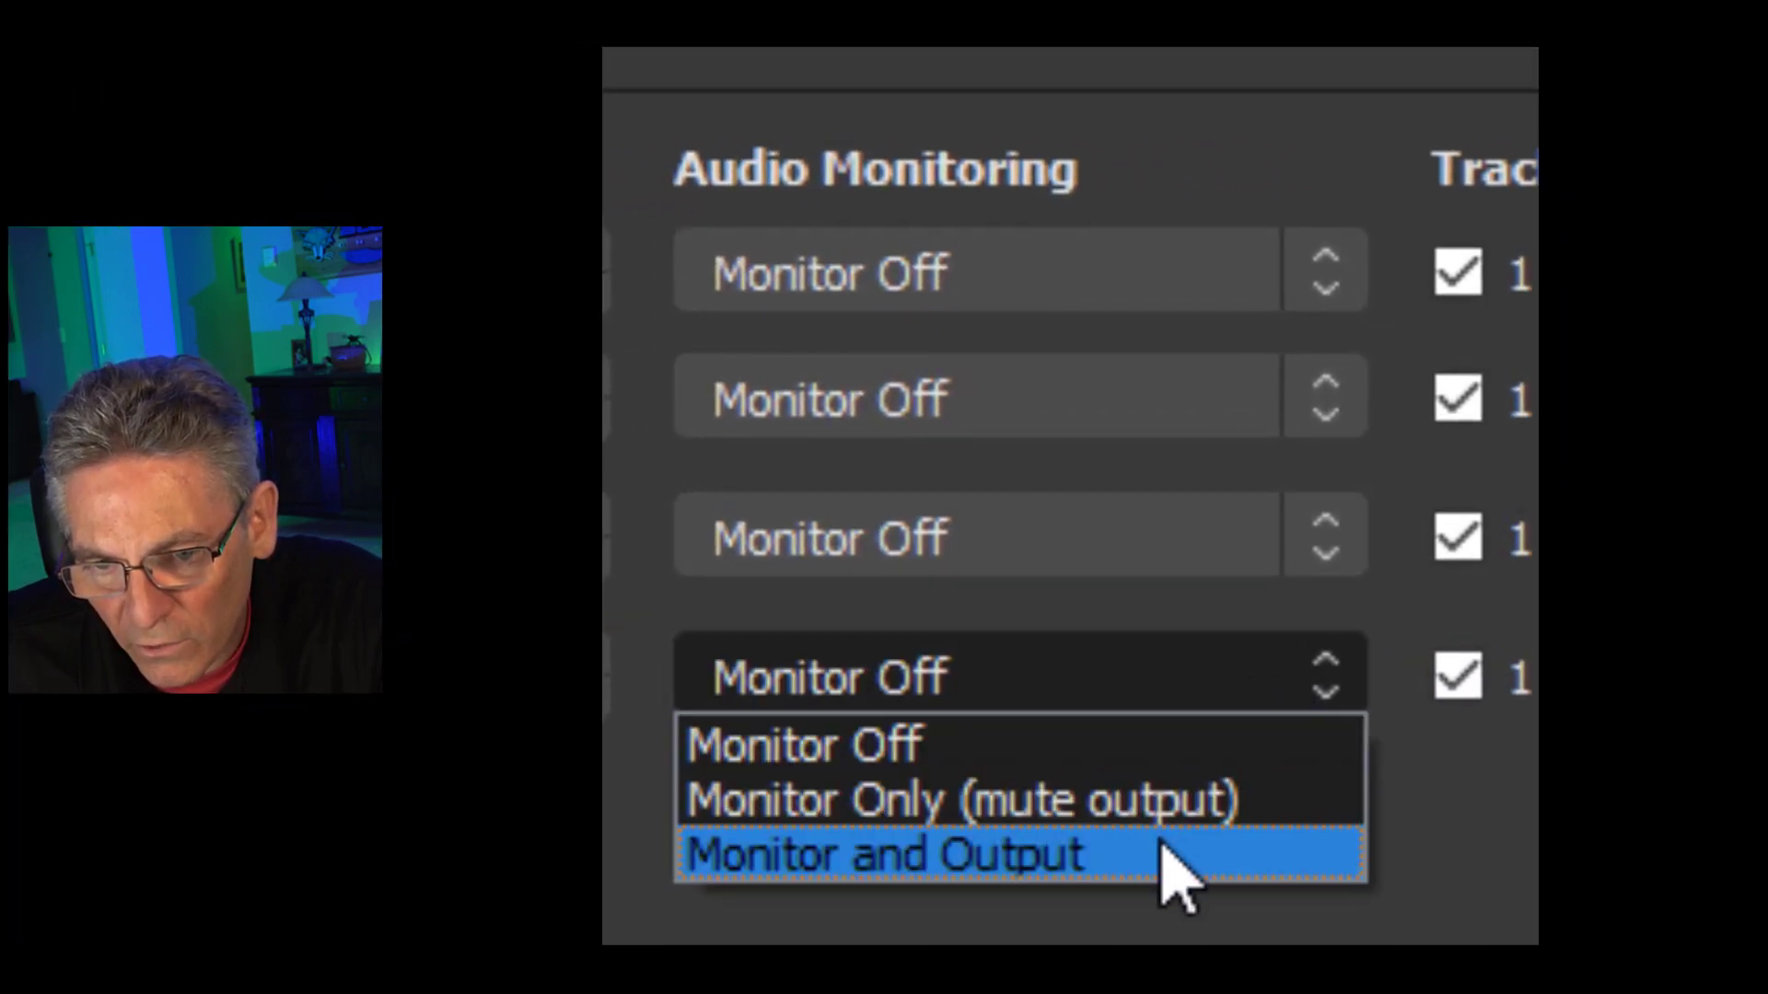
# Set Lost_Time - 2-05.mp3 Audio Monitoring to Monitor and Output and close the dialog
pyautogui.click(885, 853)
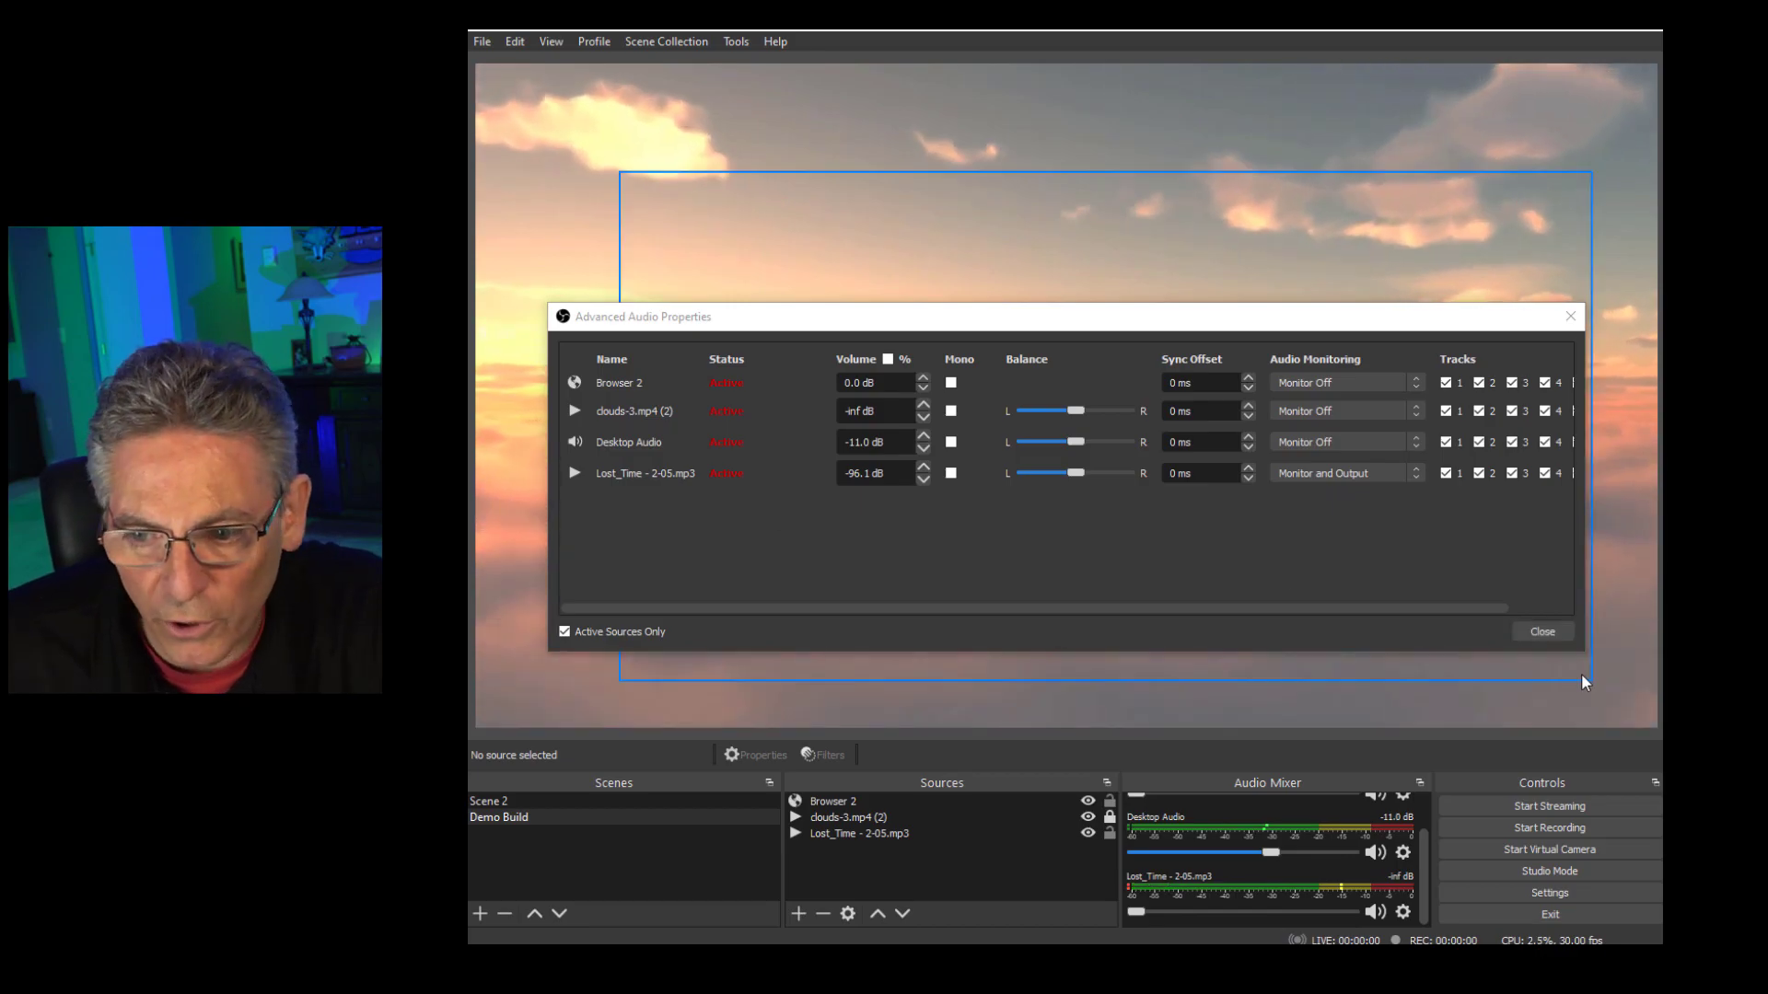
pyautogui.click(1541, 632)
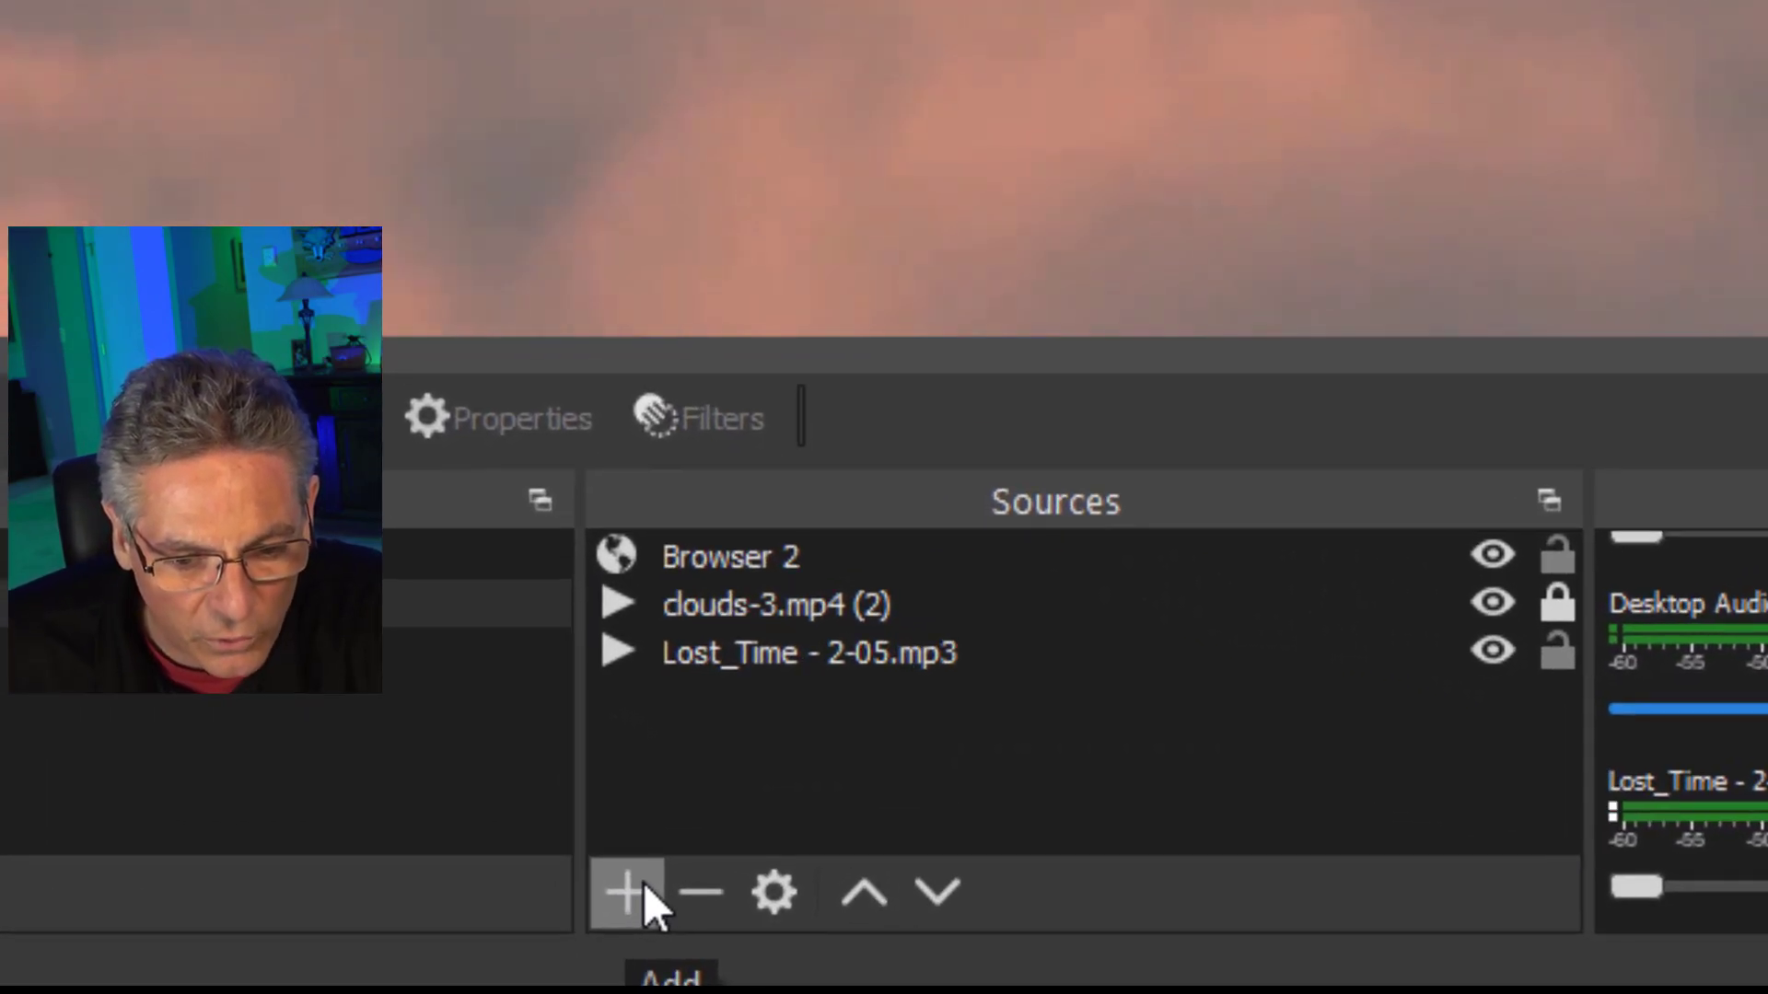
# Create a Text (GDI+) source named HEADER1 and set its text to WELCOME
pyautogui.click(628, 892)
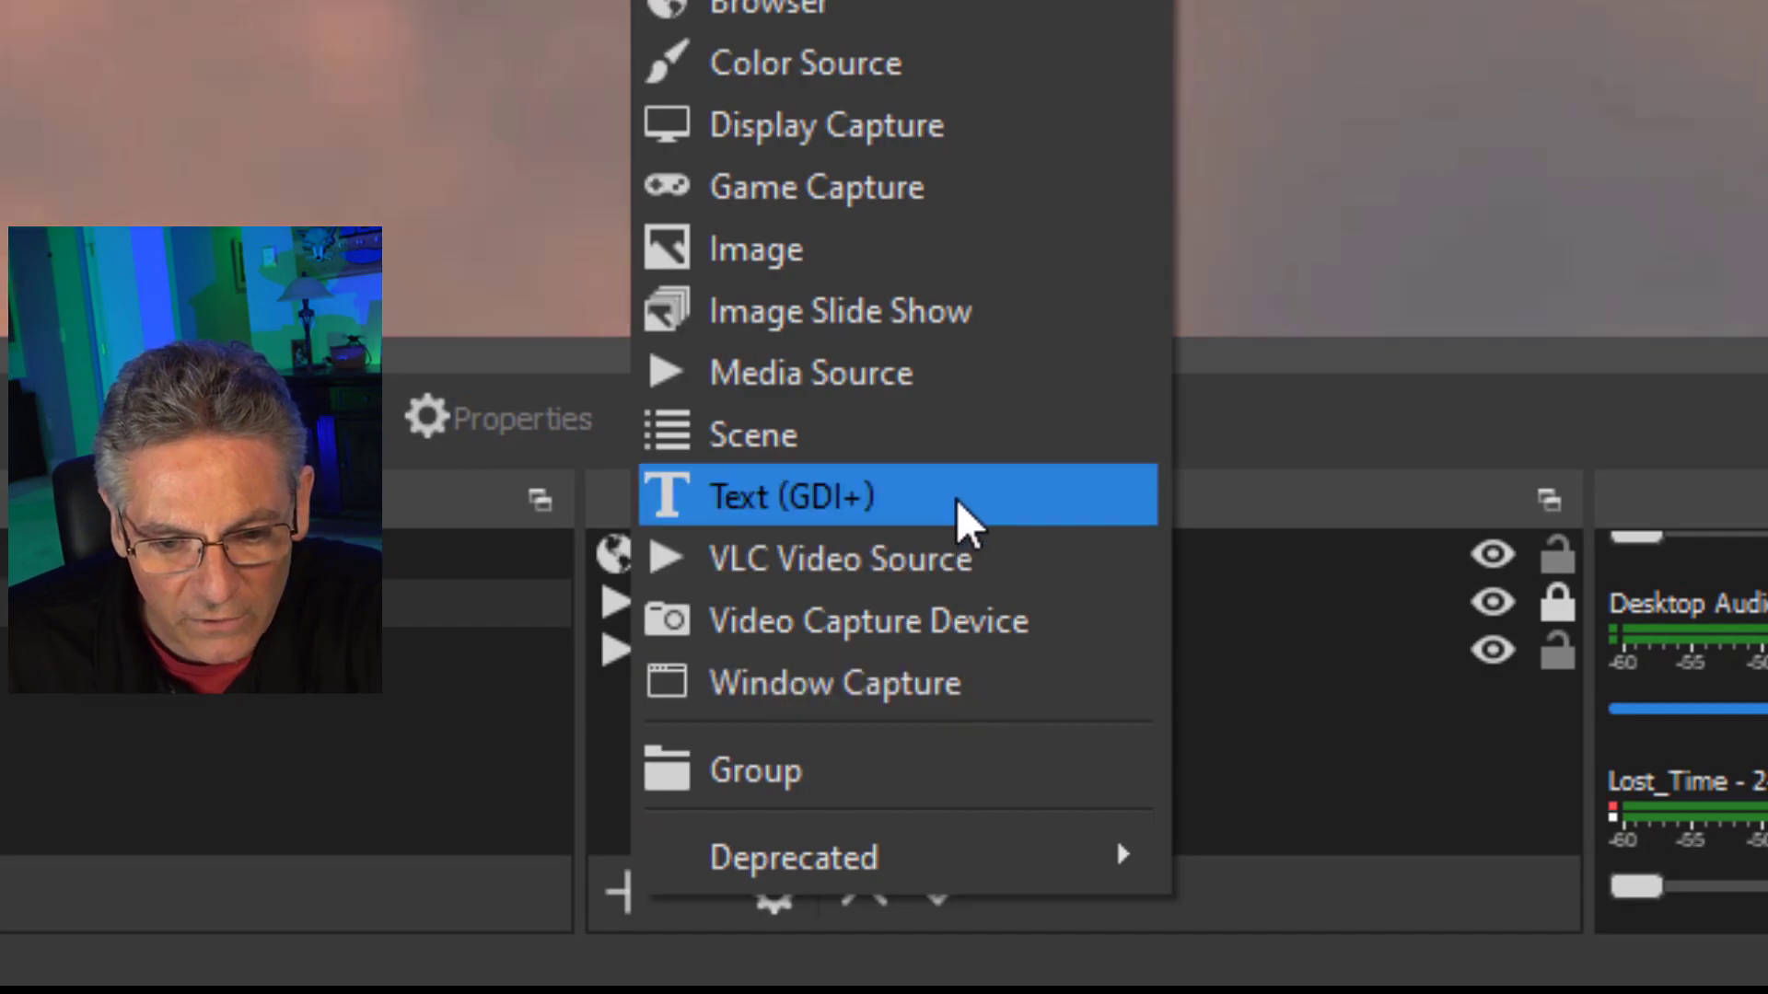
pyautogui.click(793, 497)
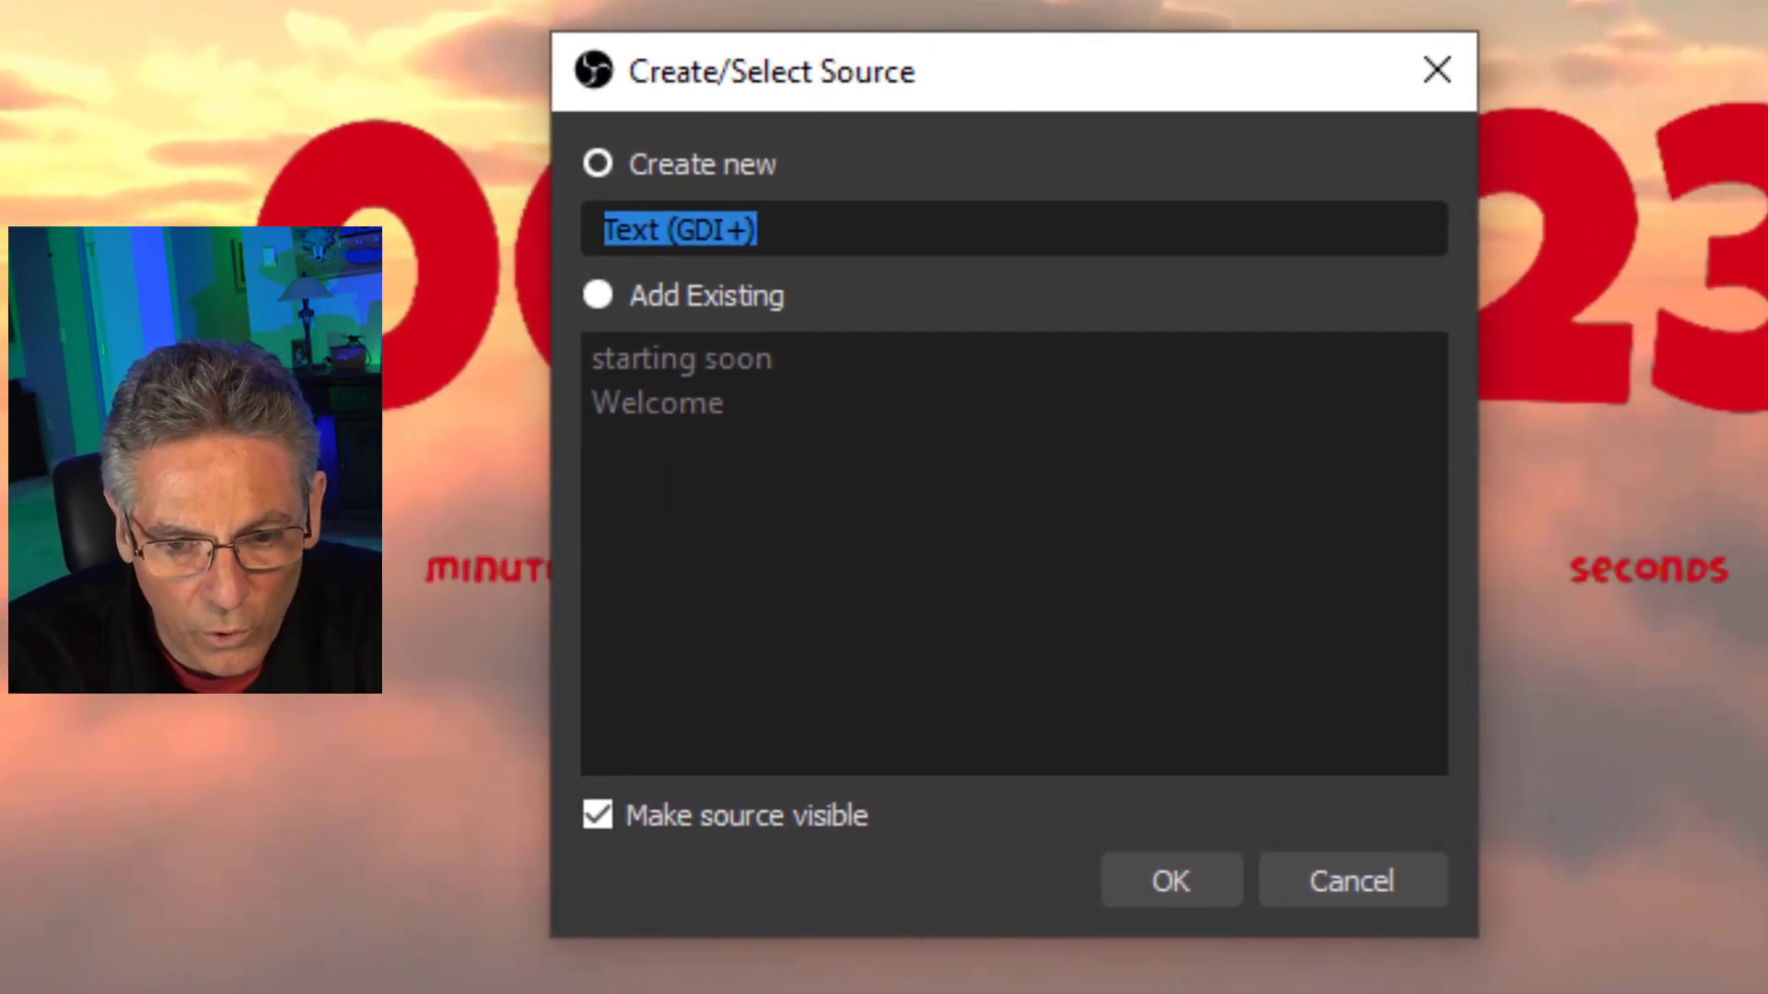
pyautogui.write('HEADER')
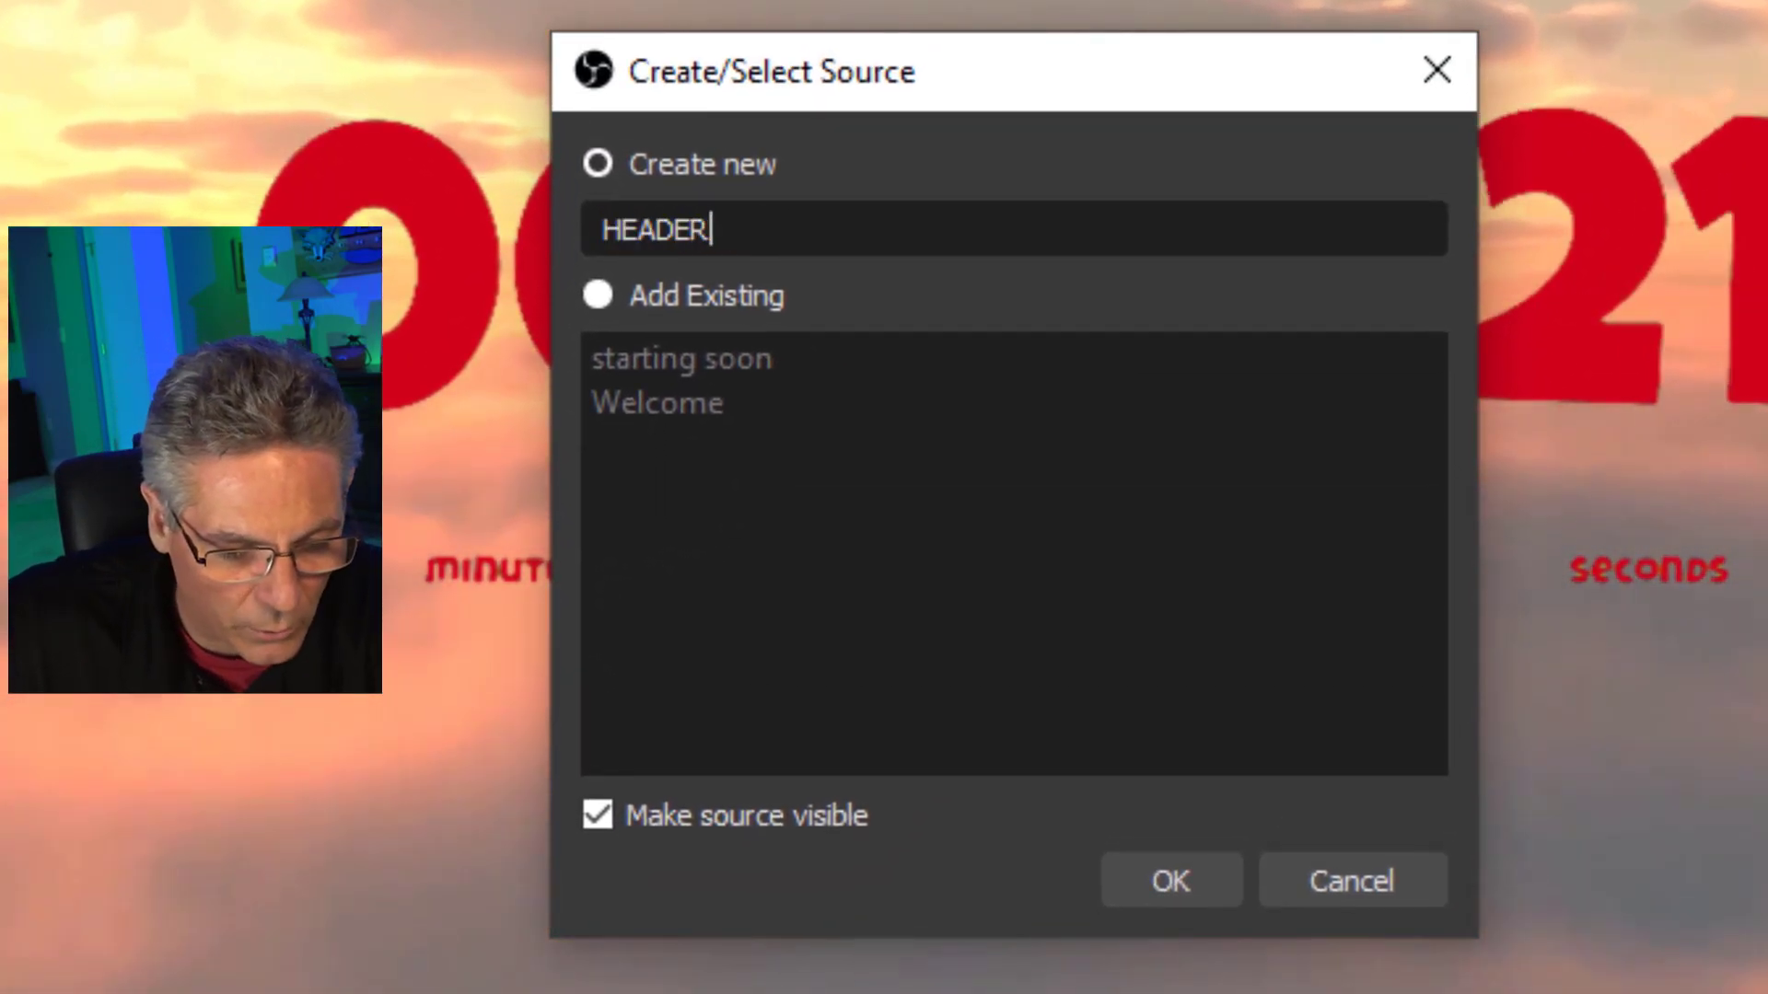
pyautogui.click(1170, 881)
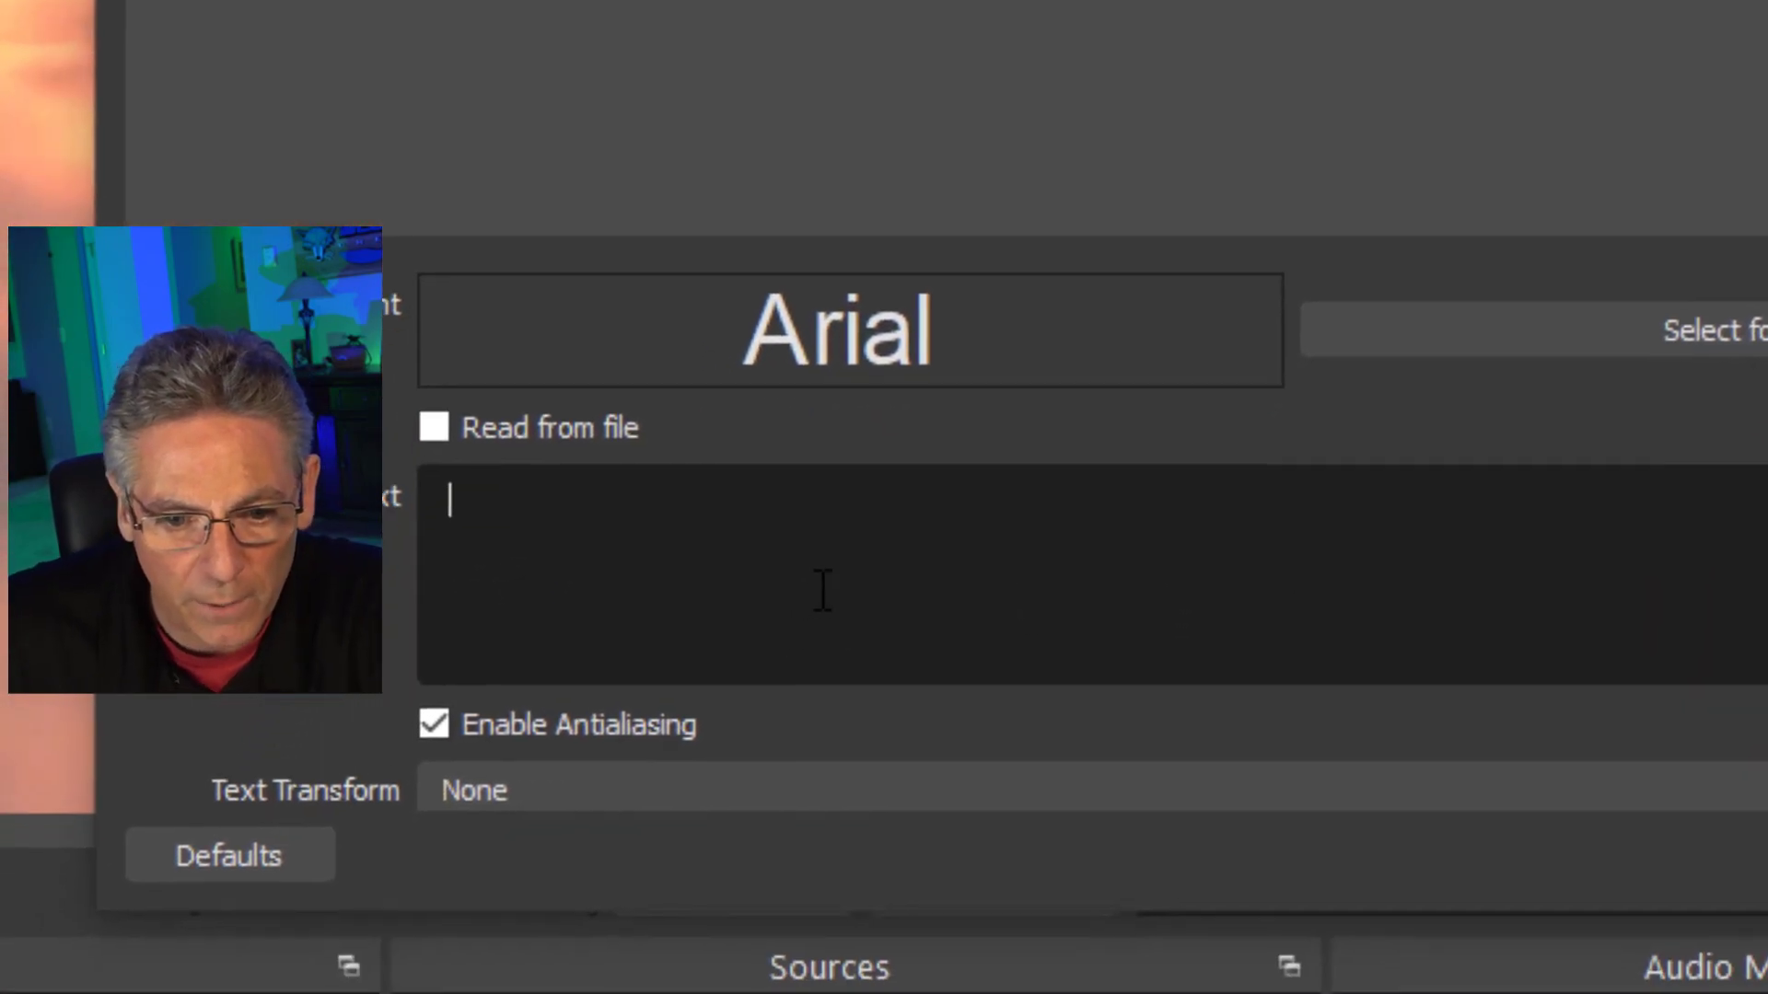
pyautogui.write('WEL')
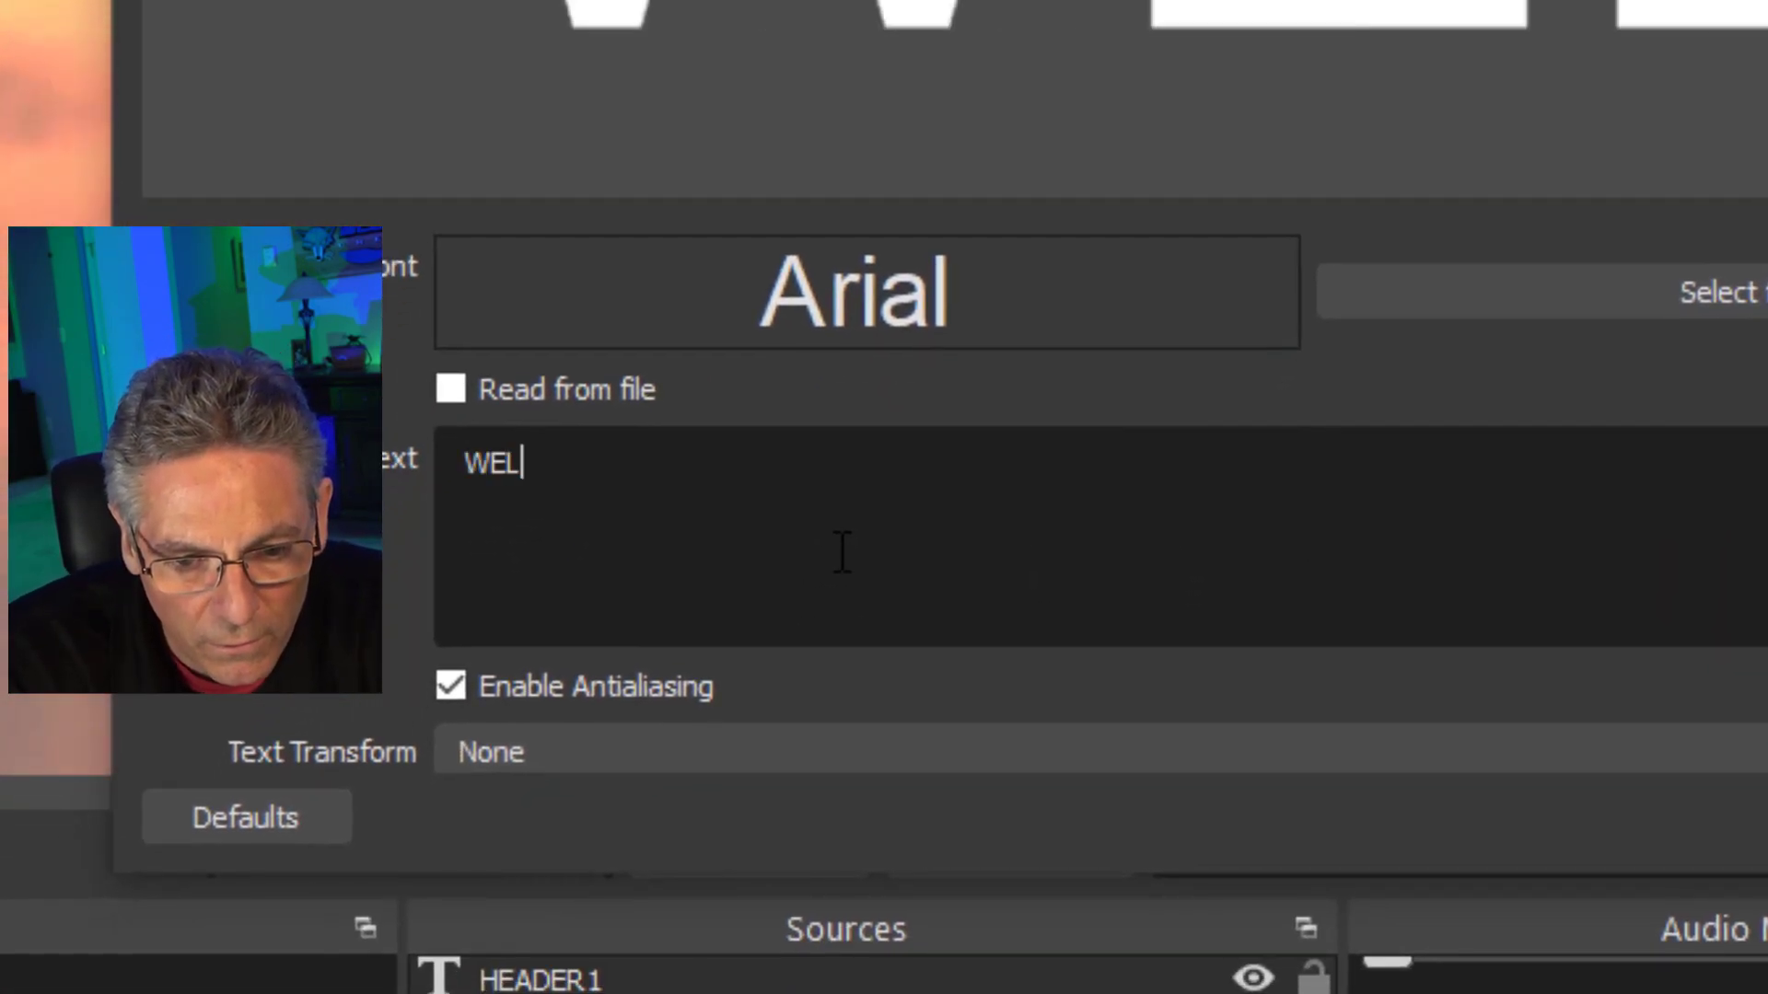
pyautogui.write('COME')
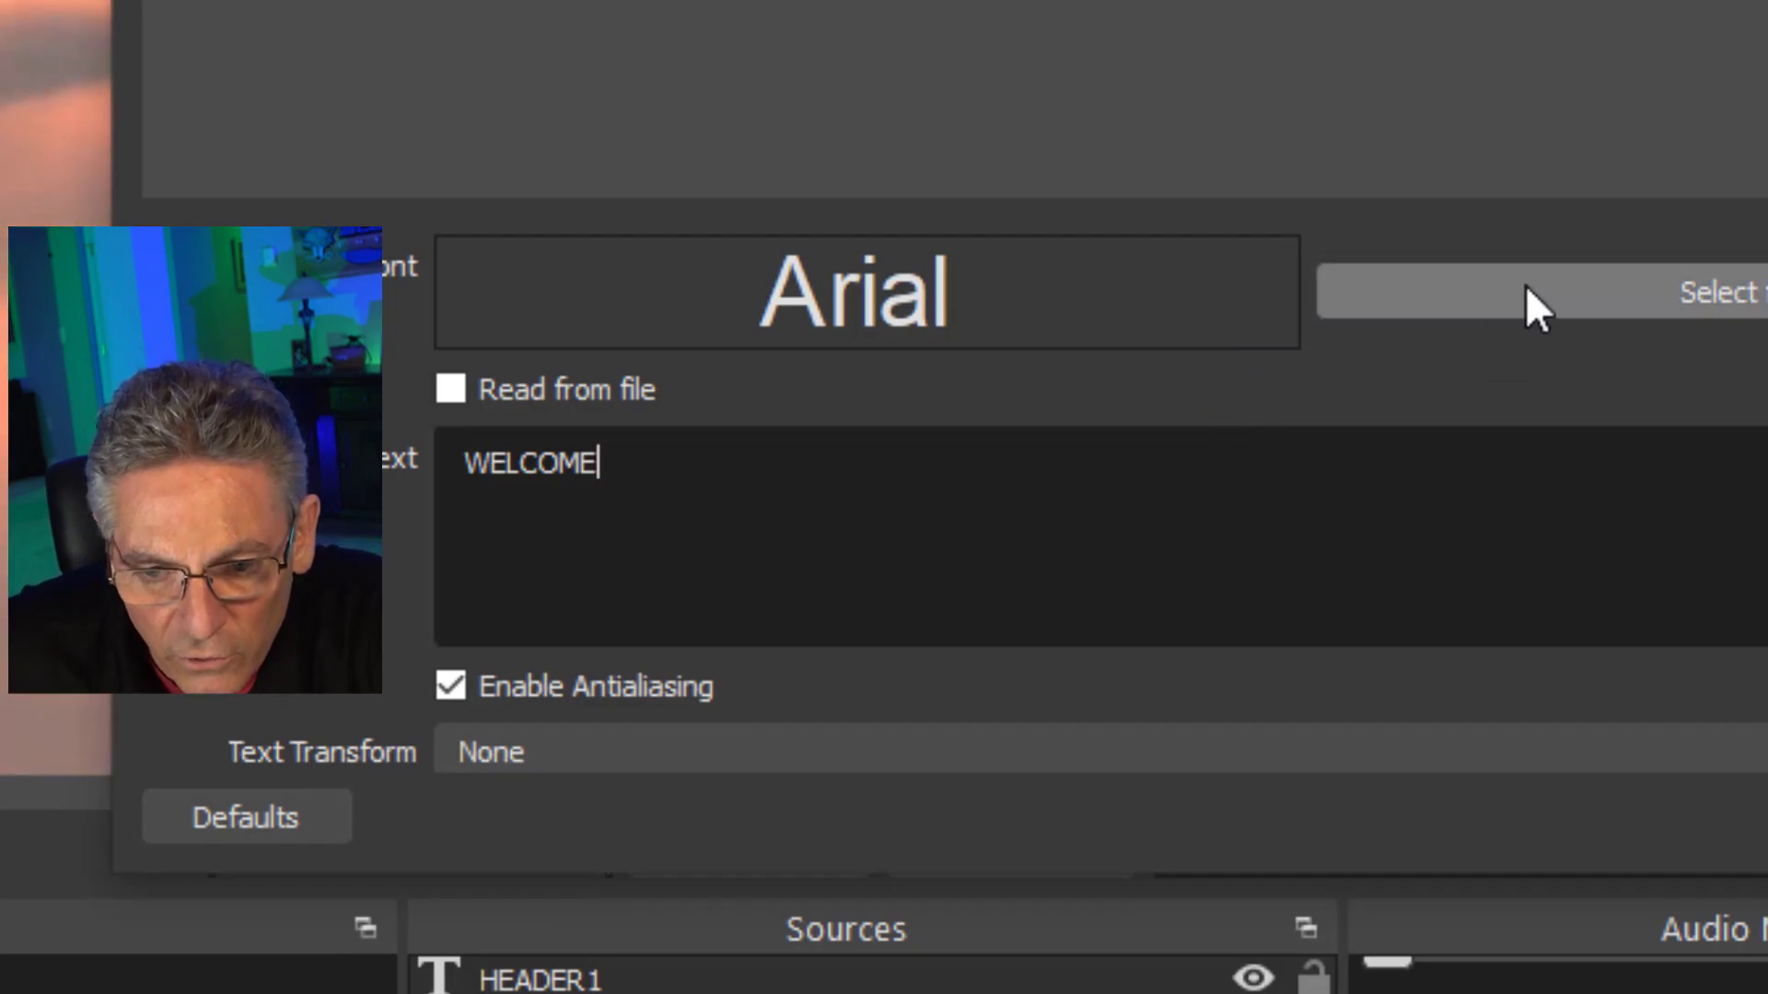
# Choose Lato Black in the Pick a Font dialog for the HEADER1 text
pyautogui.click(1533, 292)
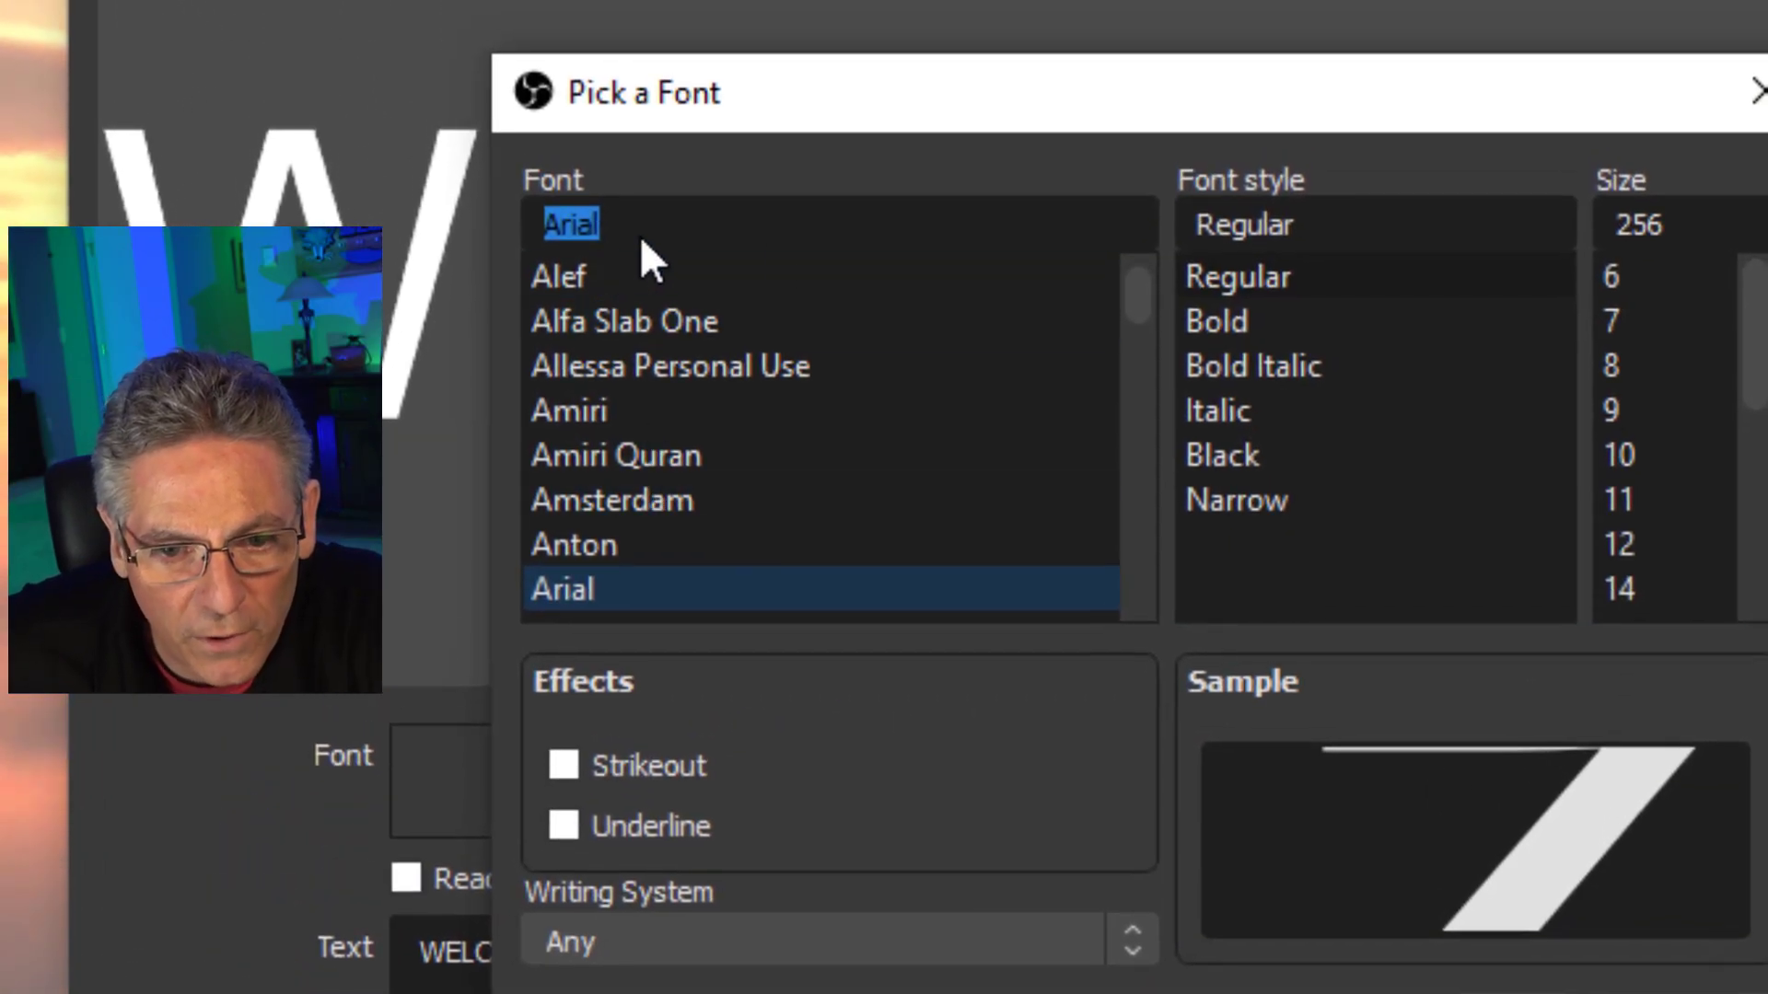
pyautogui.moveTo(1055, 358)
pyautogui.write('Lato')
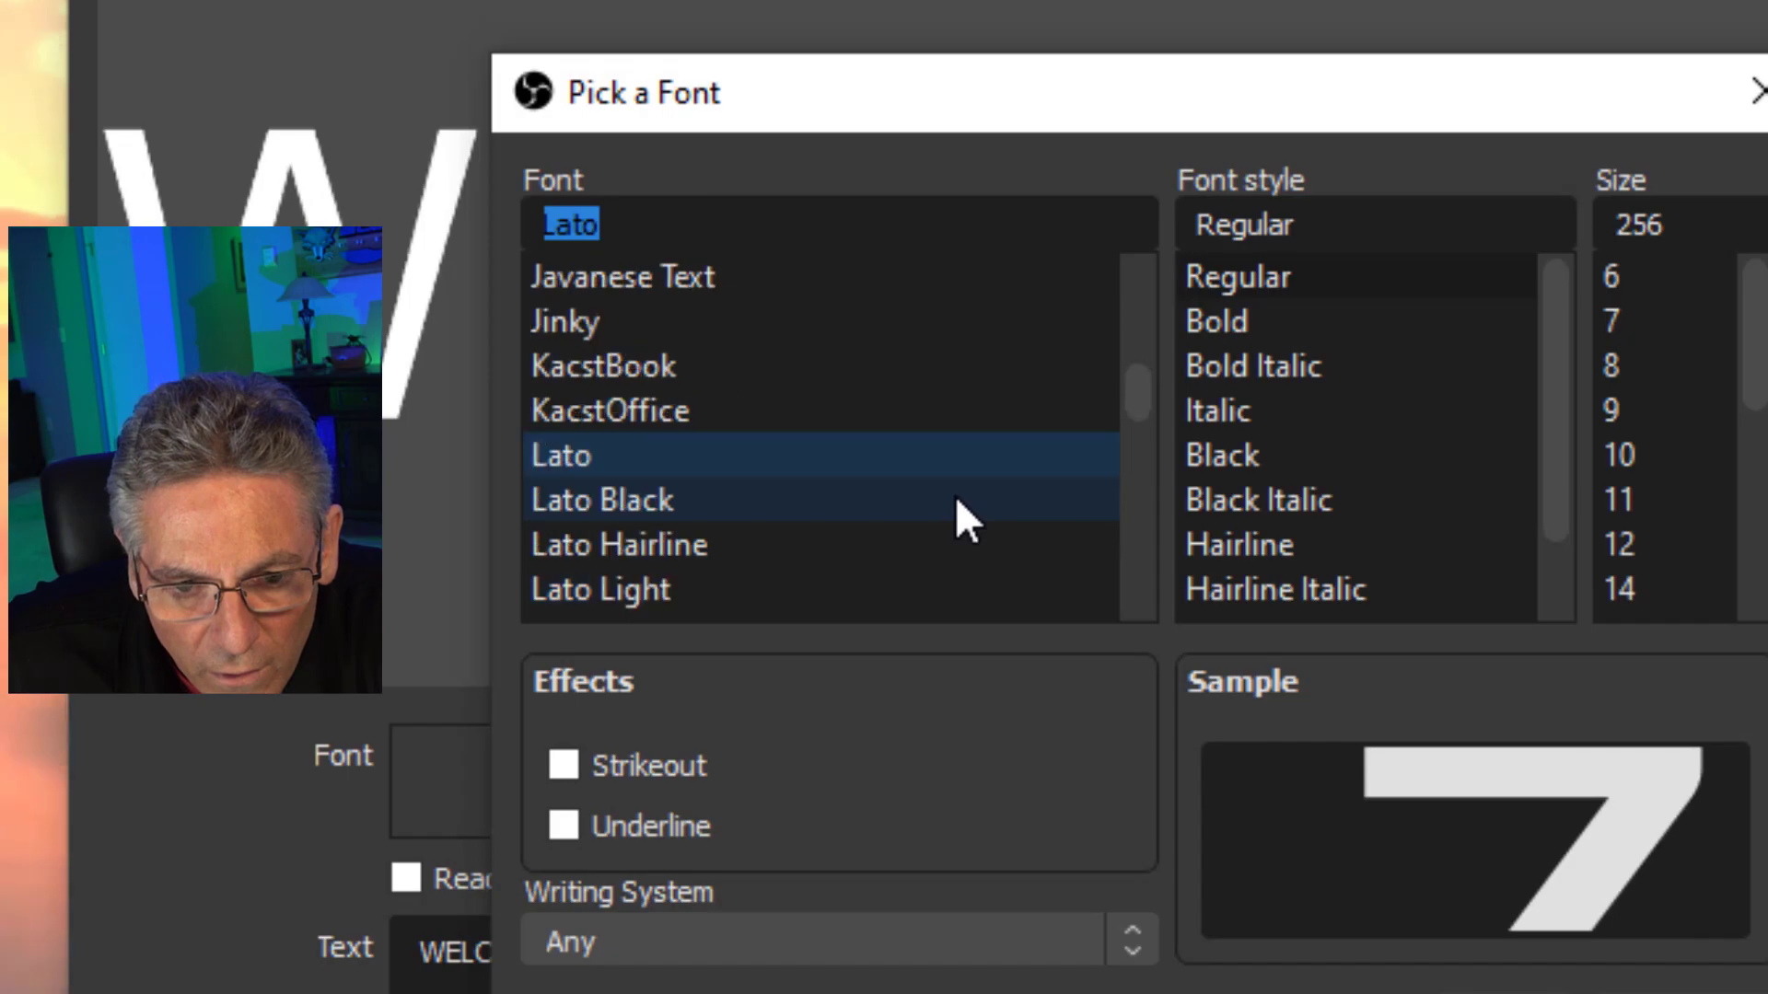
pyautogui.click(602, 499)
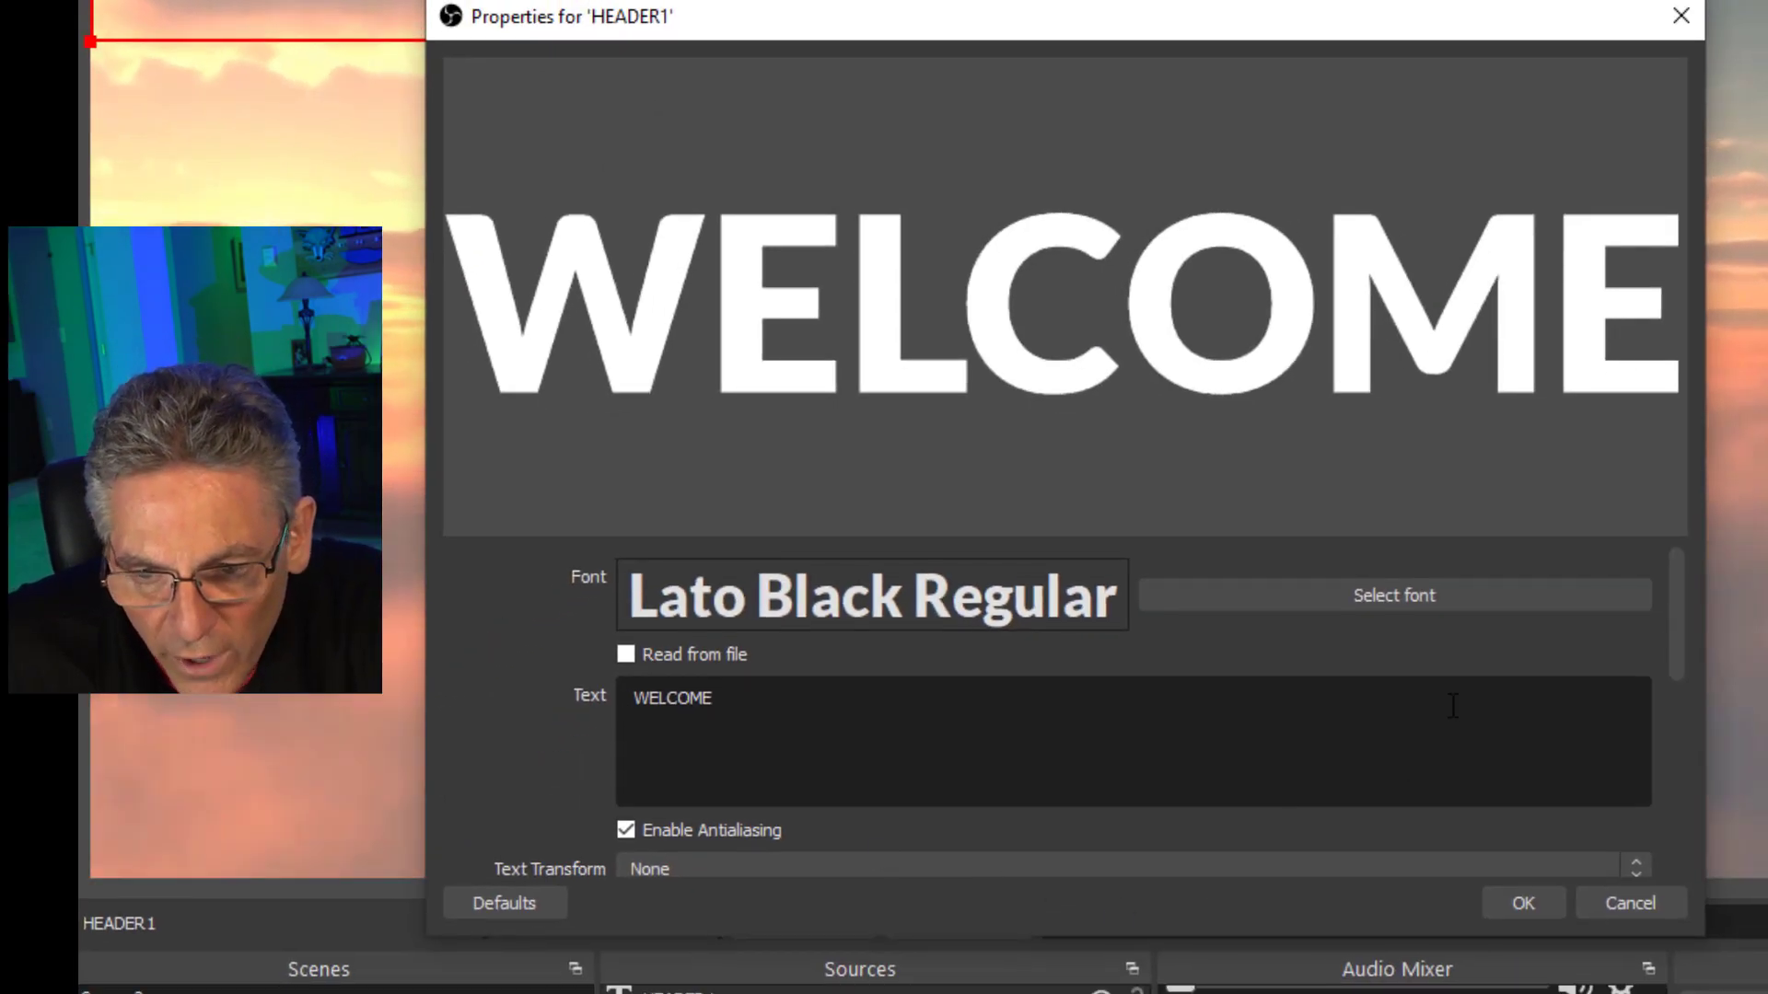
# Colour HEADER1 red, enable a black outline and increase the outline size
pyautogui.scroll(-3)
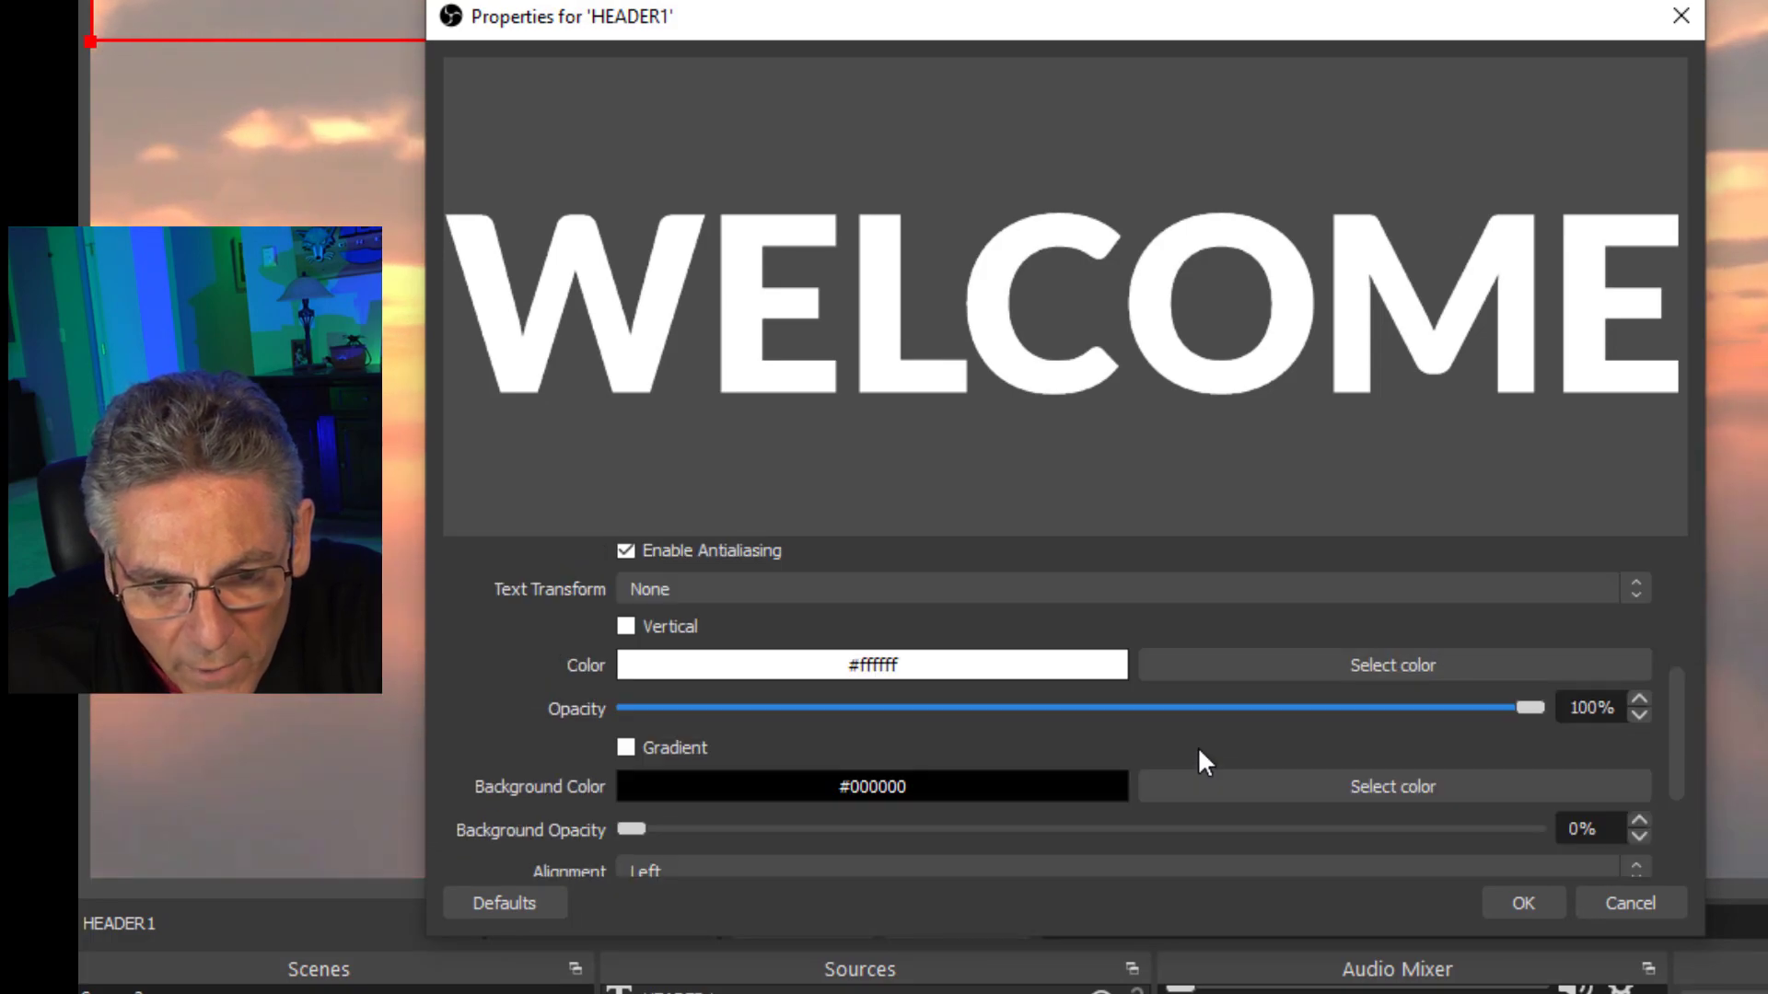
pyautogui.click(1390, 664)
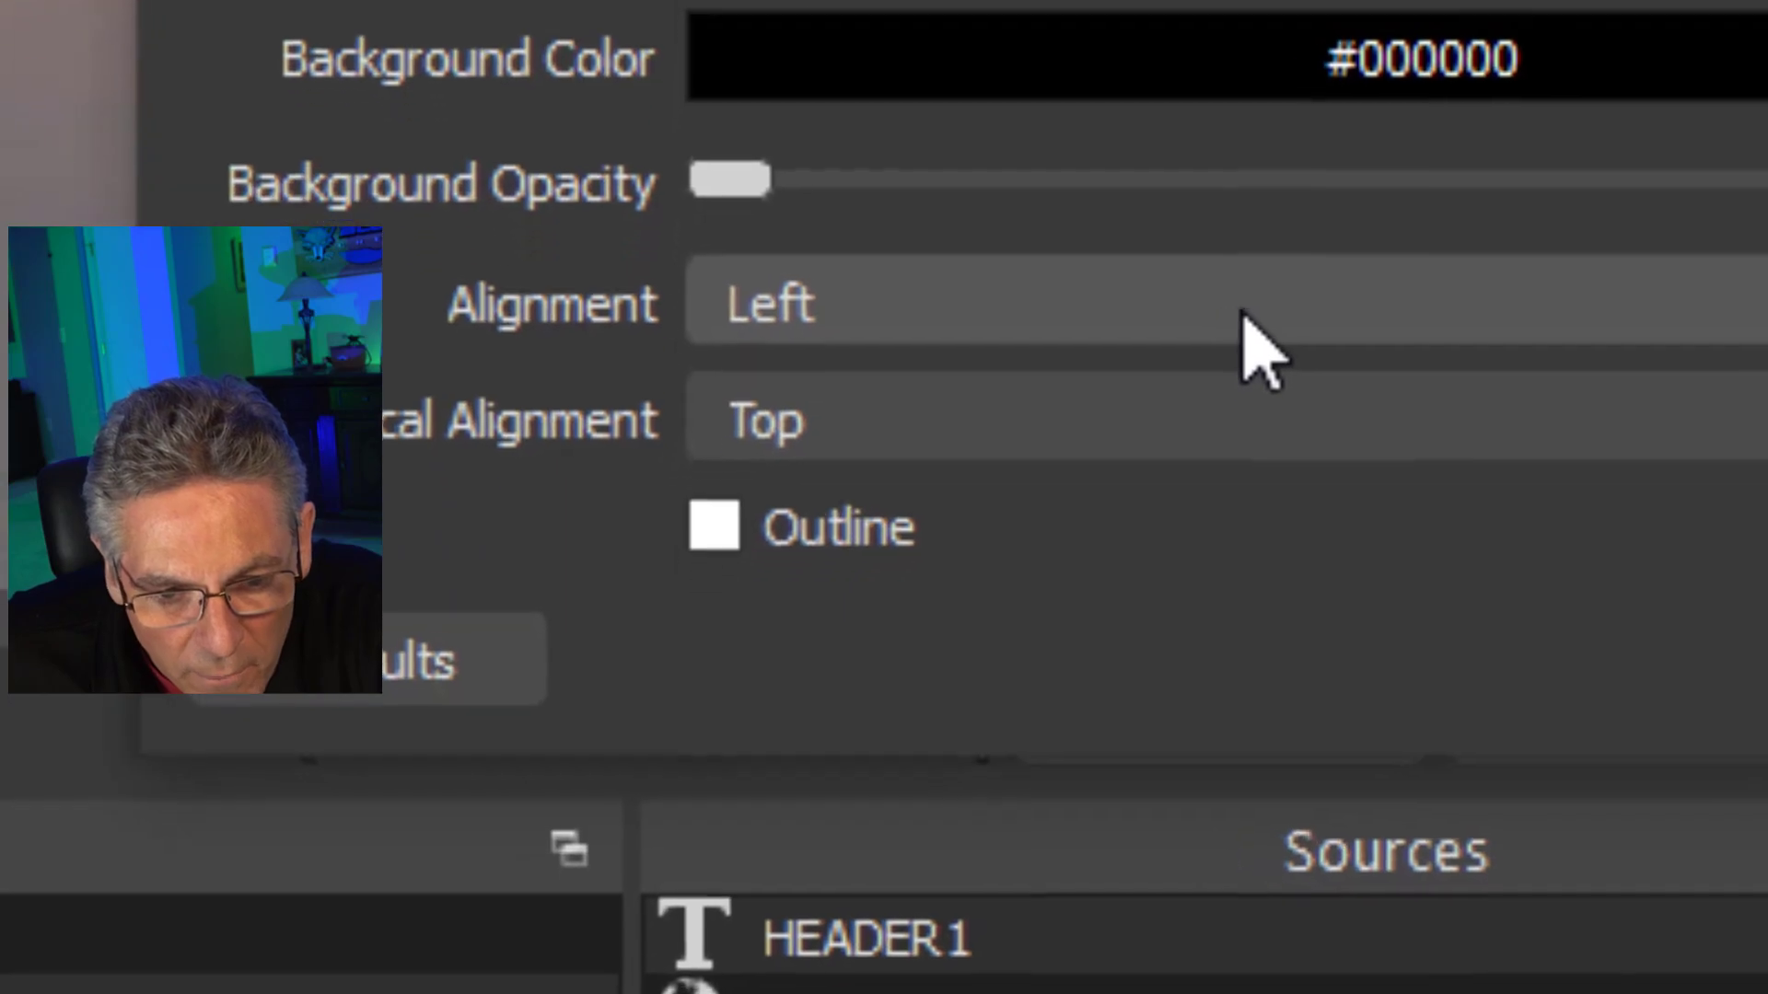
pyautogui.click(712, 526)
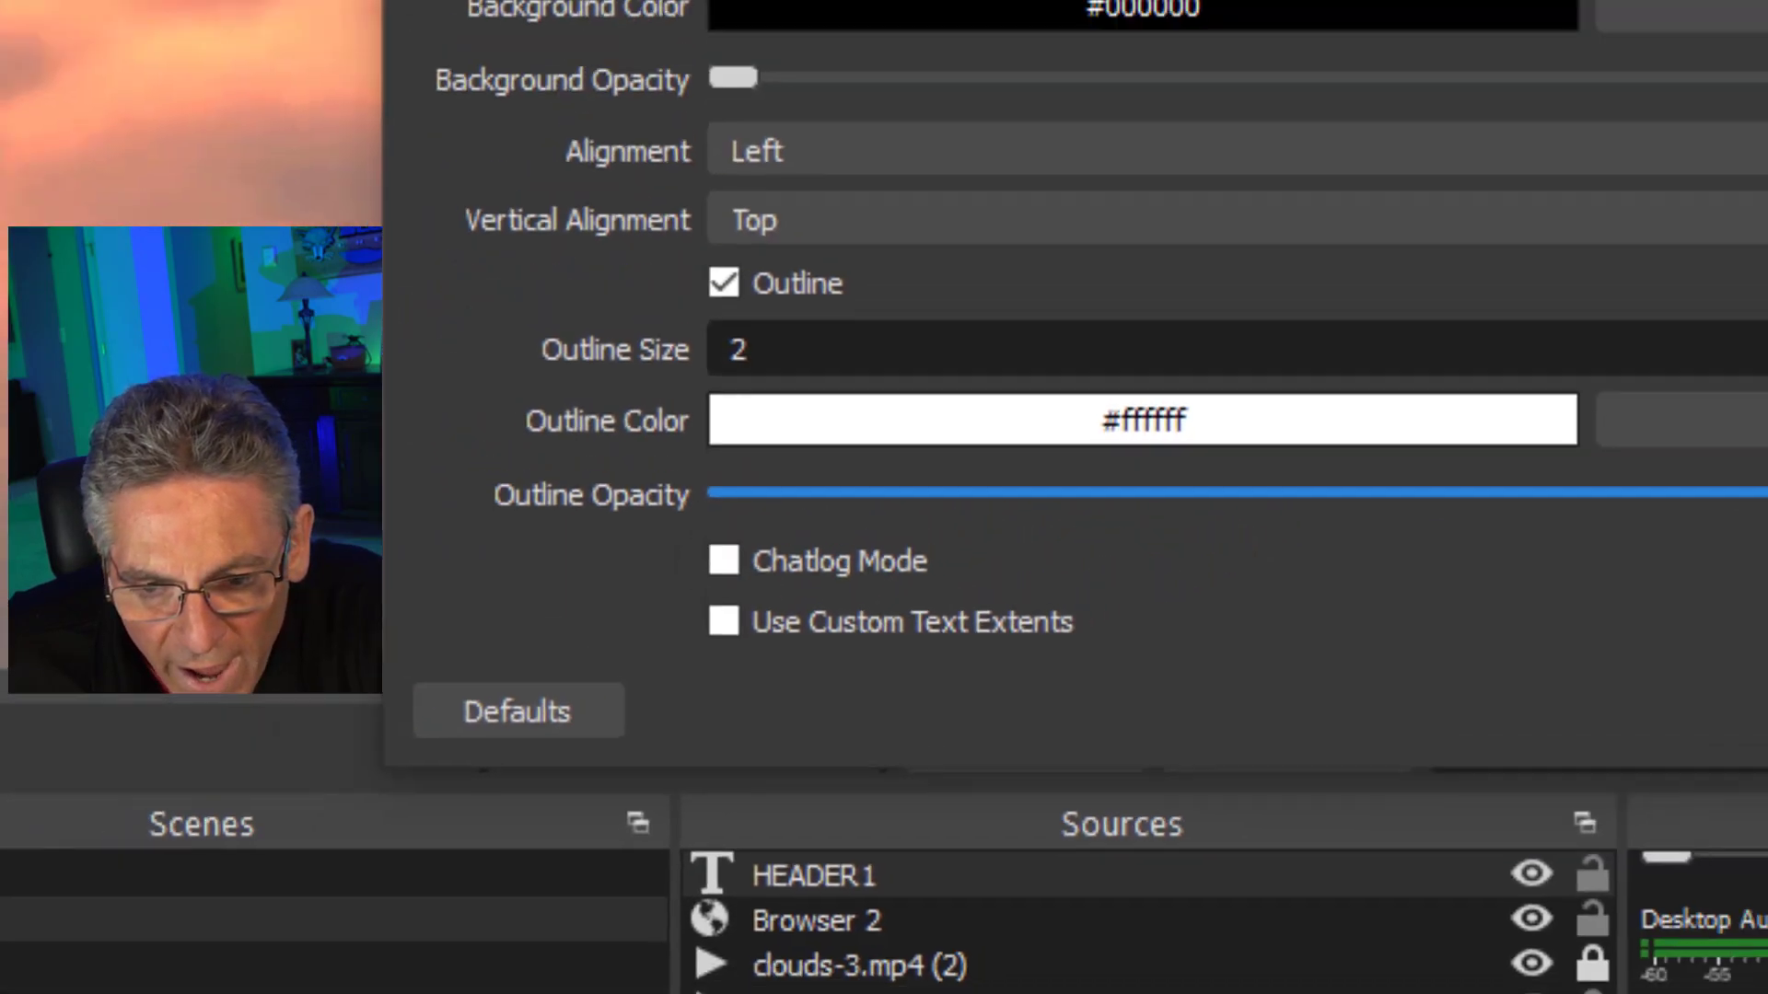
pyautogui.click(1140, 420)
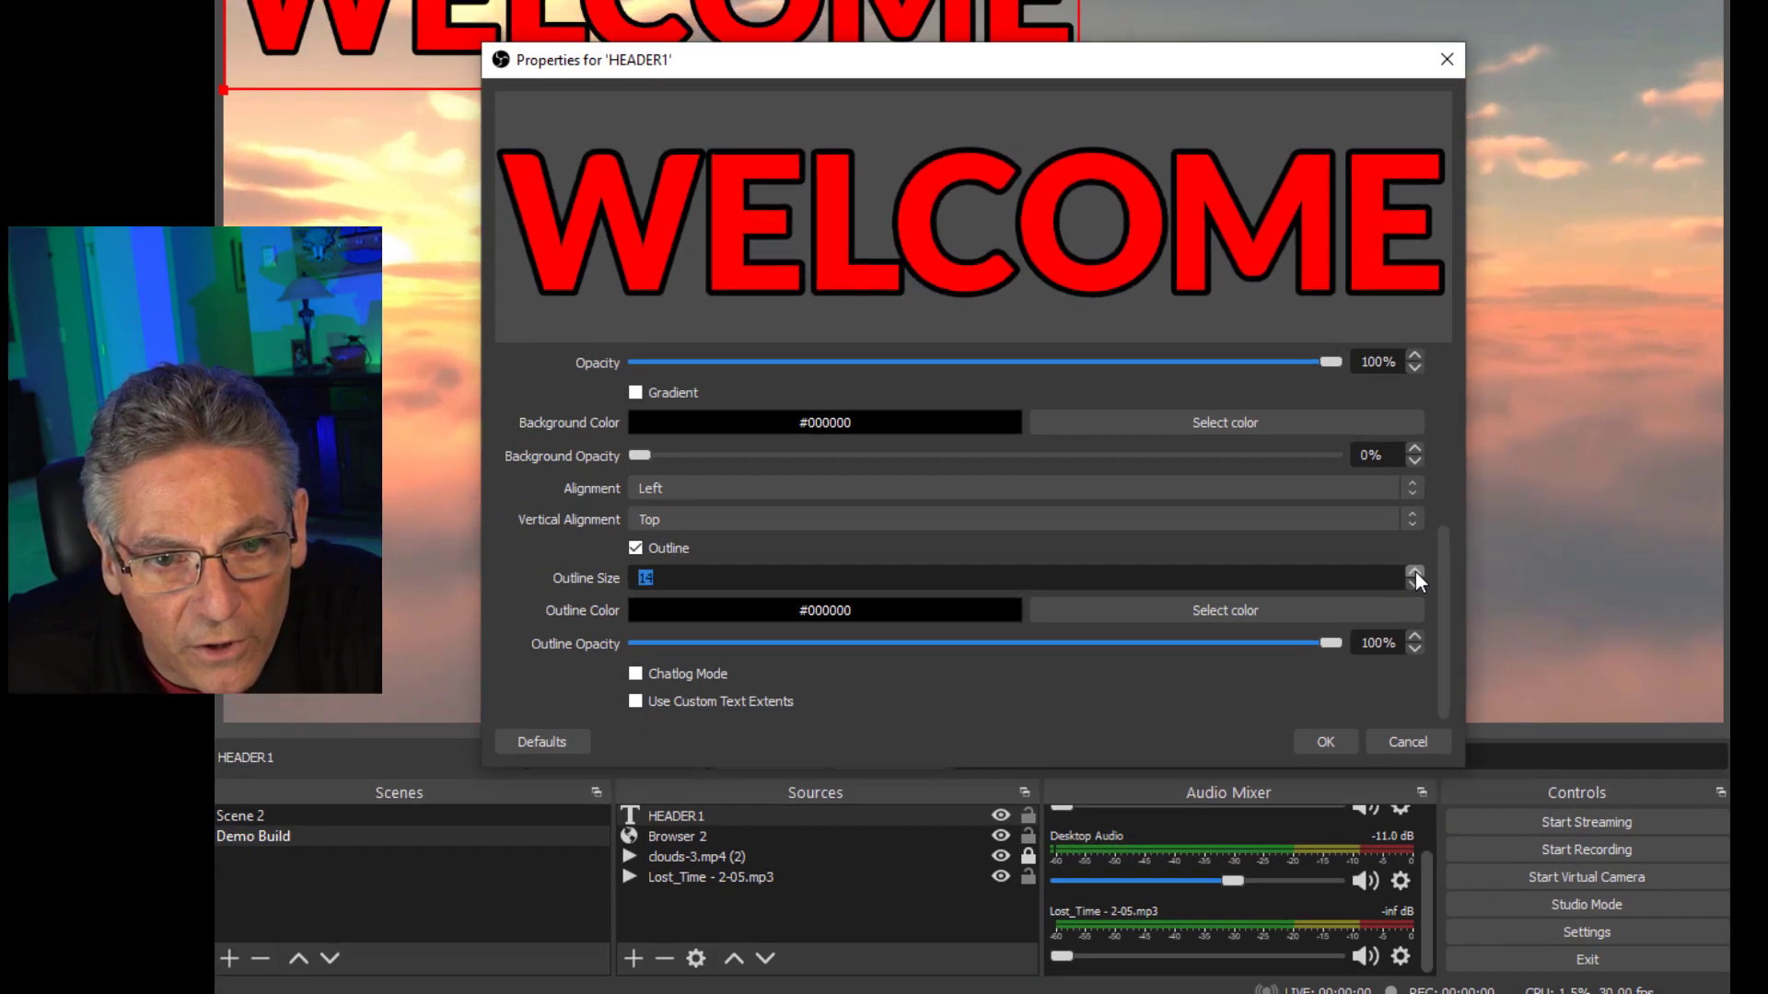
pyautogui.click(1324, 741)
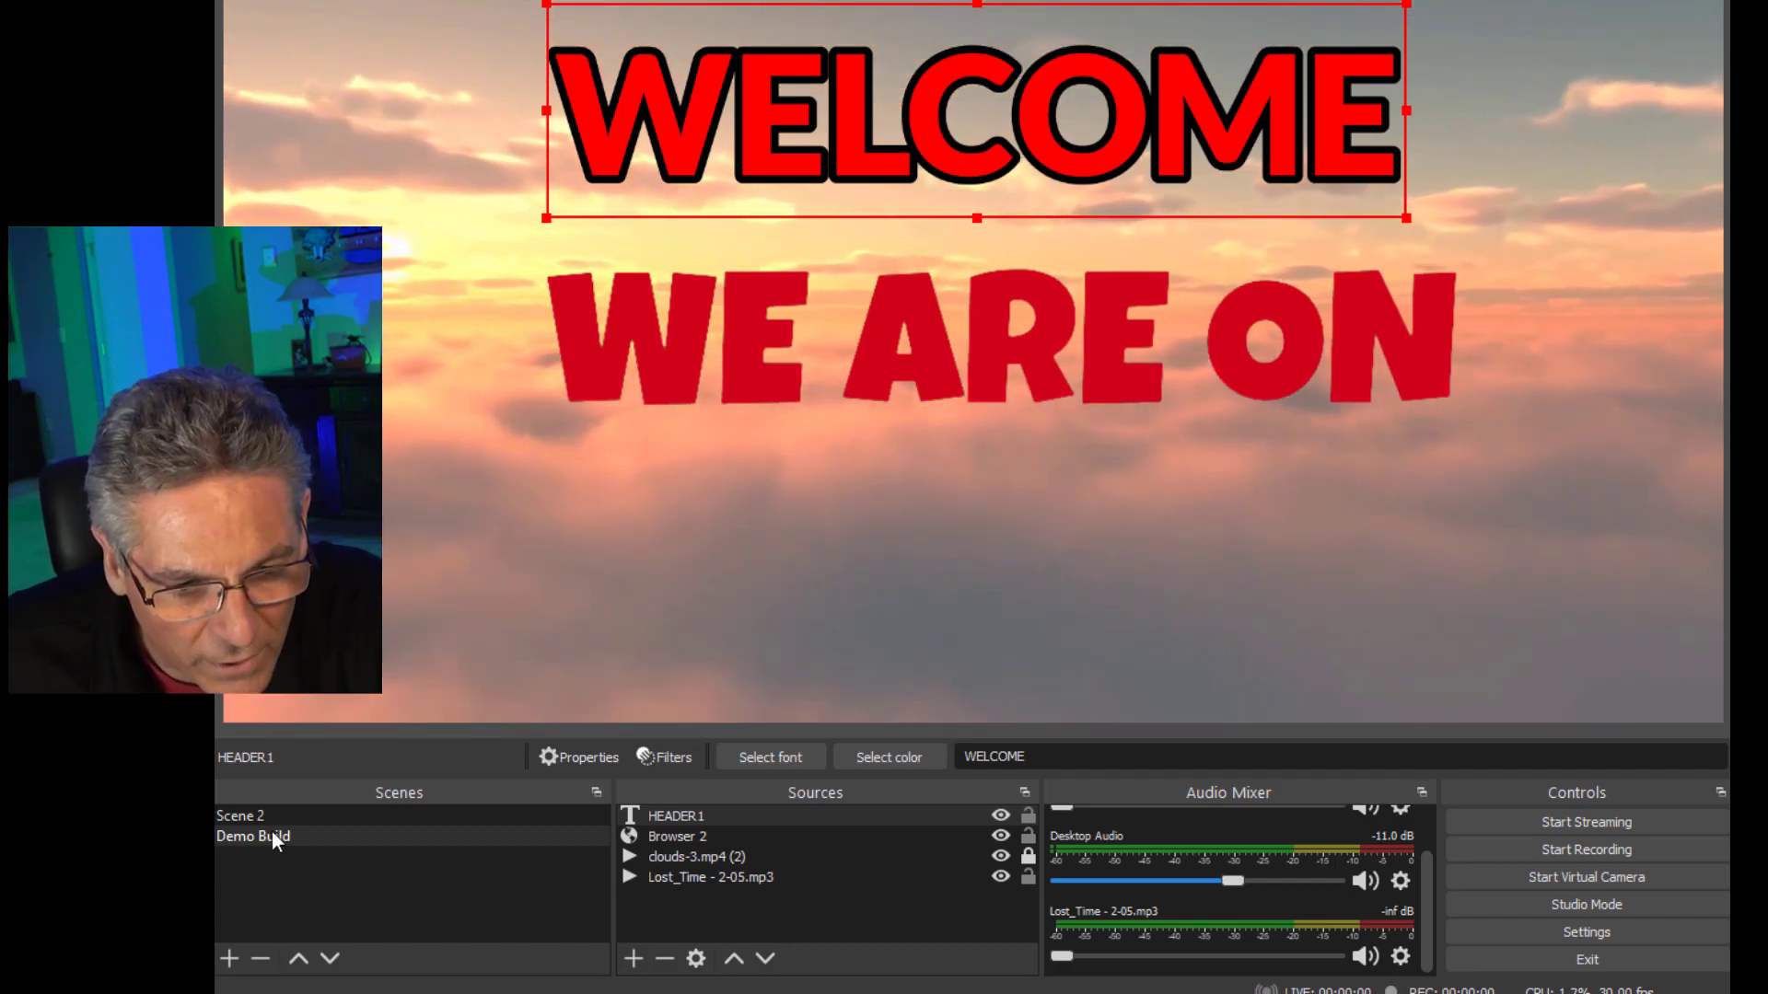
pyautogui.click(240, 815)
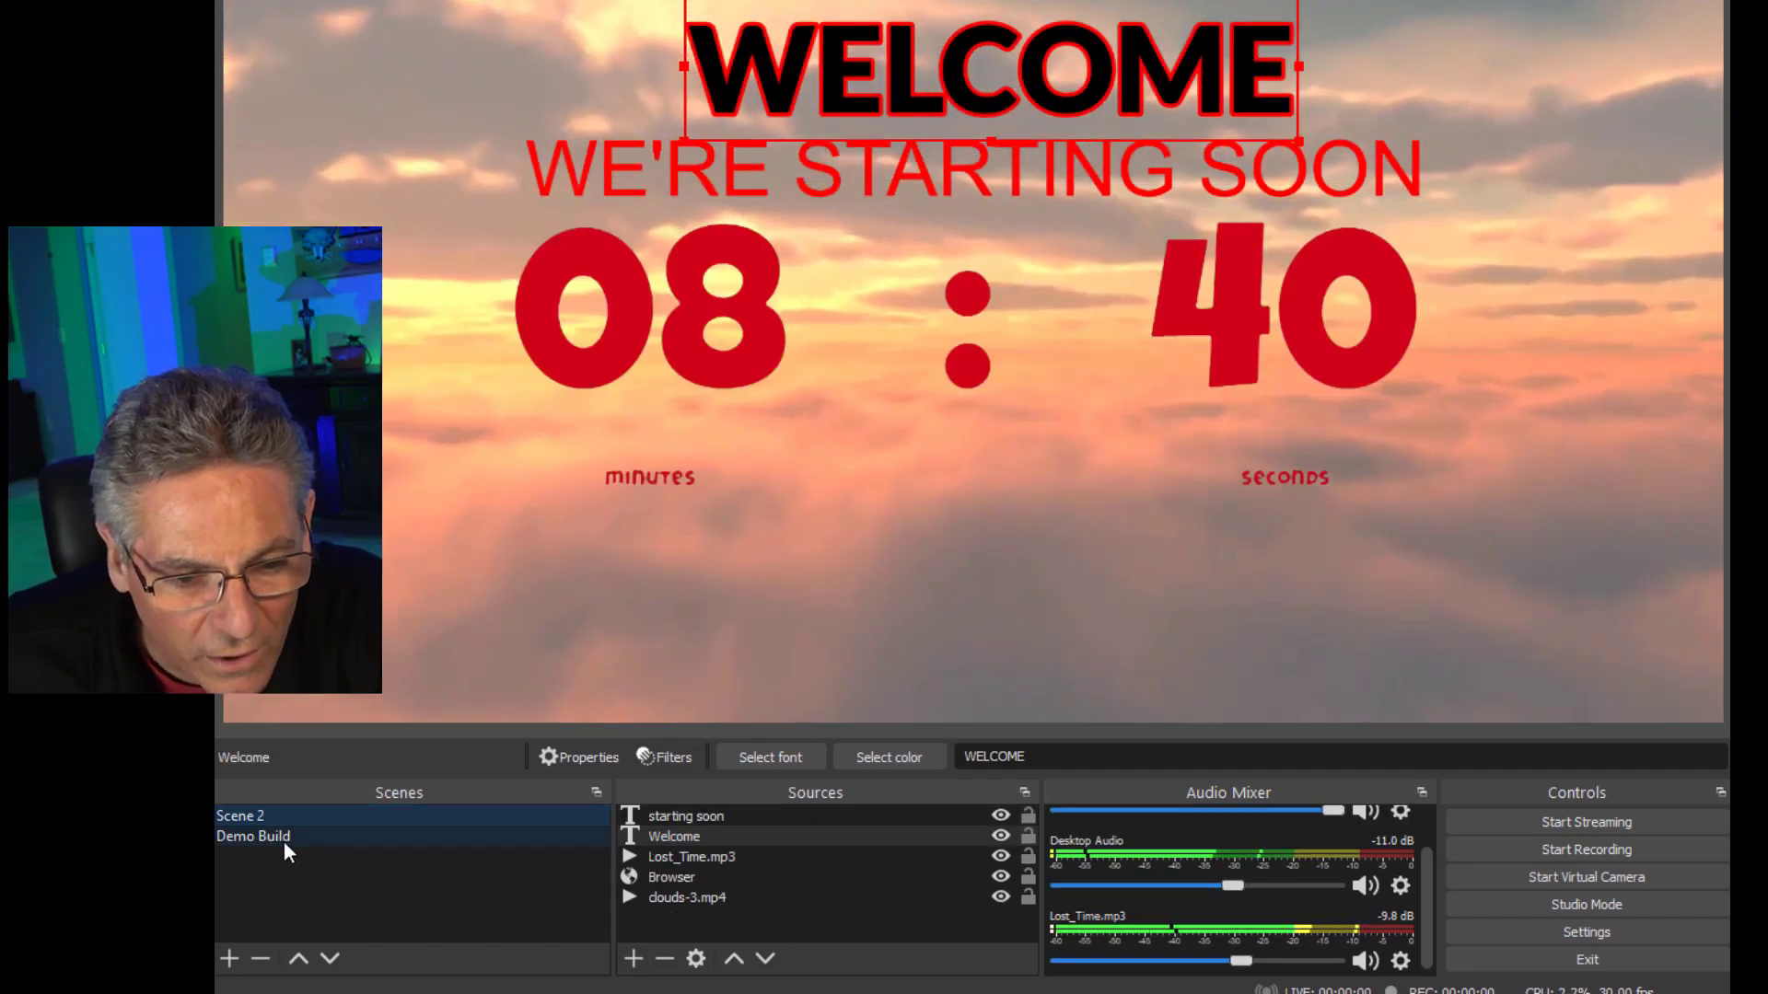
pyautogui.click(252, 835)
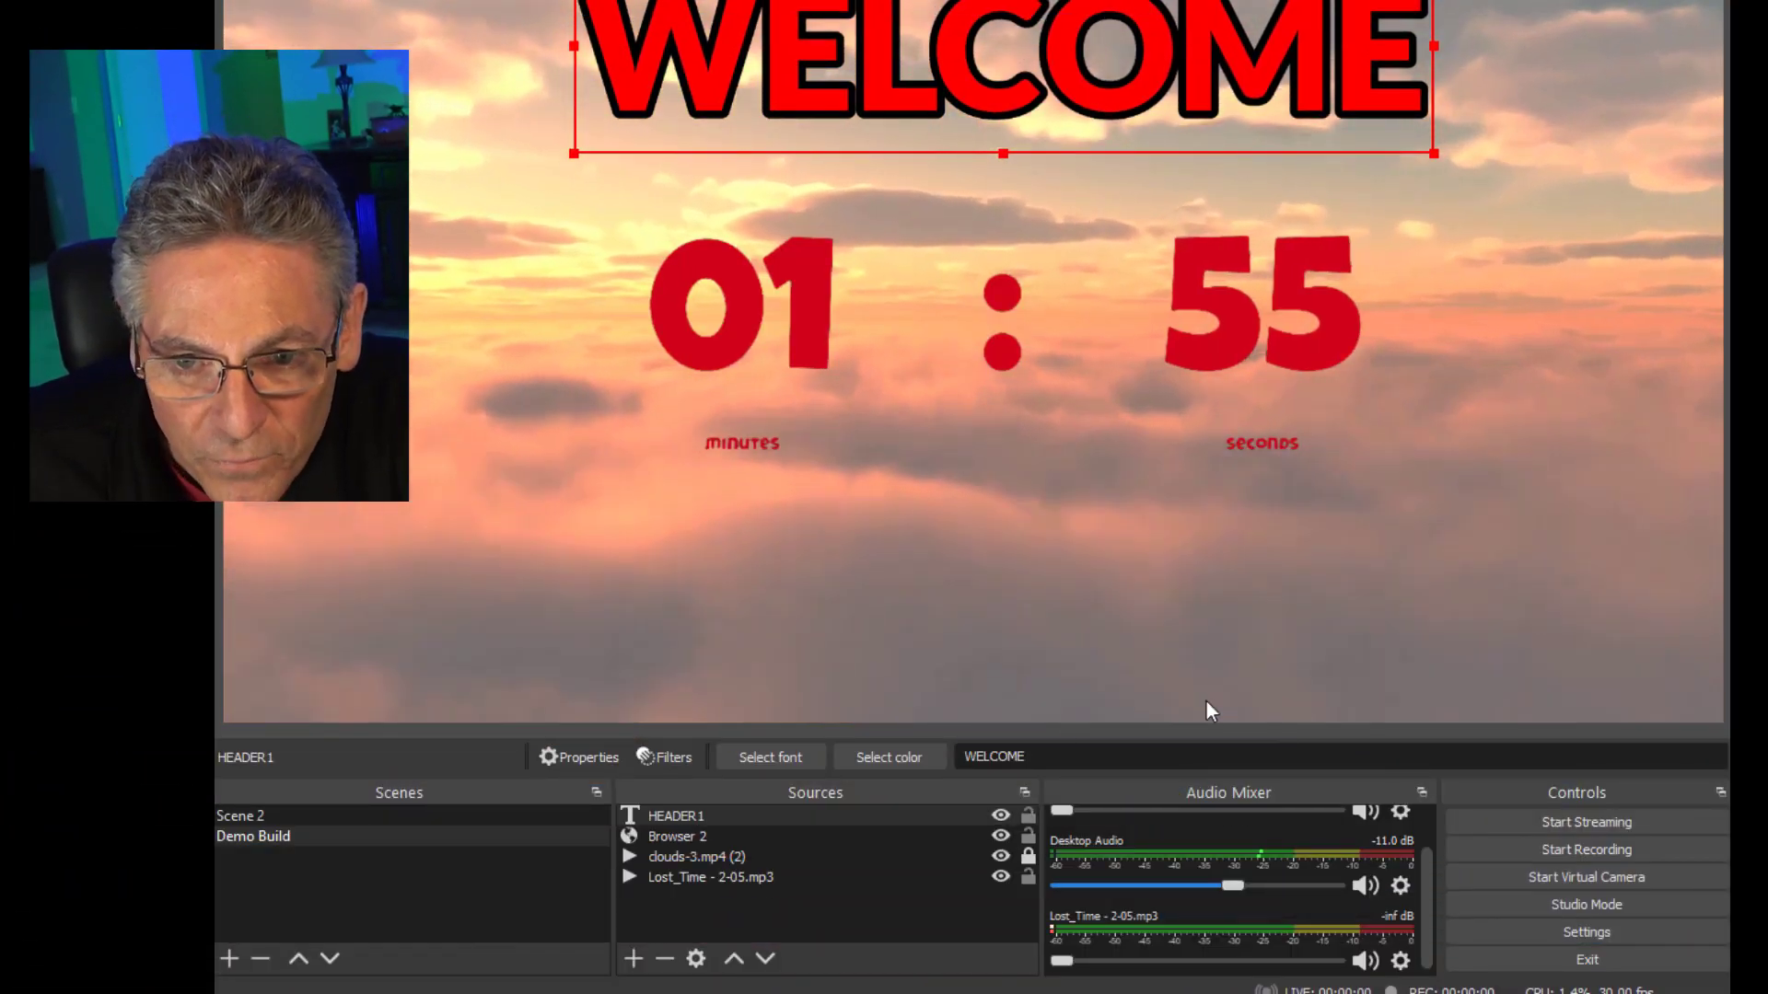
# Create a new Text (GDI+) source named Header2
pyautogui.click(633, 960)
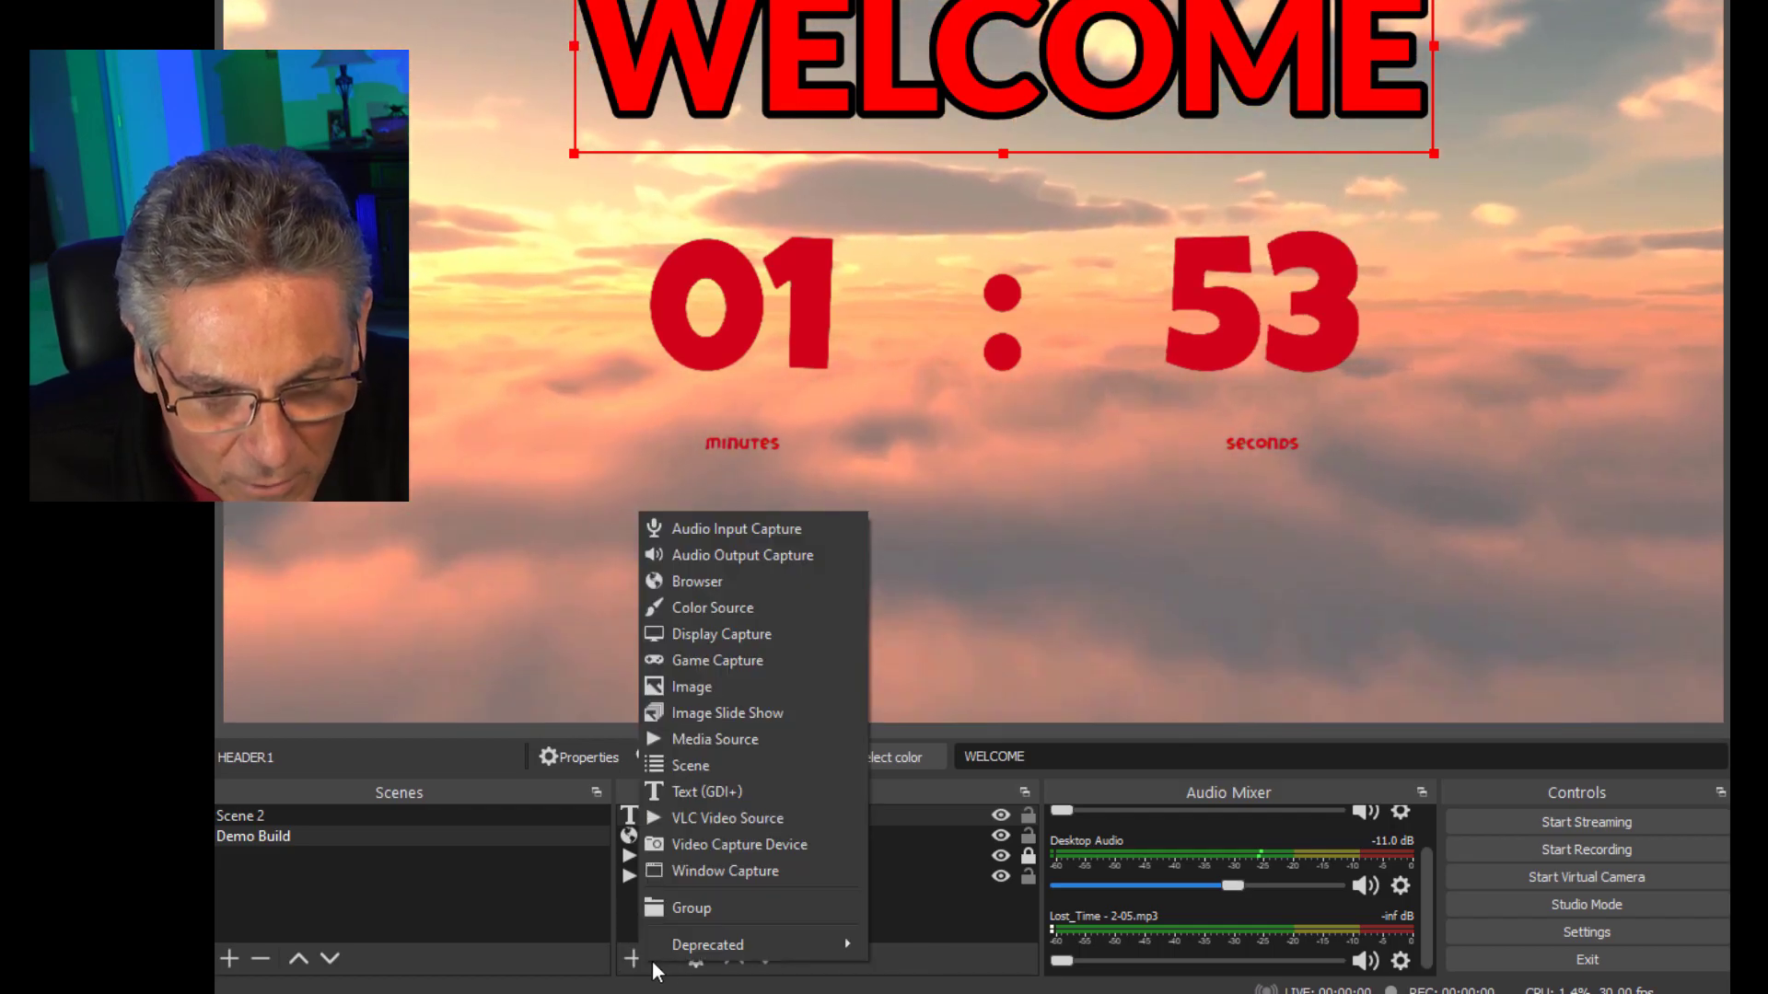
pyautogui.click(707, 792)
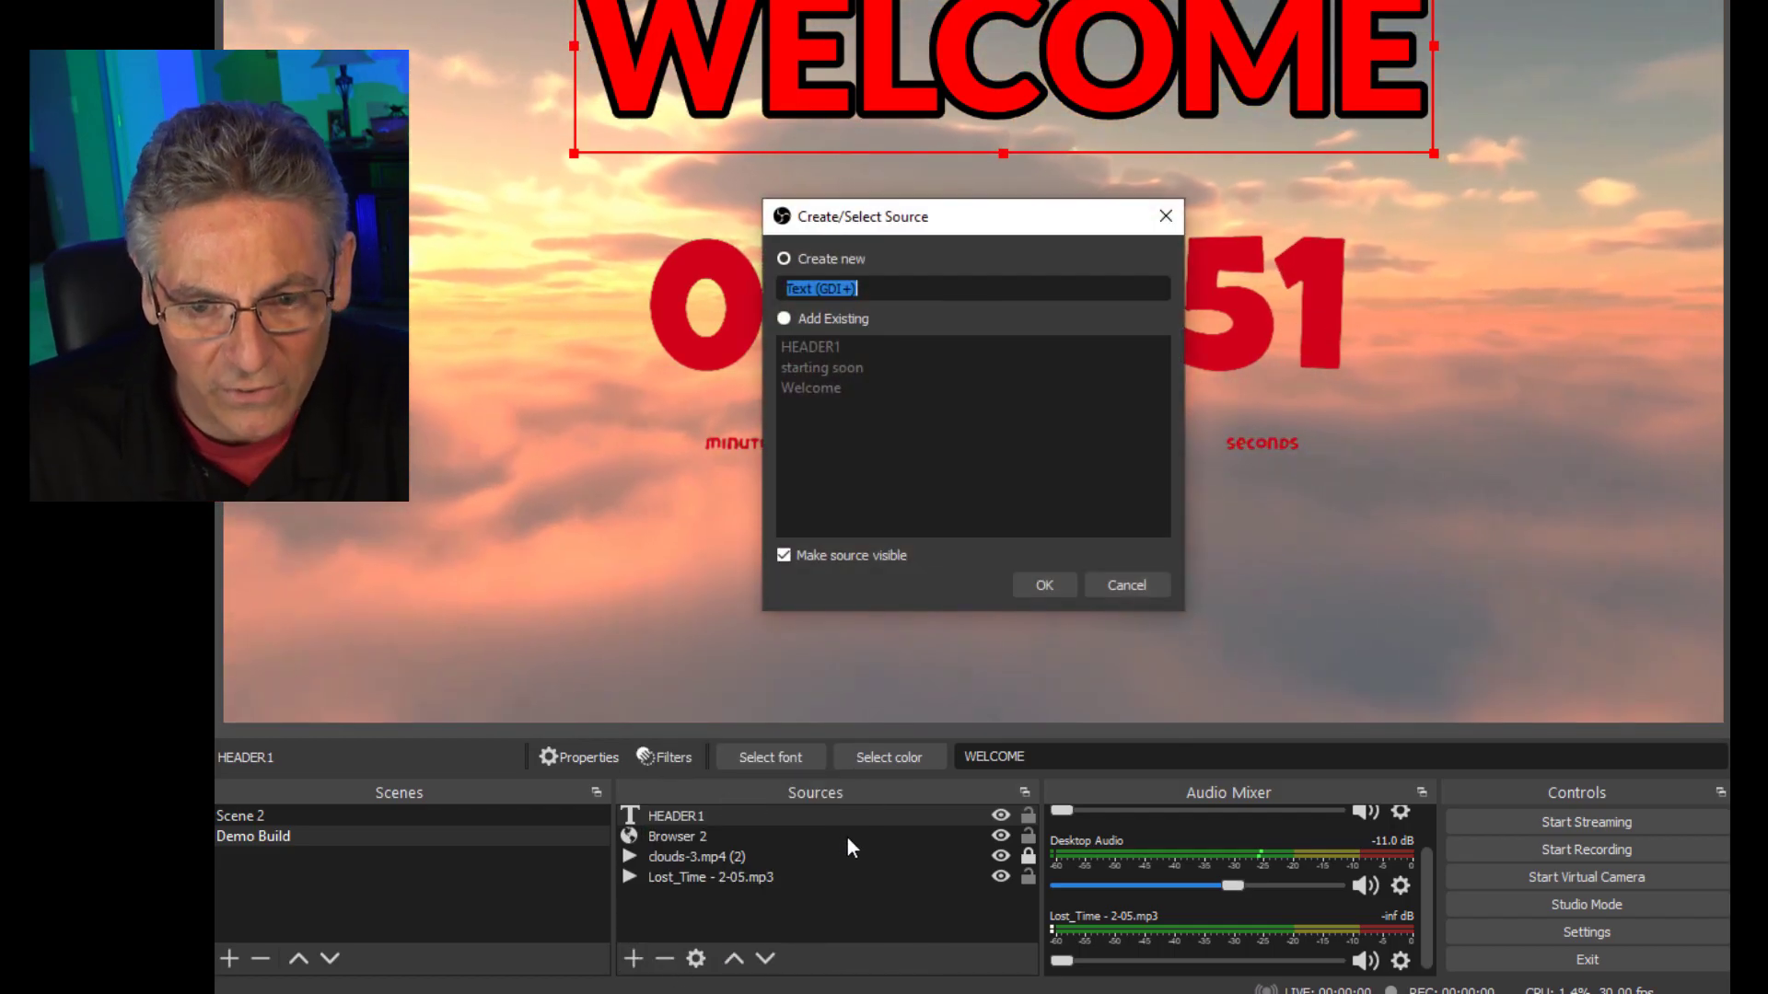
pyautogui.write('Header2')
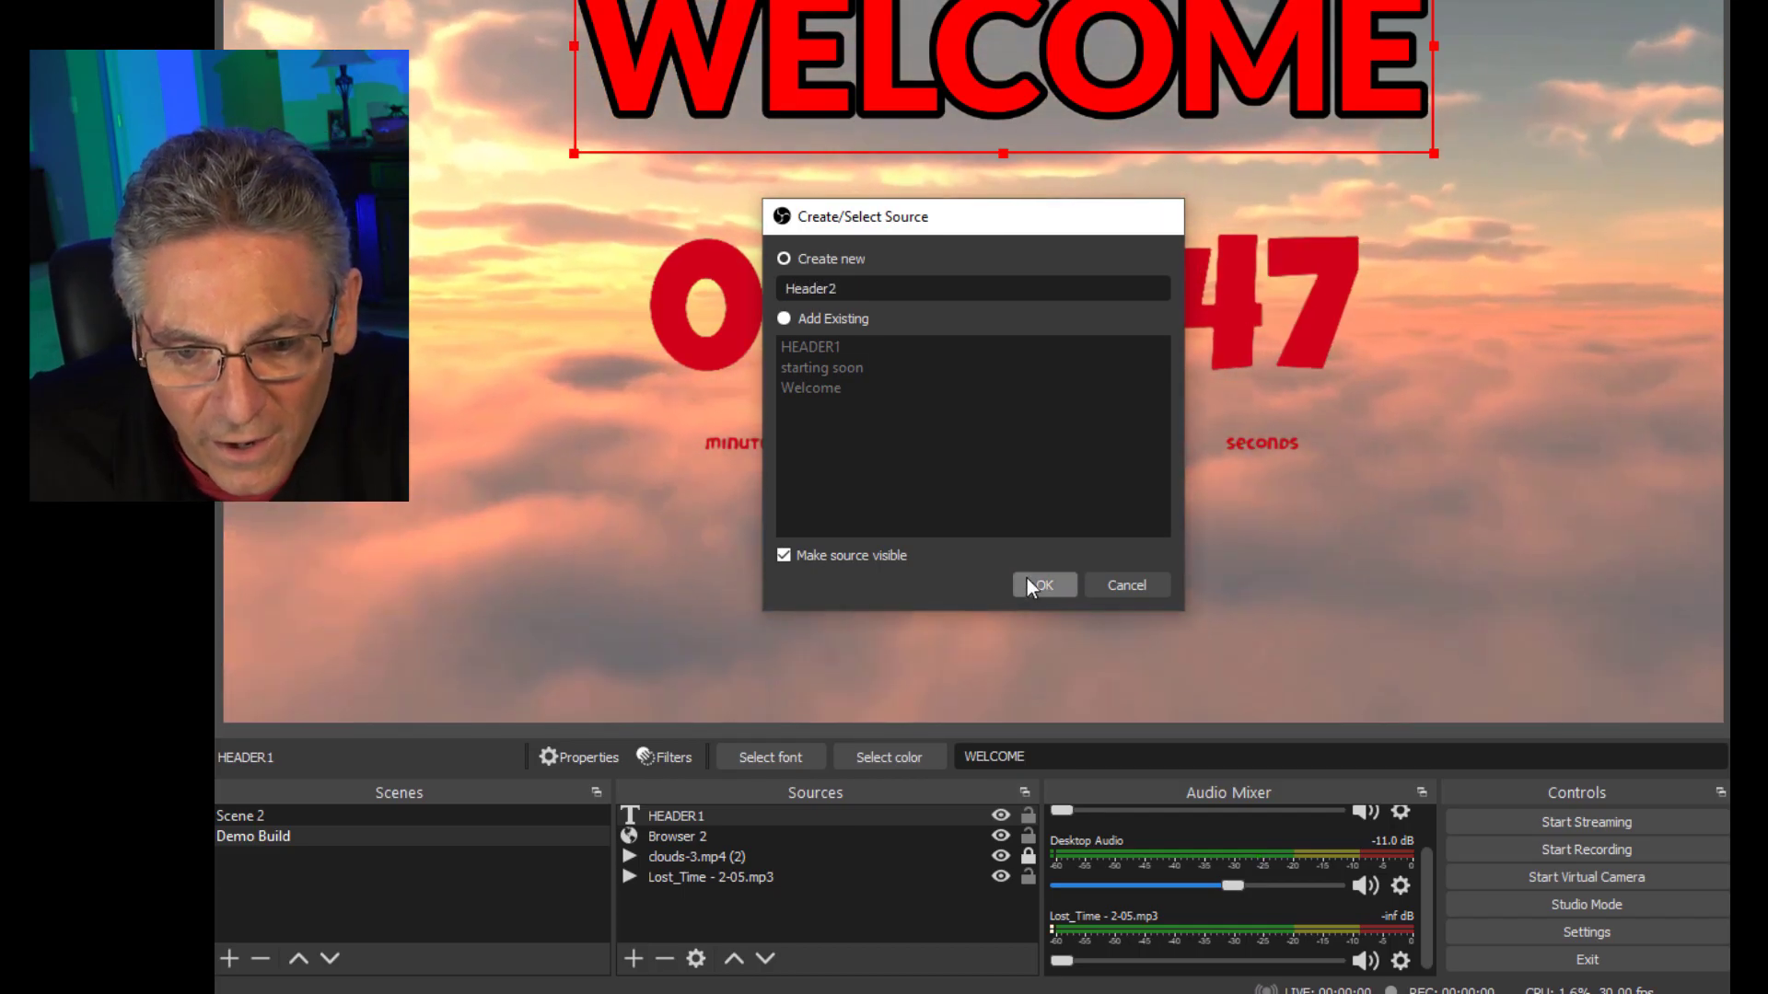
pyautogui.click(1038, 586)
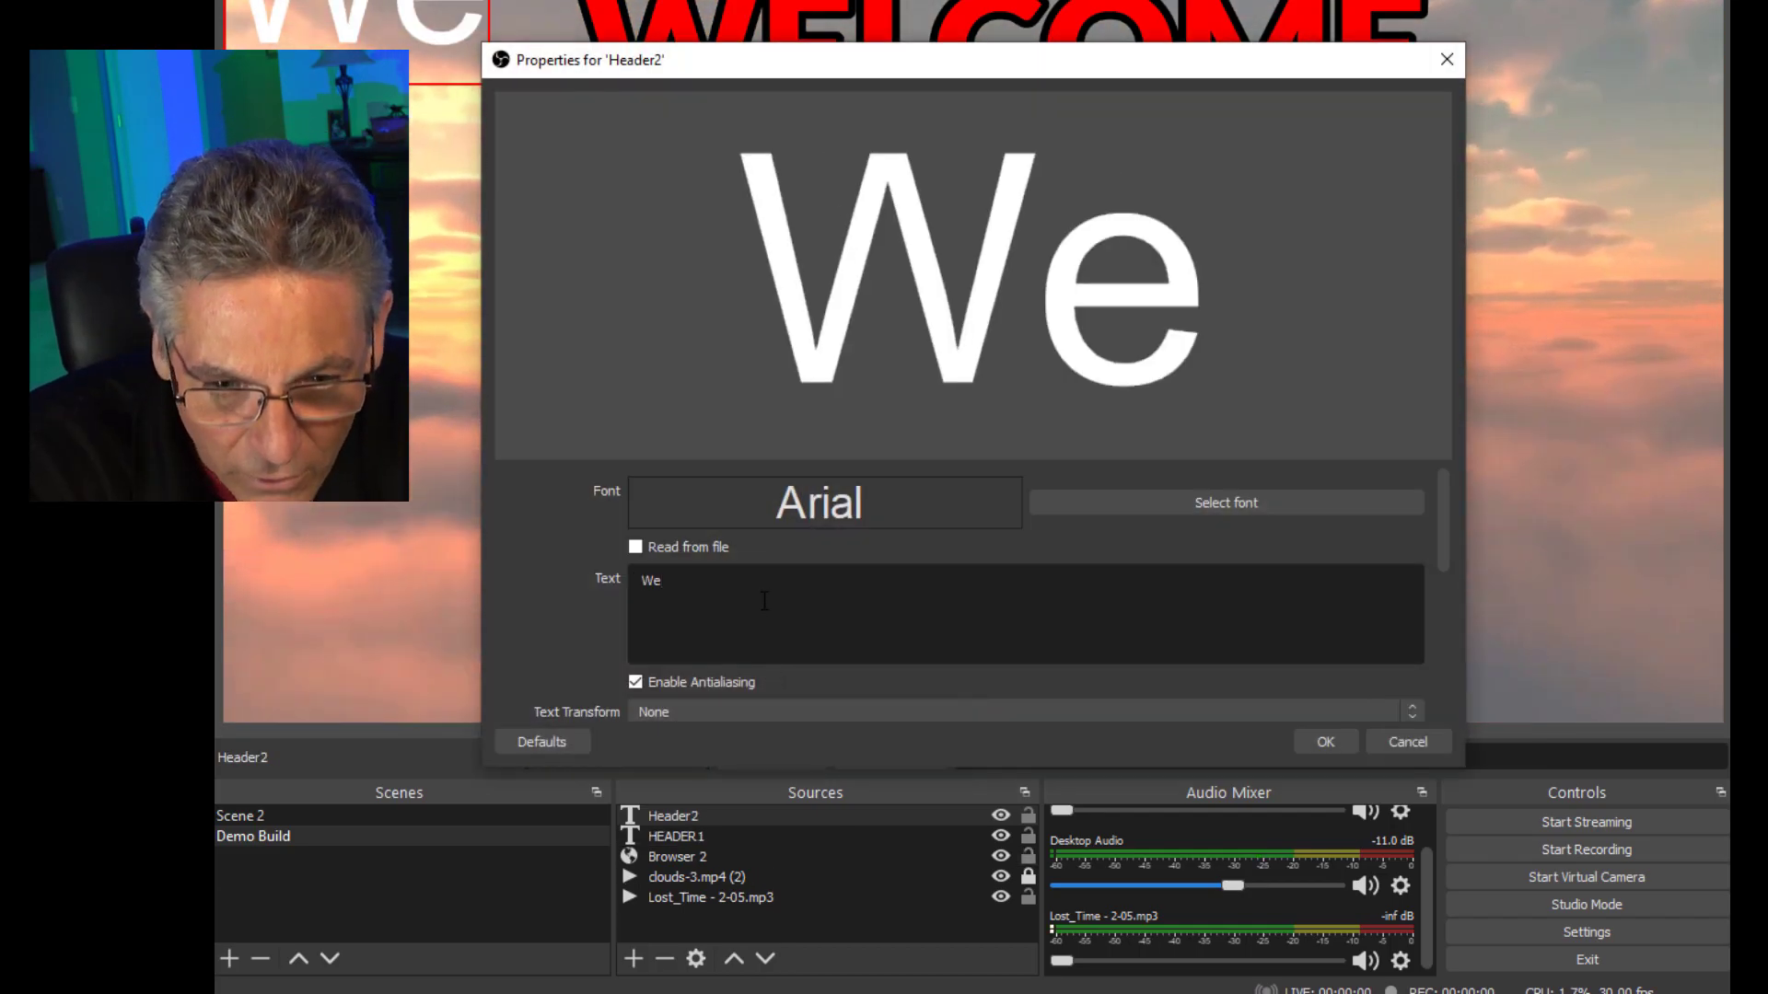
# Enter "We're coming soon!" as the Header2 text
pyautogui.write("'re")
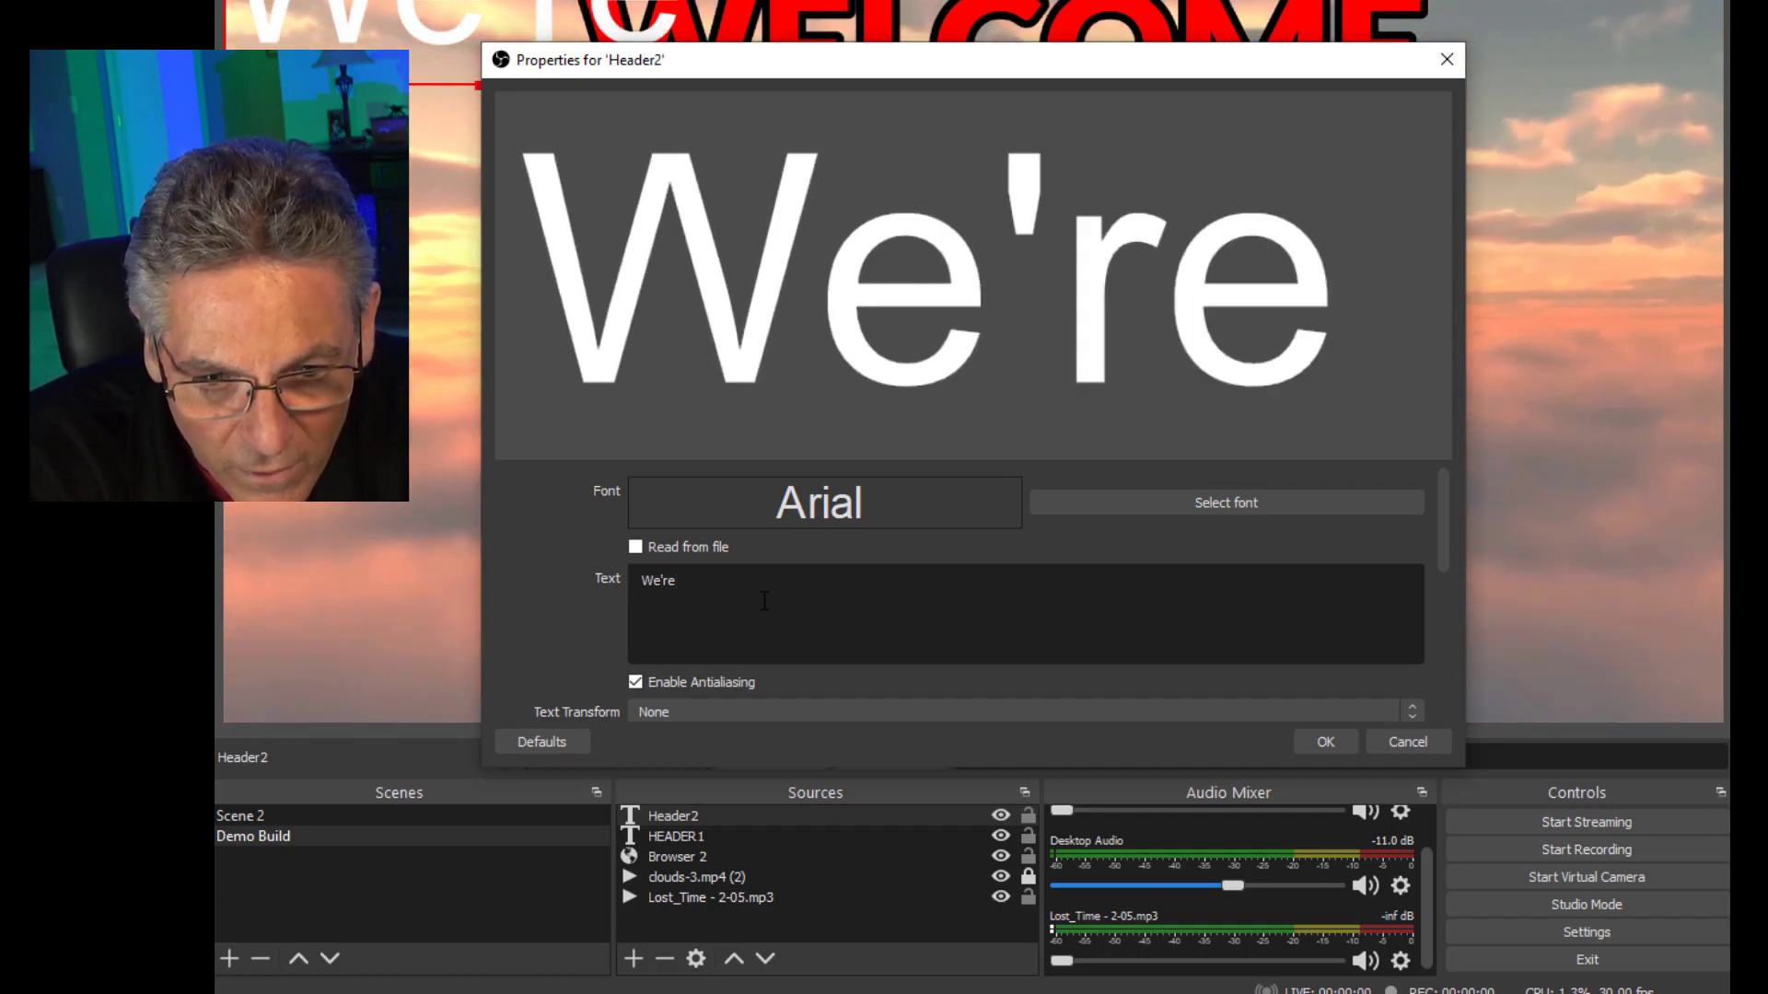
pyautogui.write('coming soon!')
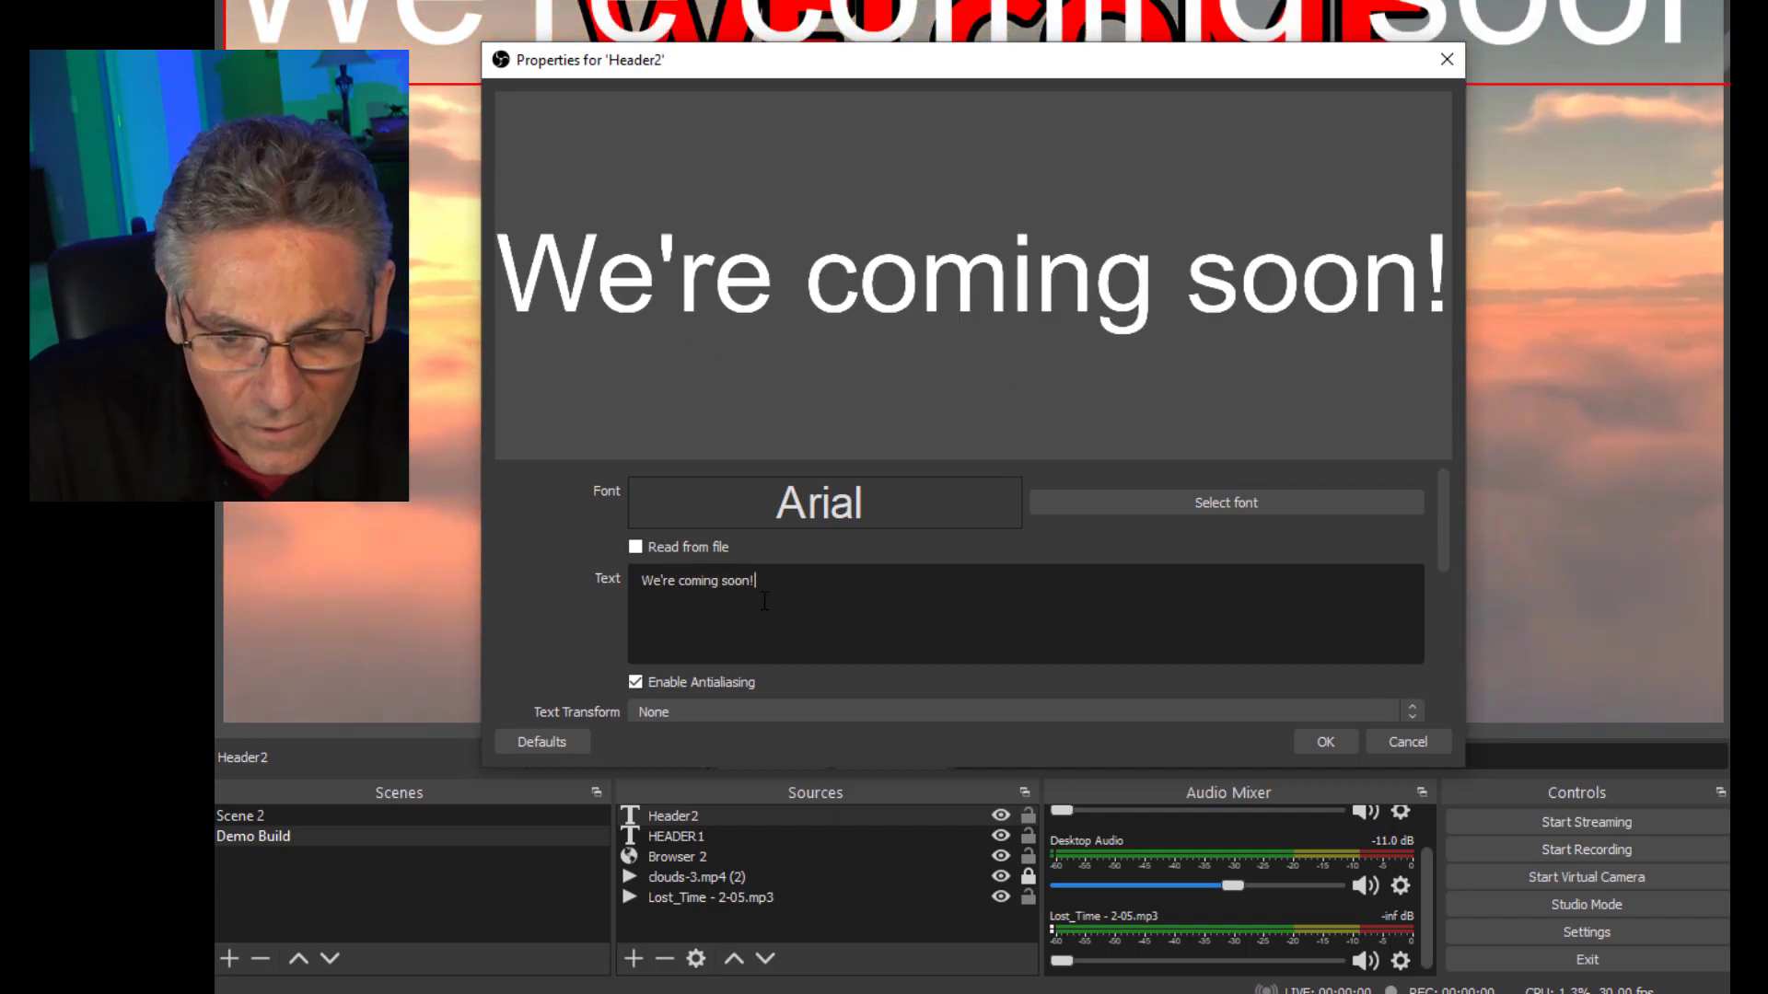
pyautogui.scroll(-3)
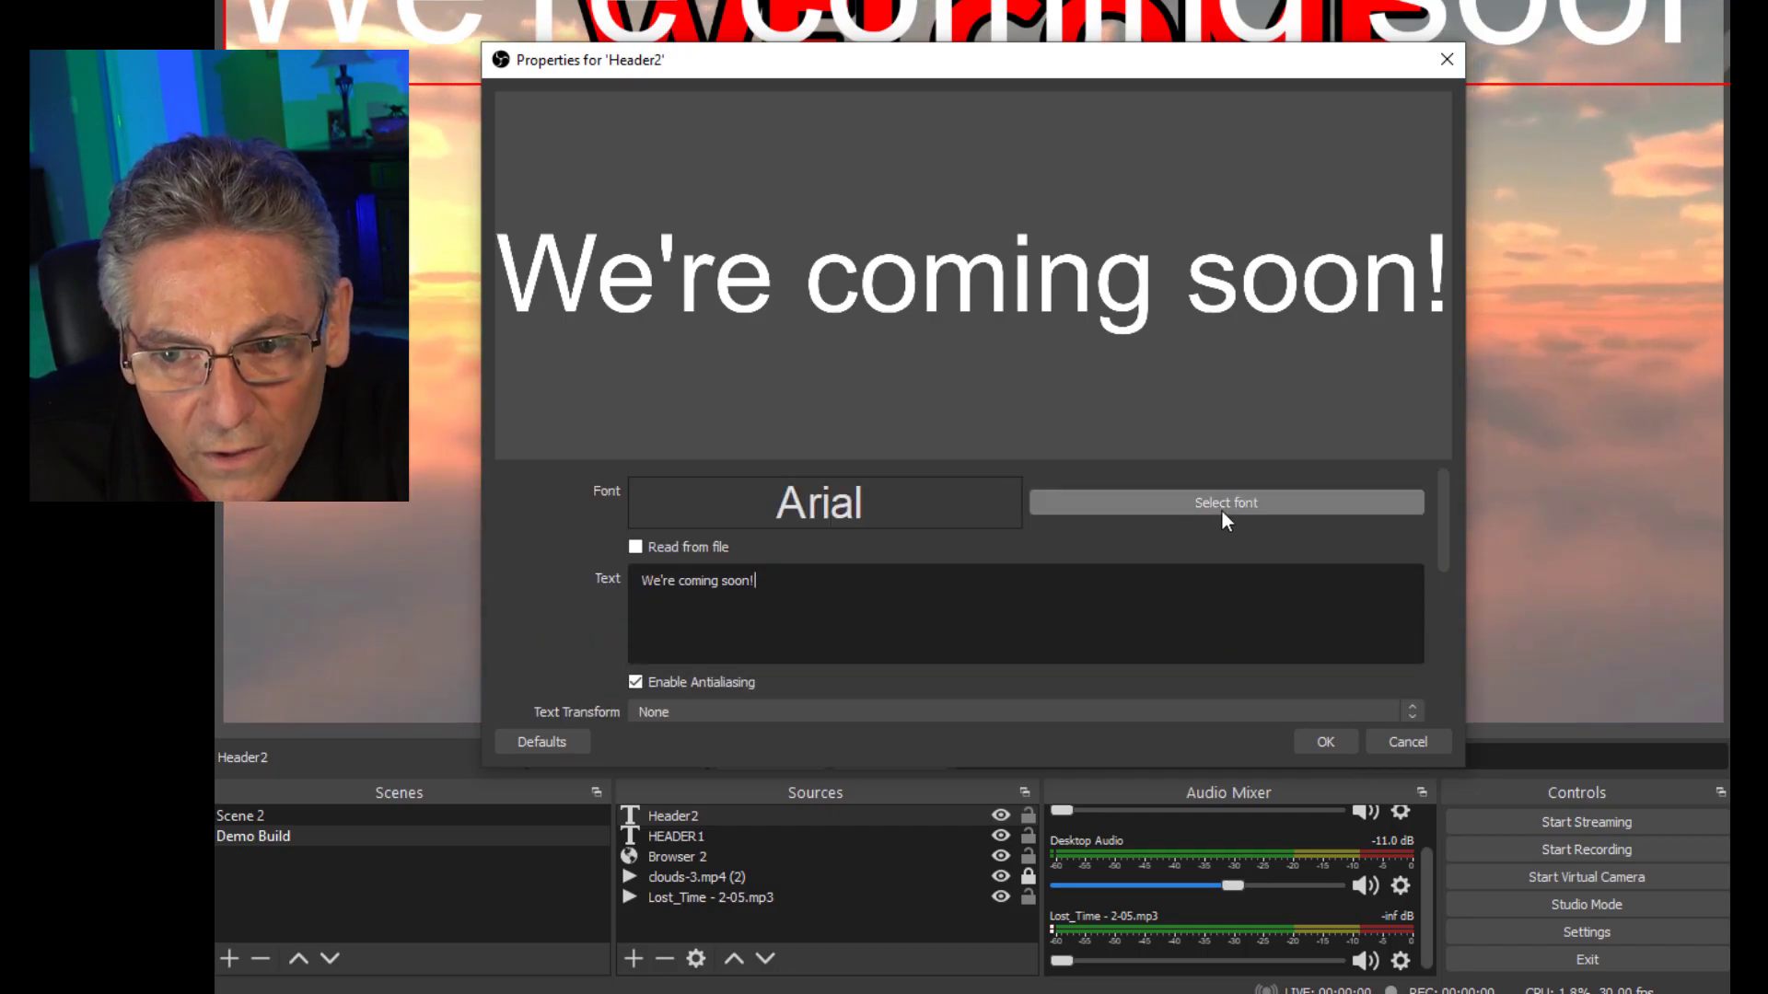
# Colour the Header2 text red and apply the settings
pyautogui.scroll(-3)
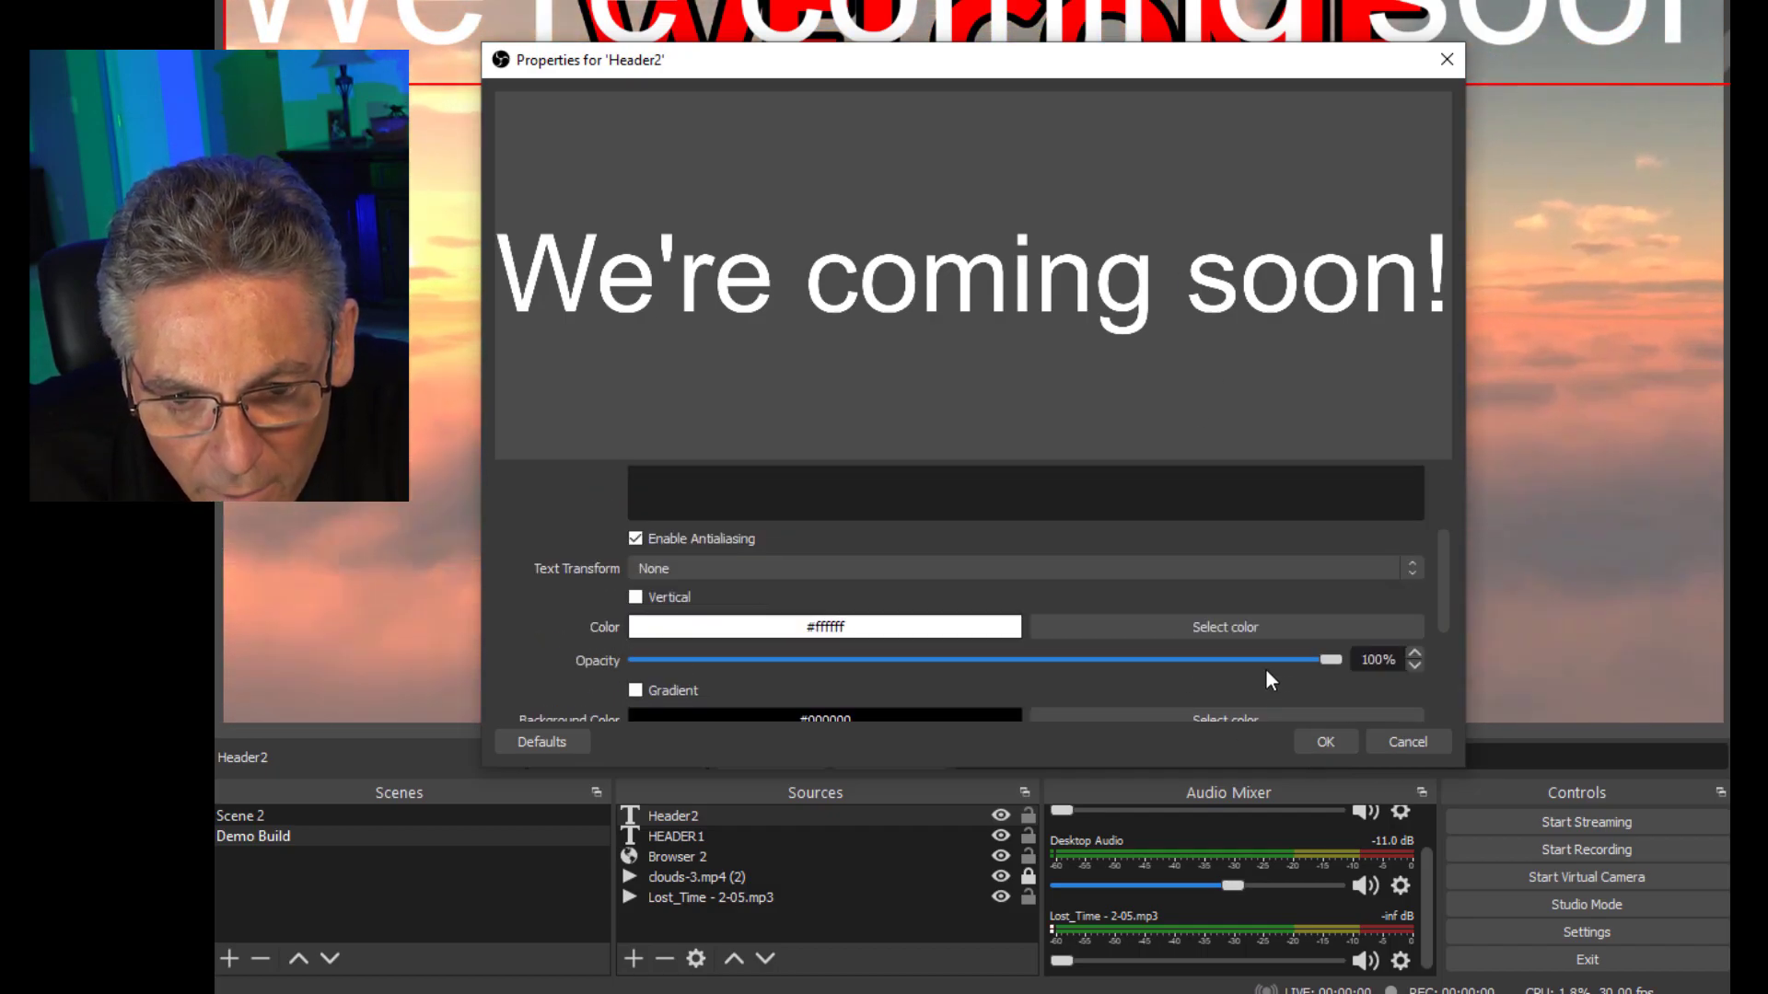
pyautogui.click(1224, 627)
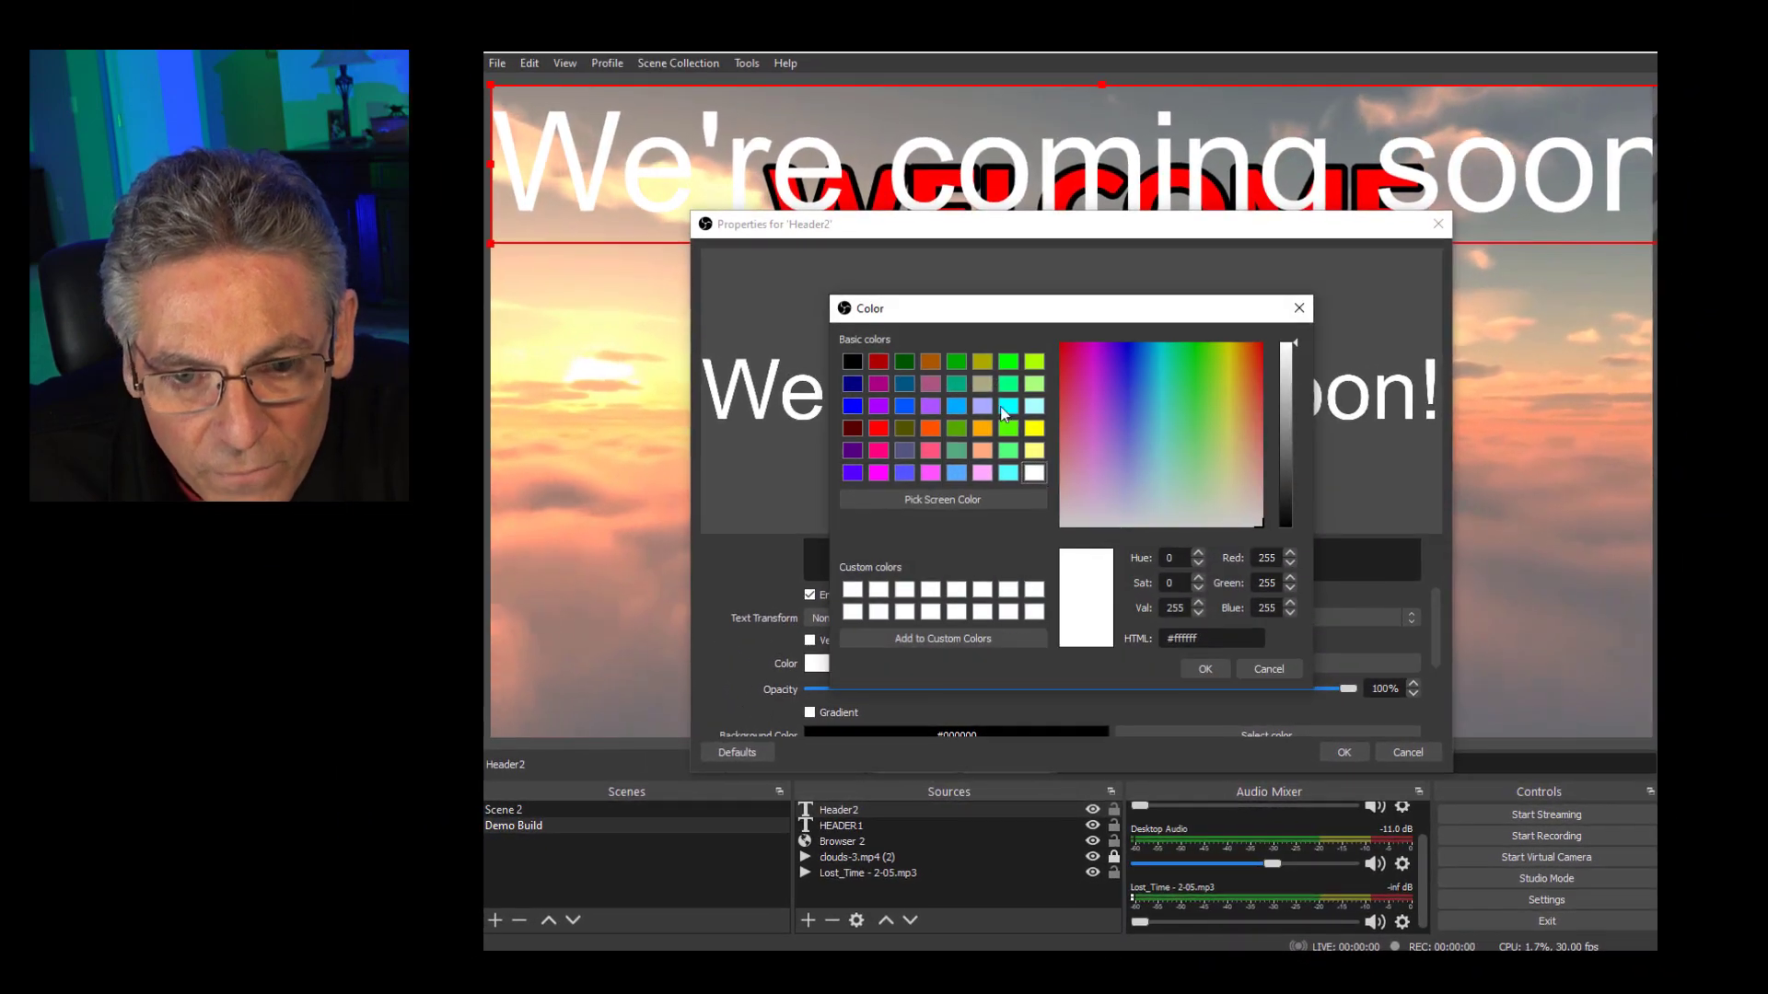
pyautogui.click(1204, 669)
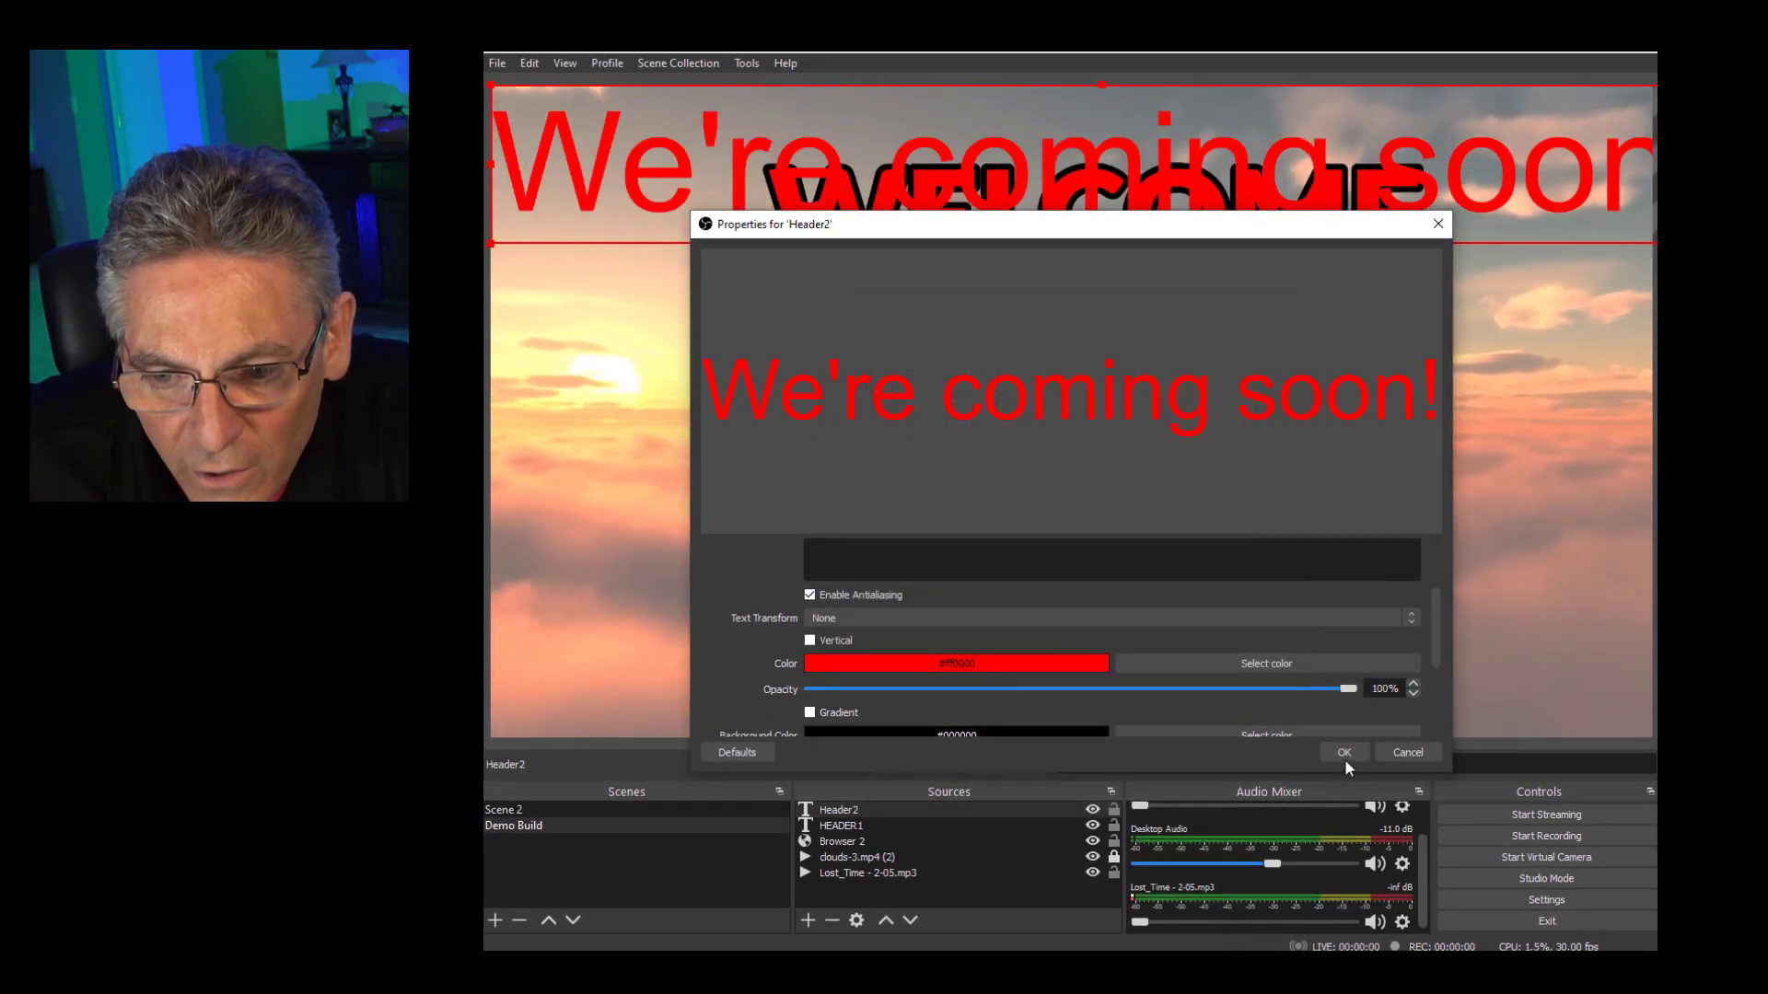
pyautogui.click(1342, 752)
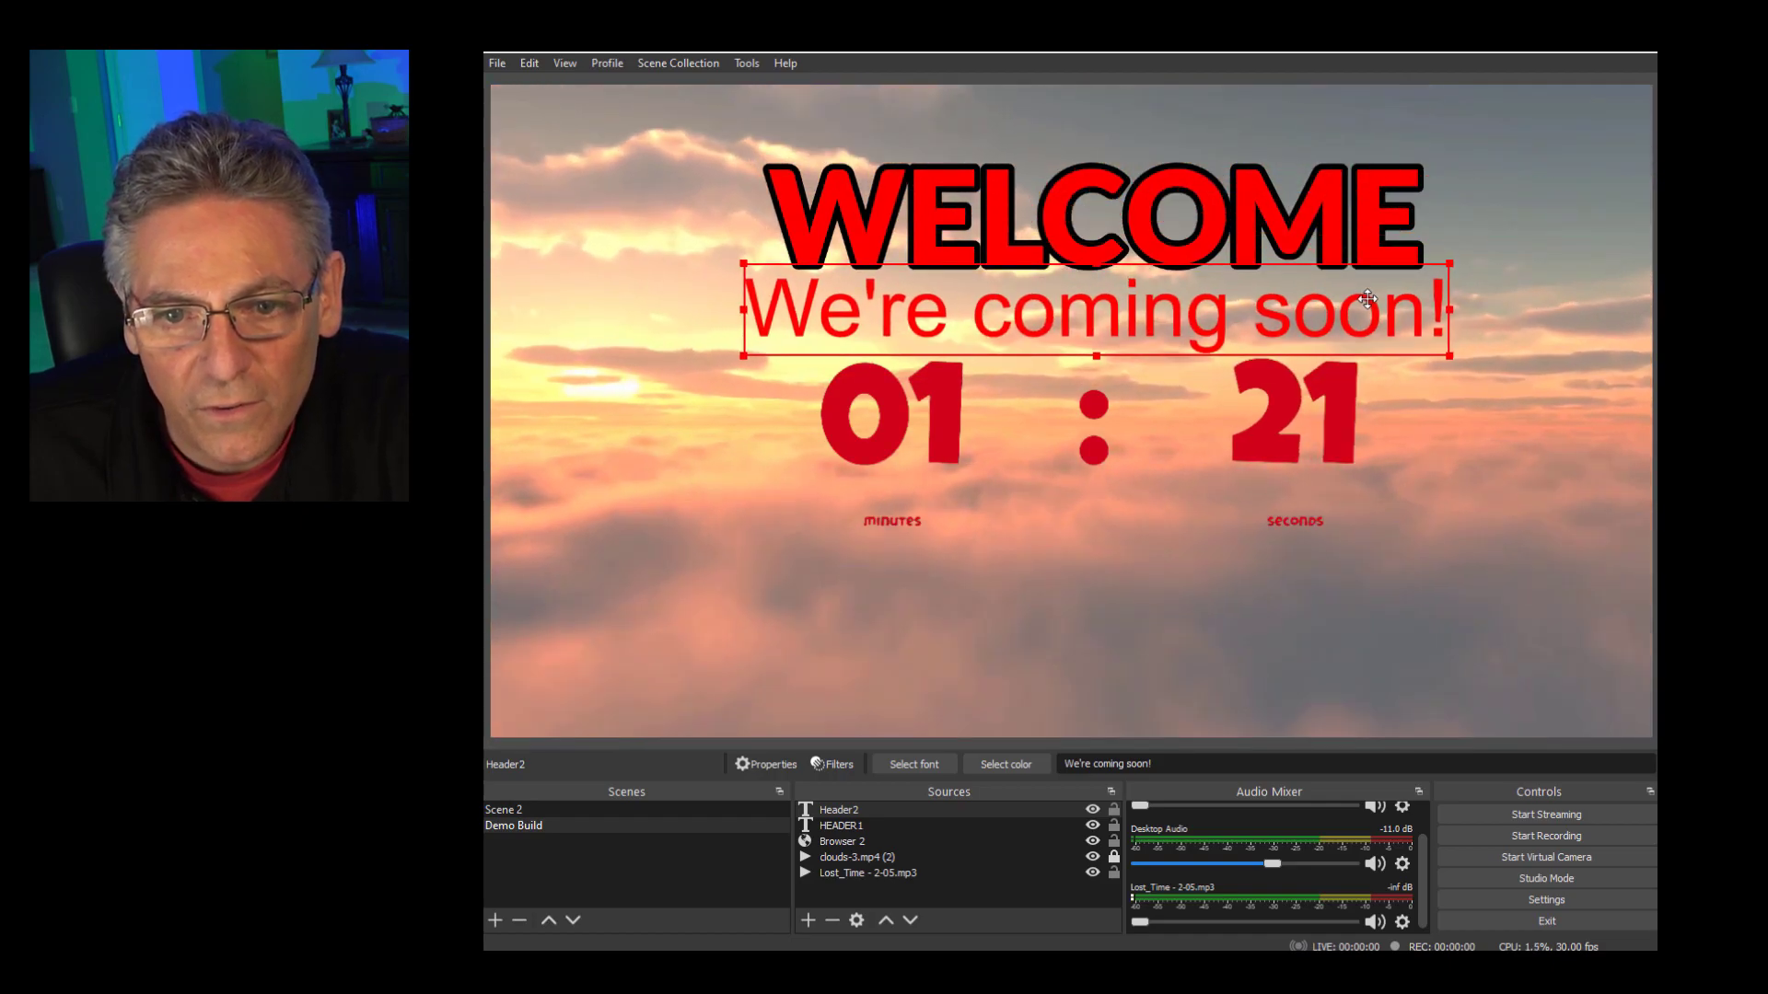
pyautogui.moveTo(1435, 921)
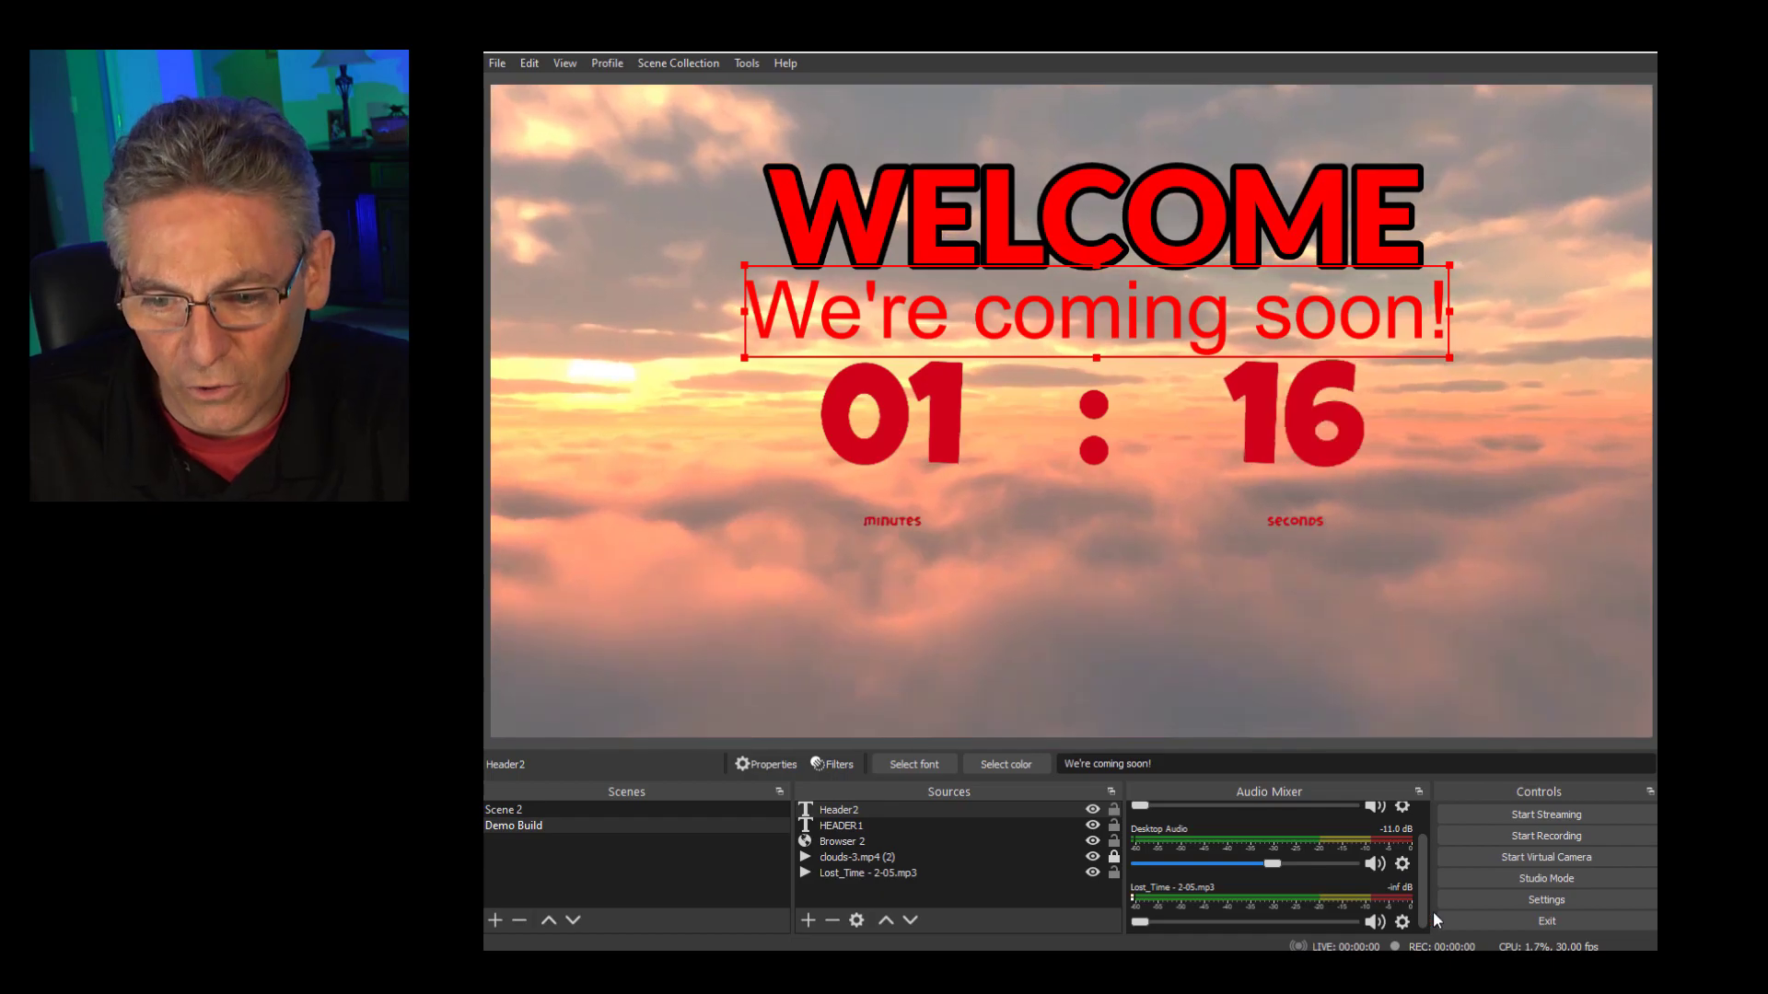